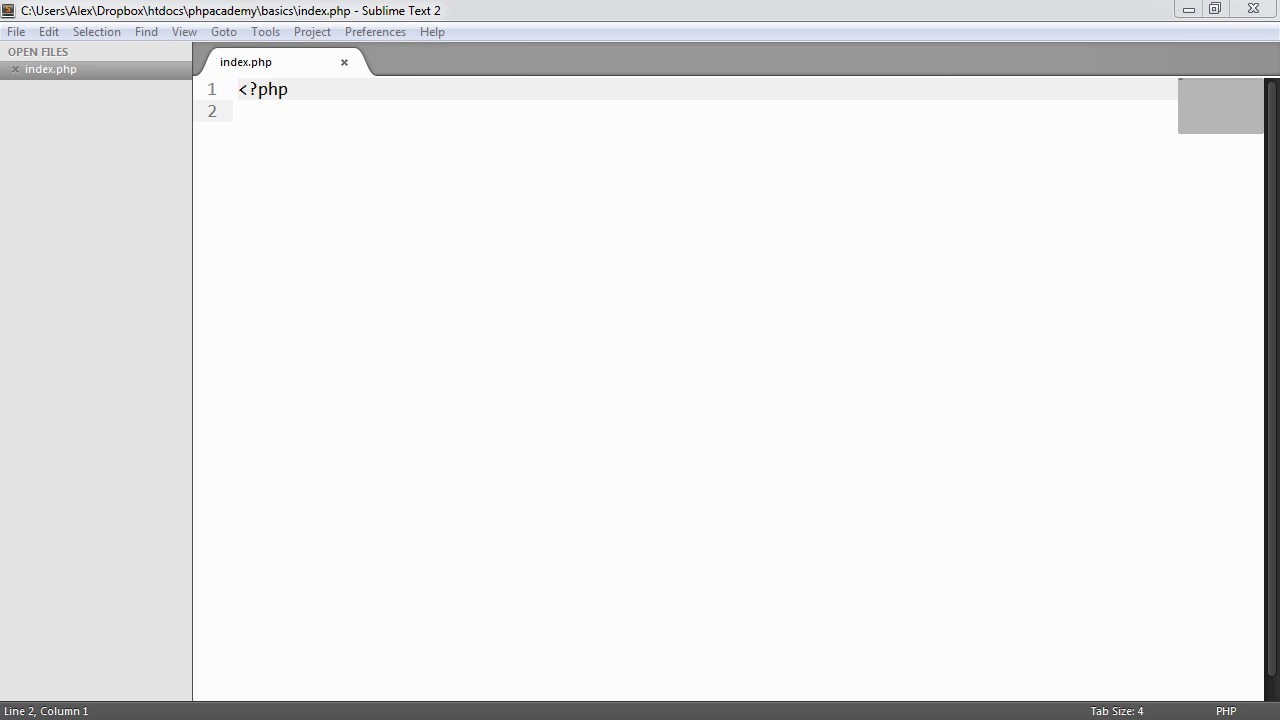
pyautogui.moveTo(408, 324)
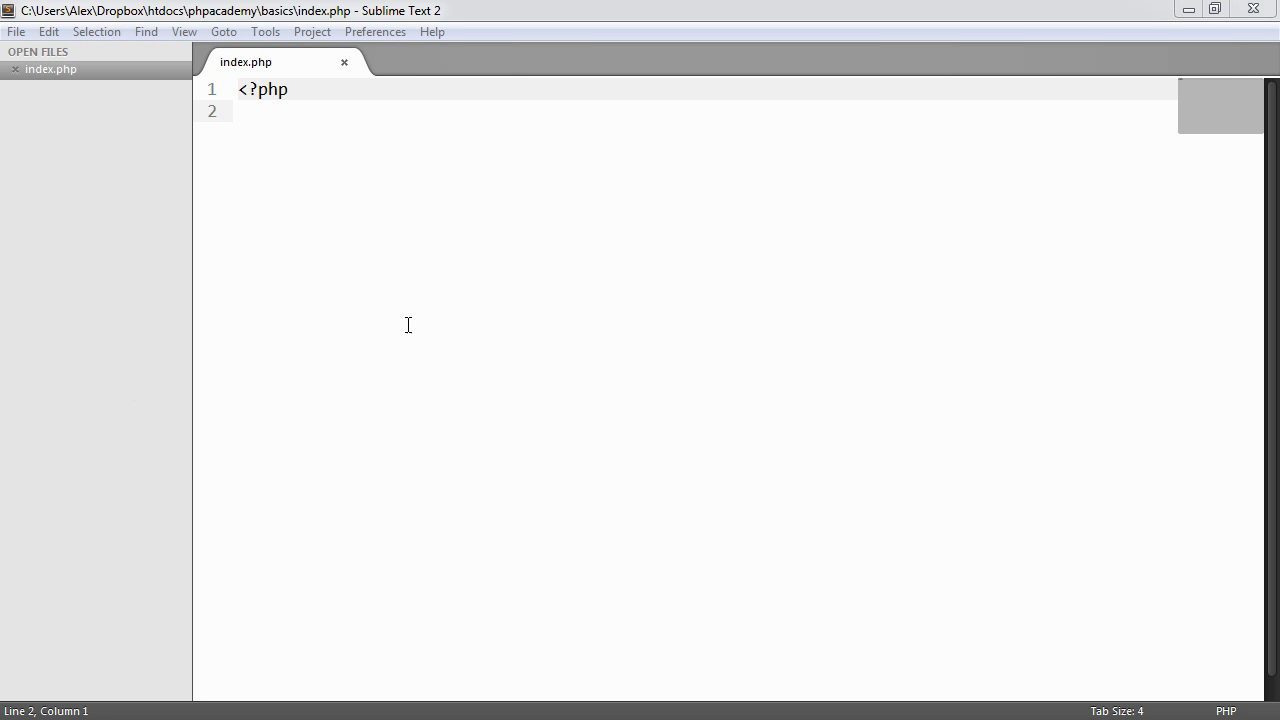
# Step: Add the line $names = array(); below the opening PHP tag
pyautogui.write('$name')
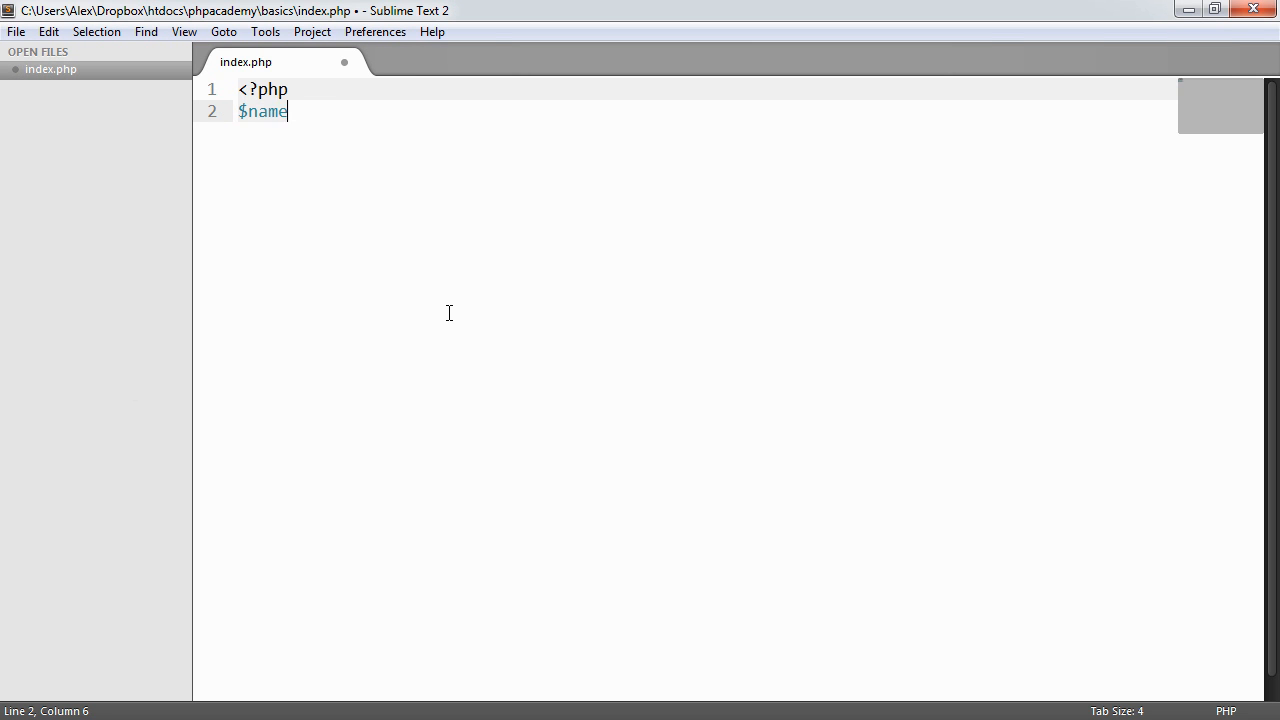
pyautogui.write('s =')
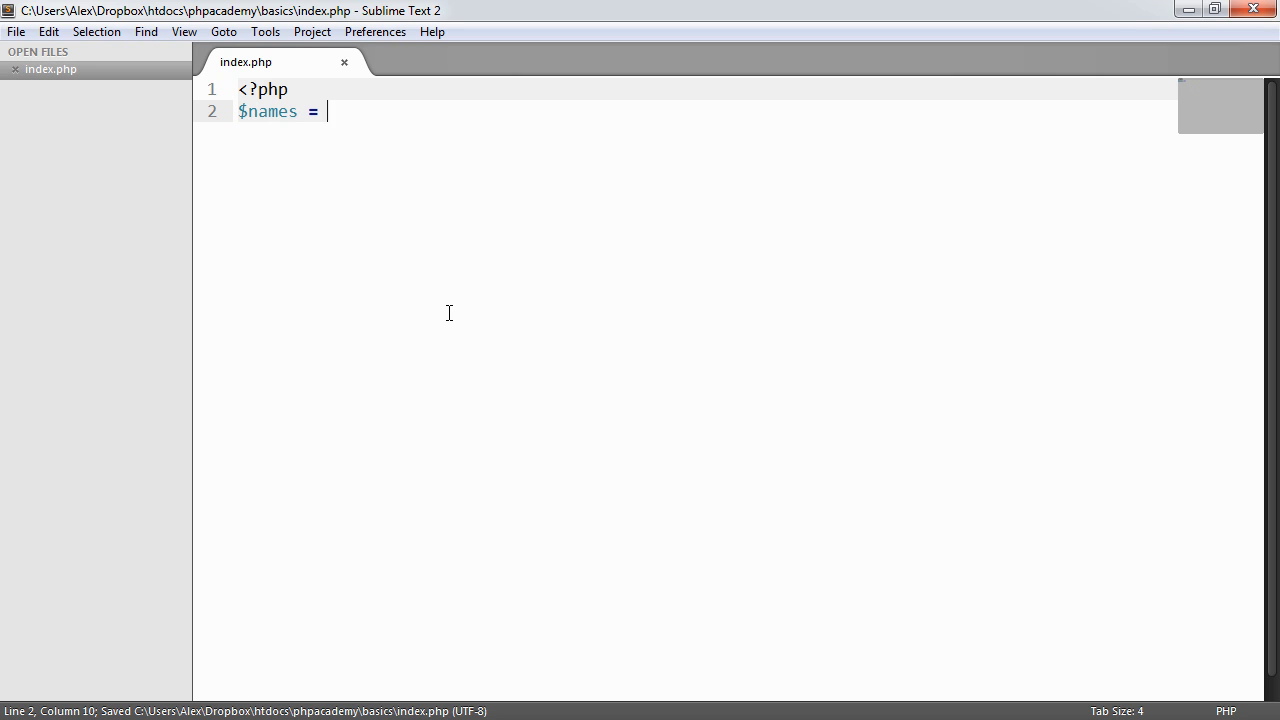
pyautogui.write('array();')
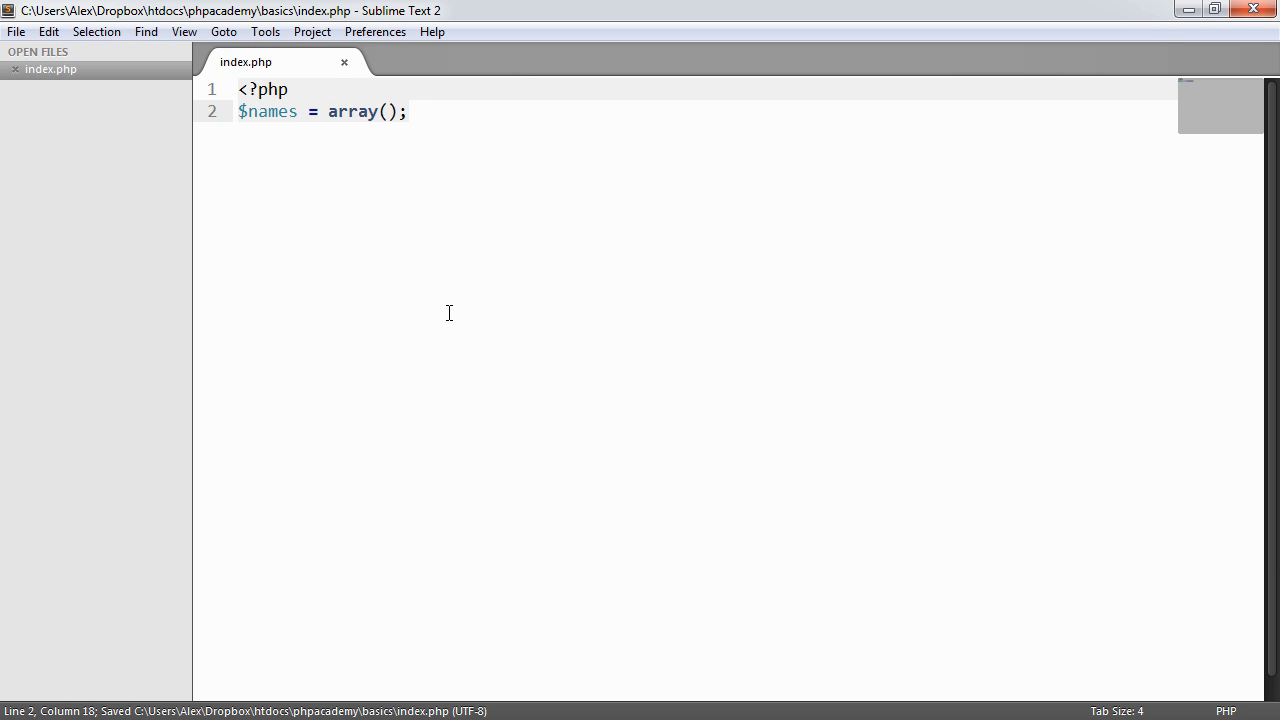
pyautogui.click(384, 112)
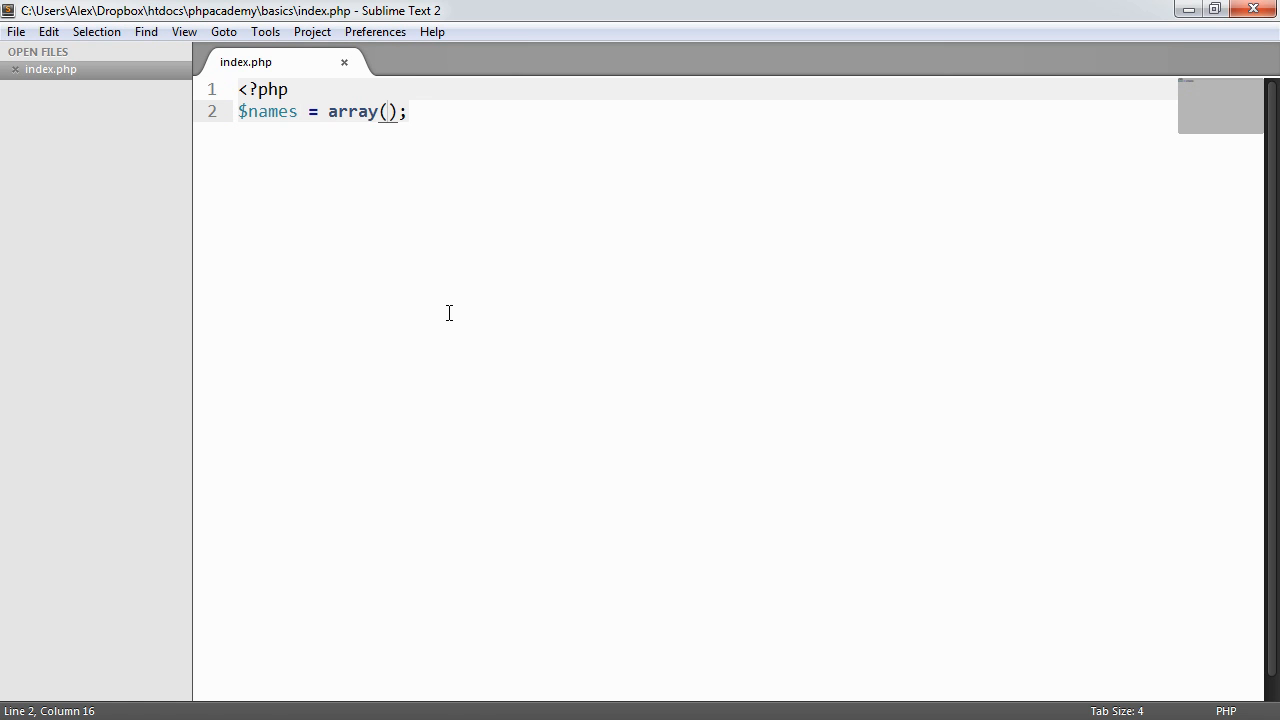
# Step: Fill $names with 'Alex' and two more quoted names plus a stray , 50, then save
pyautogui.press('ctrl+s')
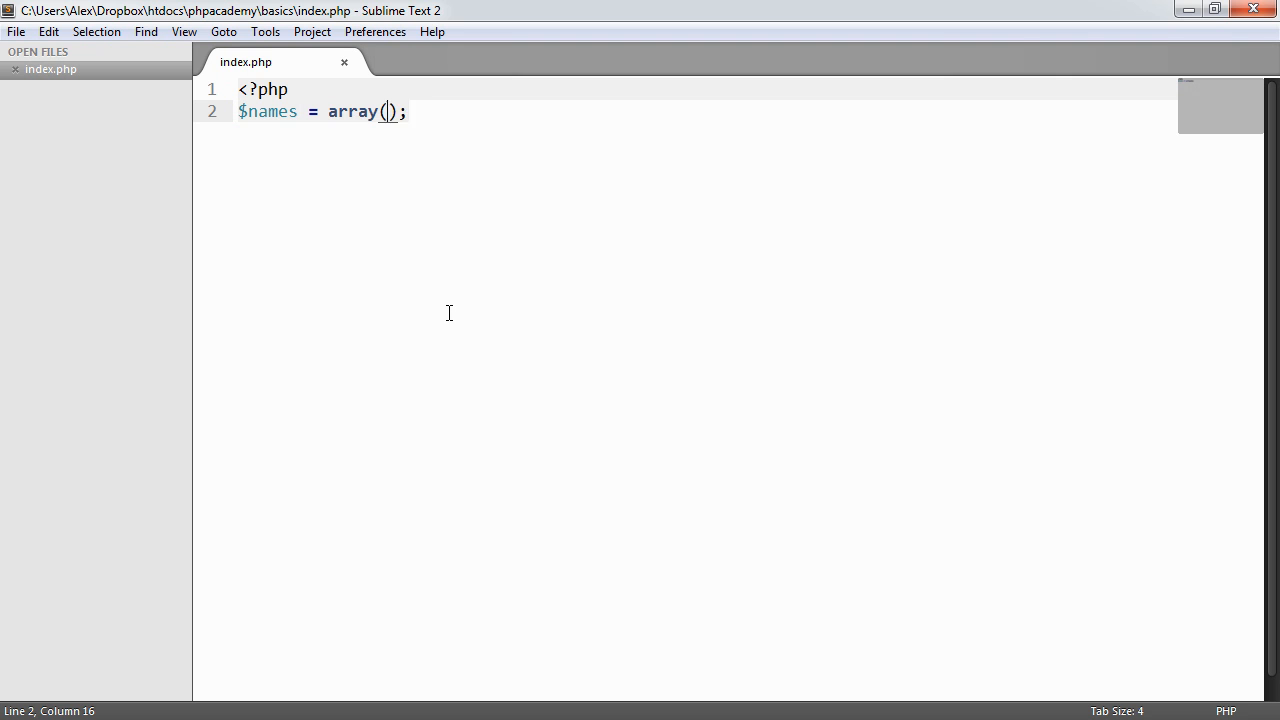
pyautogui.write("'Alex'")
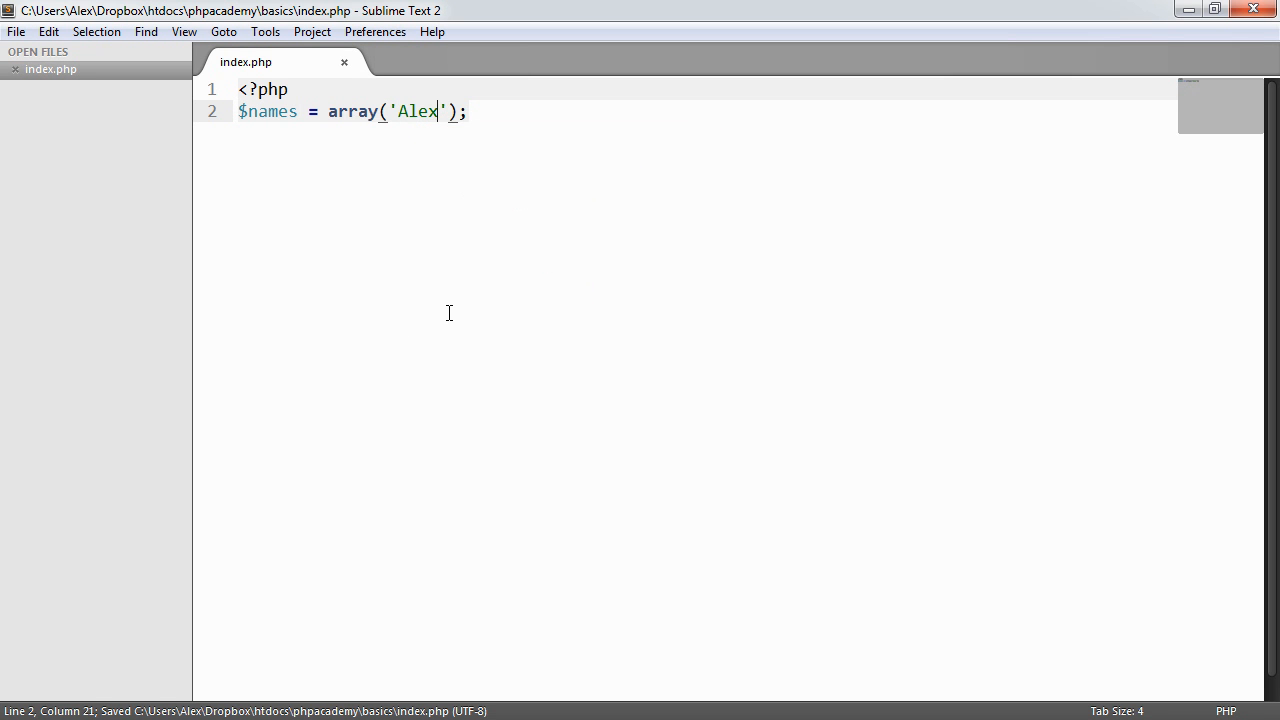
pyautogui.write(", ''")
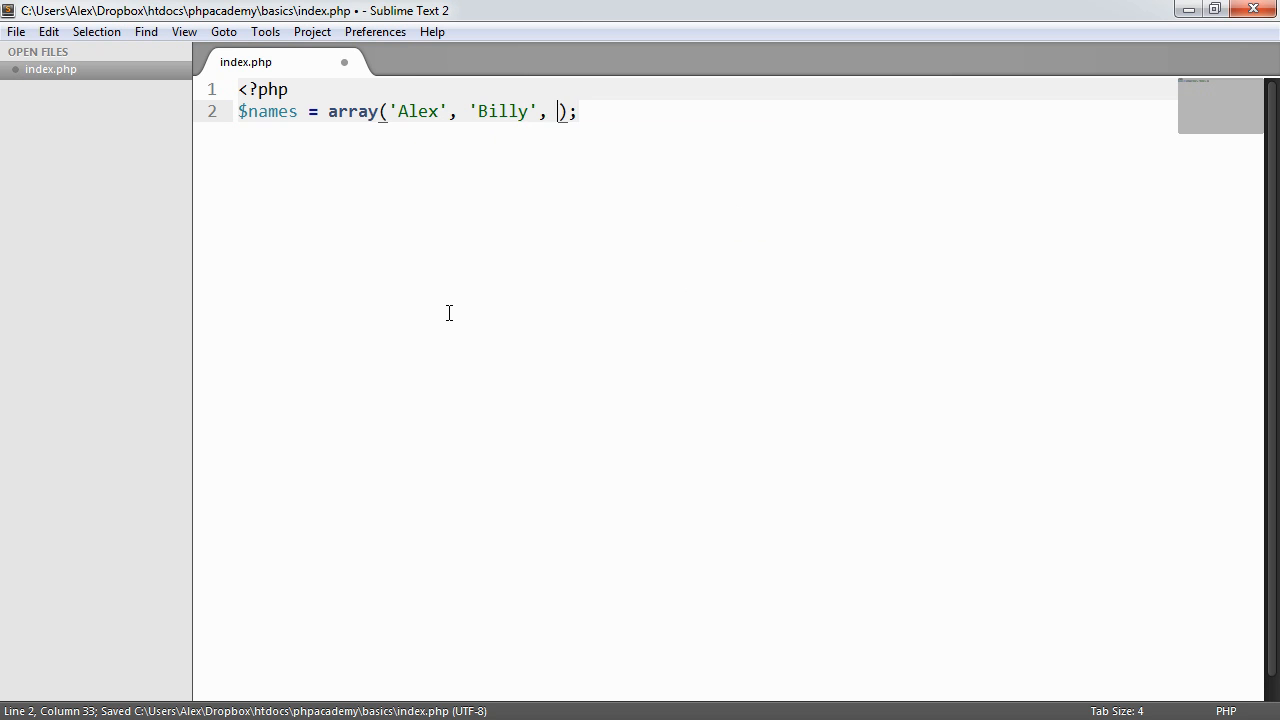
pyautogui.write("'Dale'")
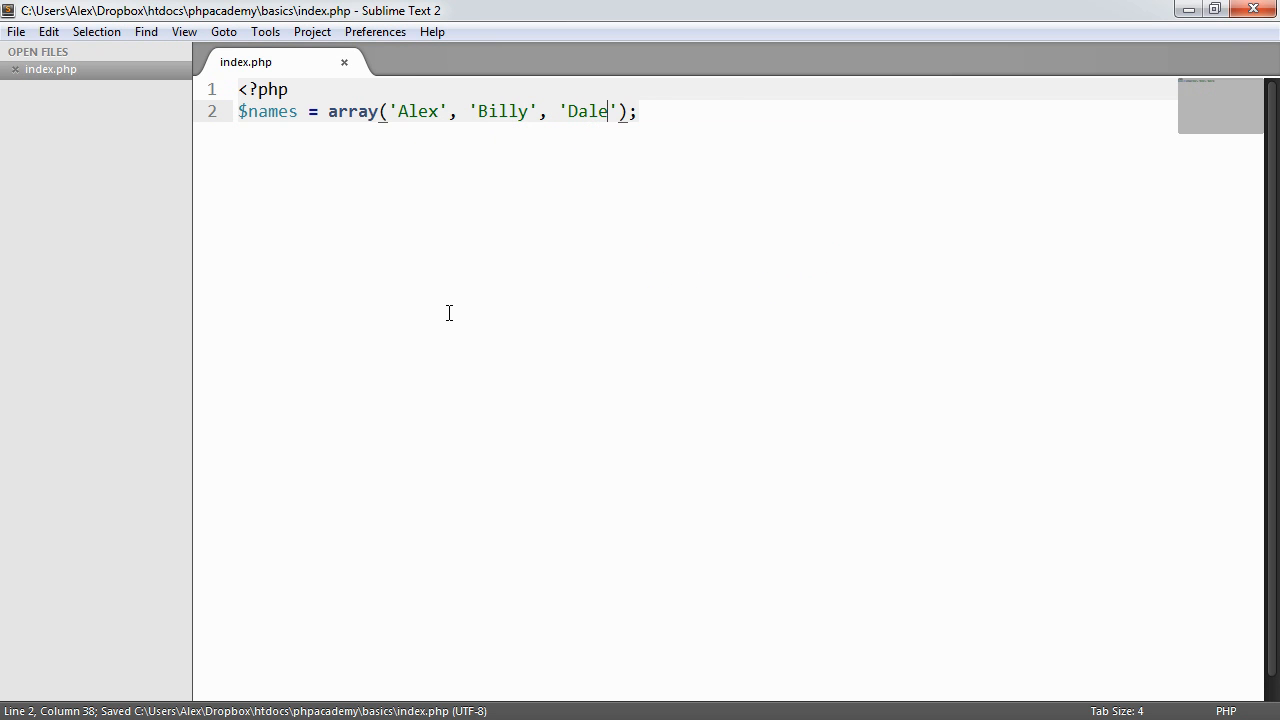
pyautogui.write(', 50')
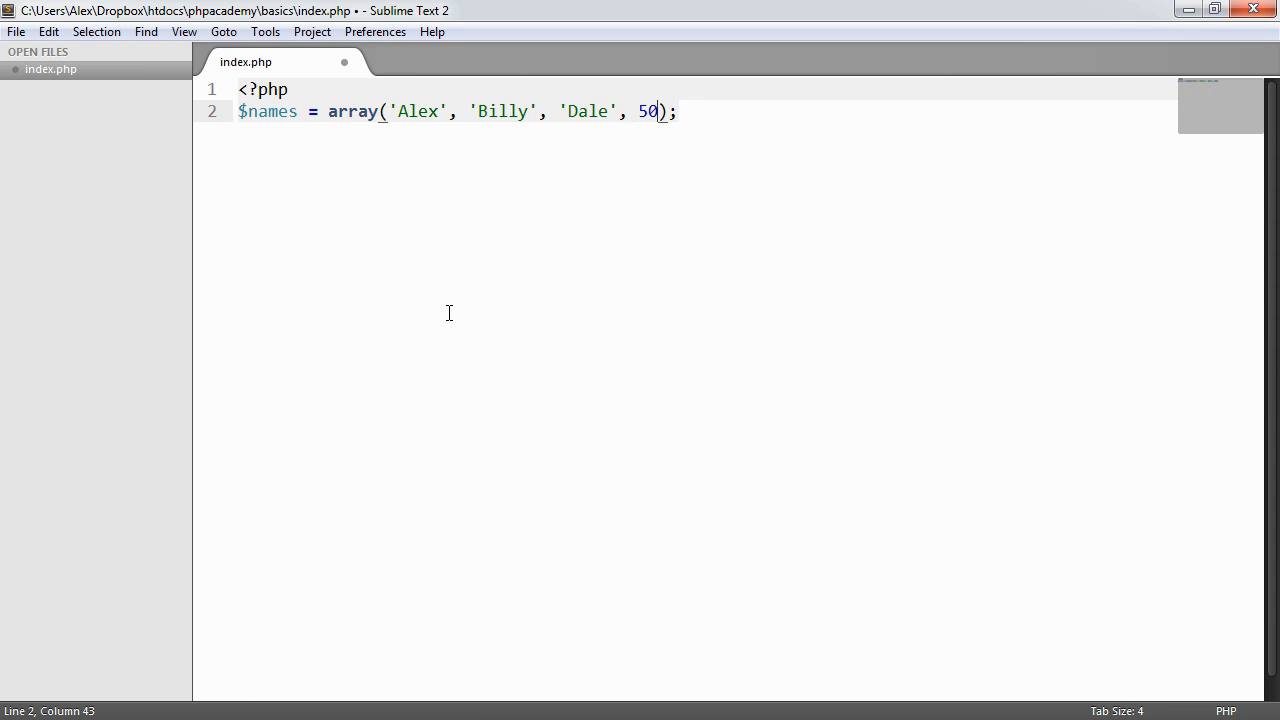
pyautogui.press('ctrl+s')
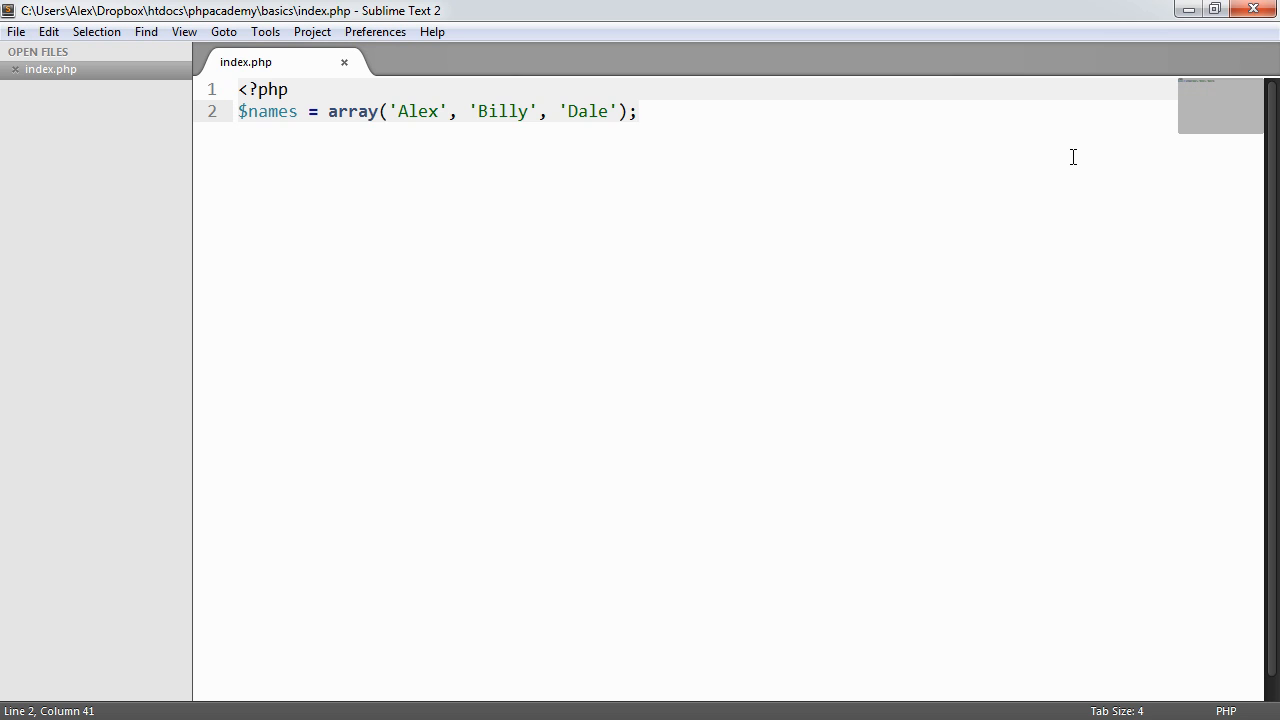
pyautogui.click(636, 112)
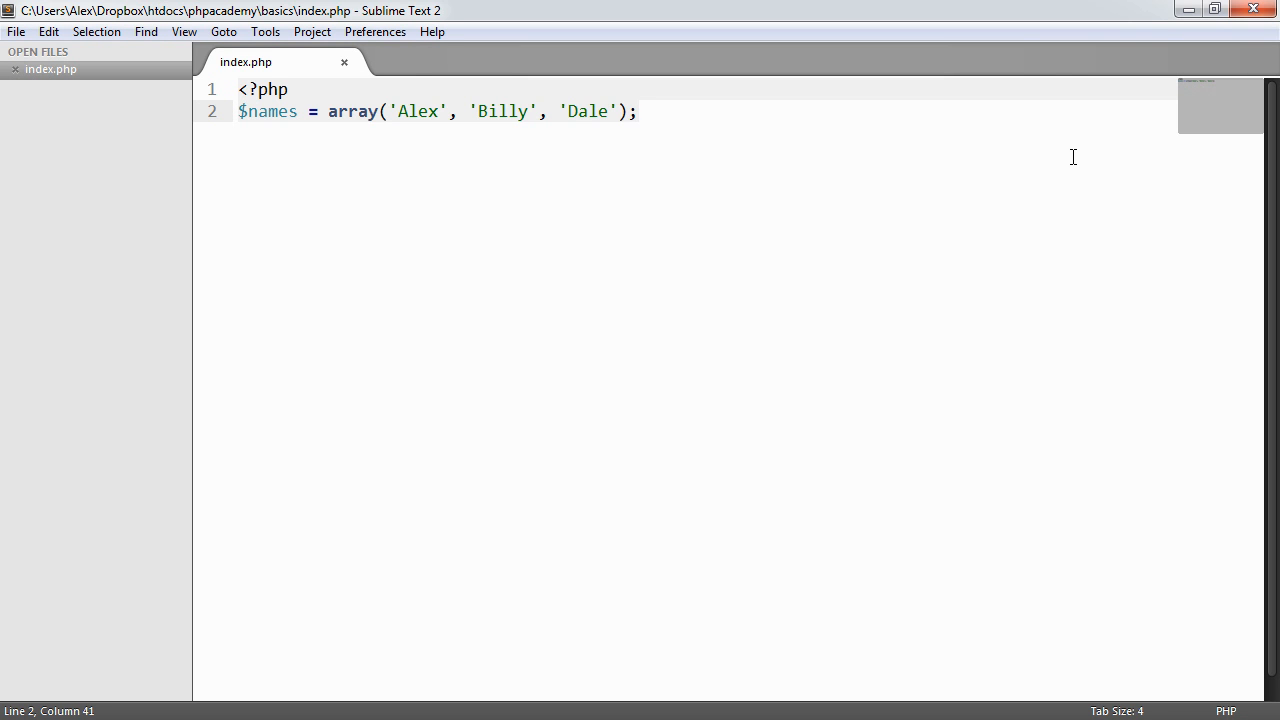
pyautogui.moveTo(512, 164)
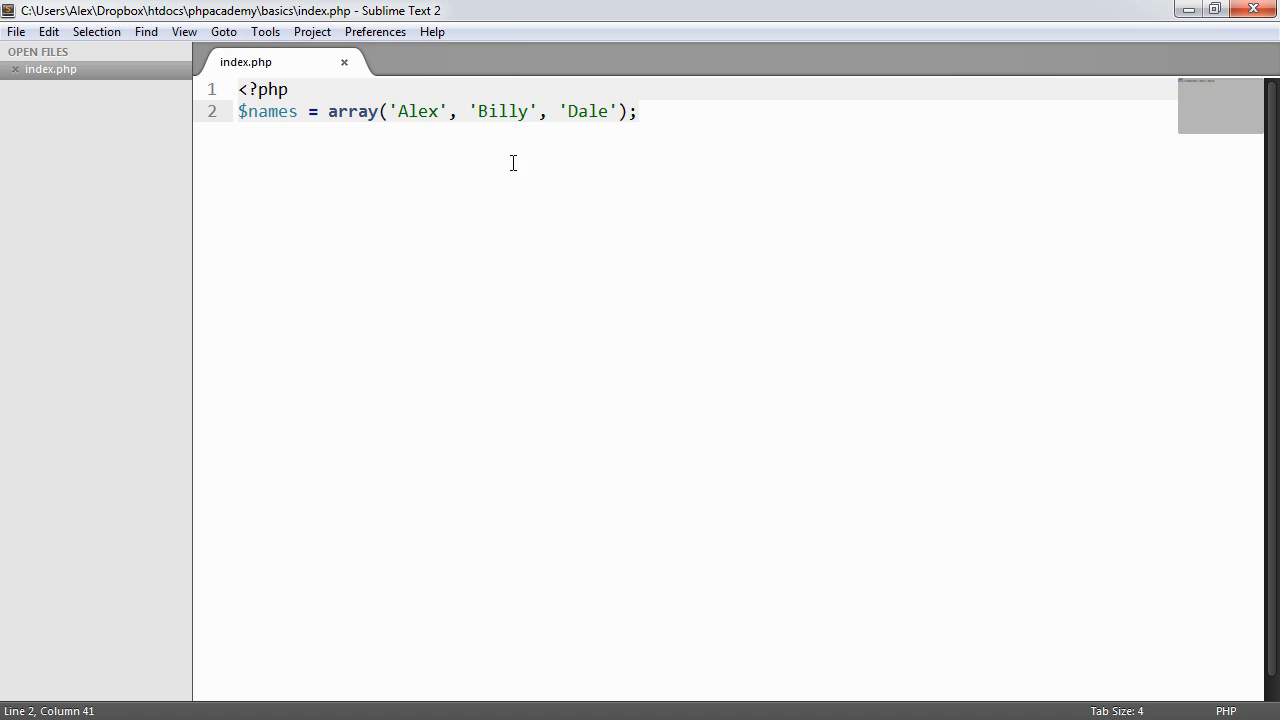
# Step: Add echo $names; and see Chrome print only 'Array' with a conversion notice
pyautogui.press('enter')
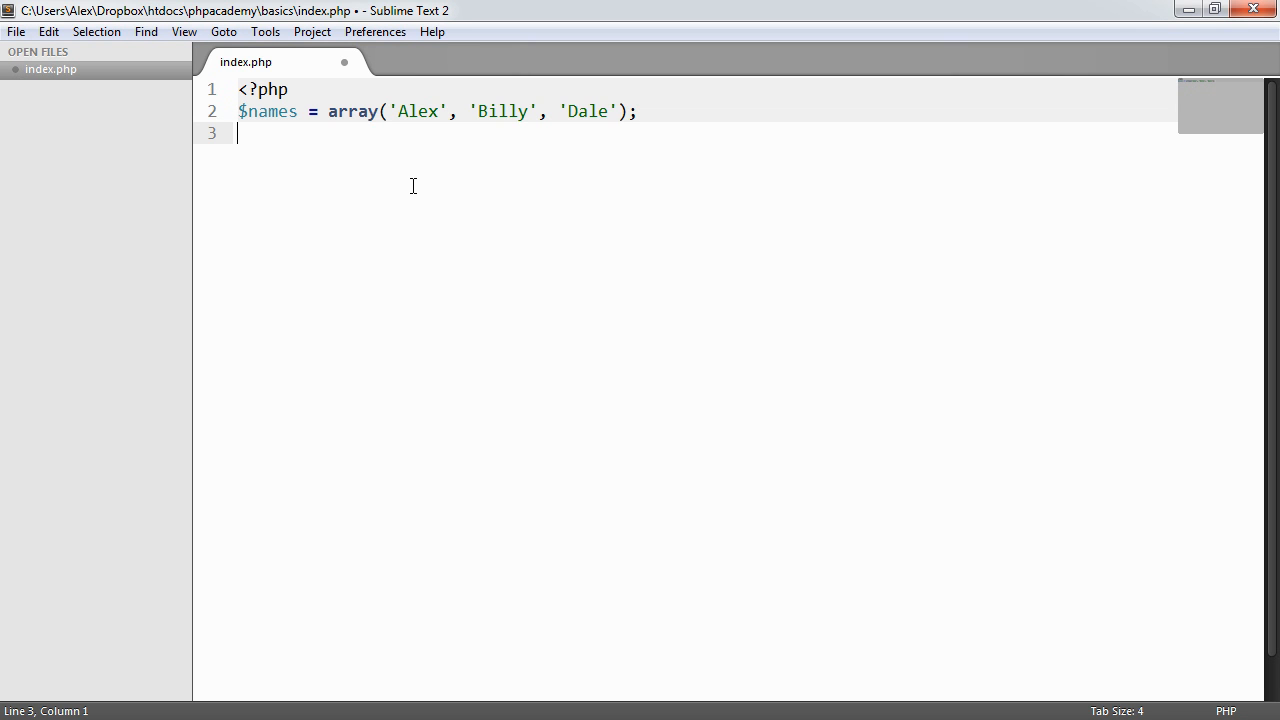
pyautogui.write('echo $')
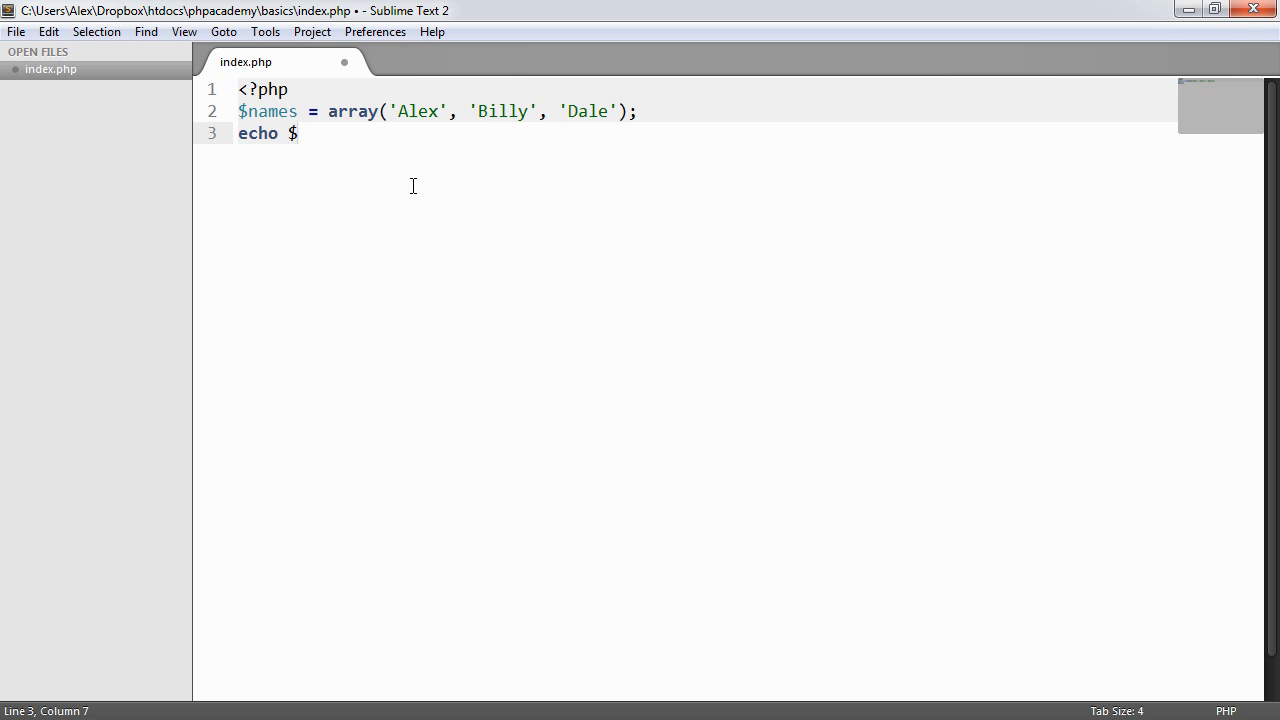
pyautogui.write('names;')
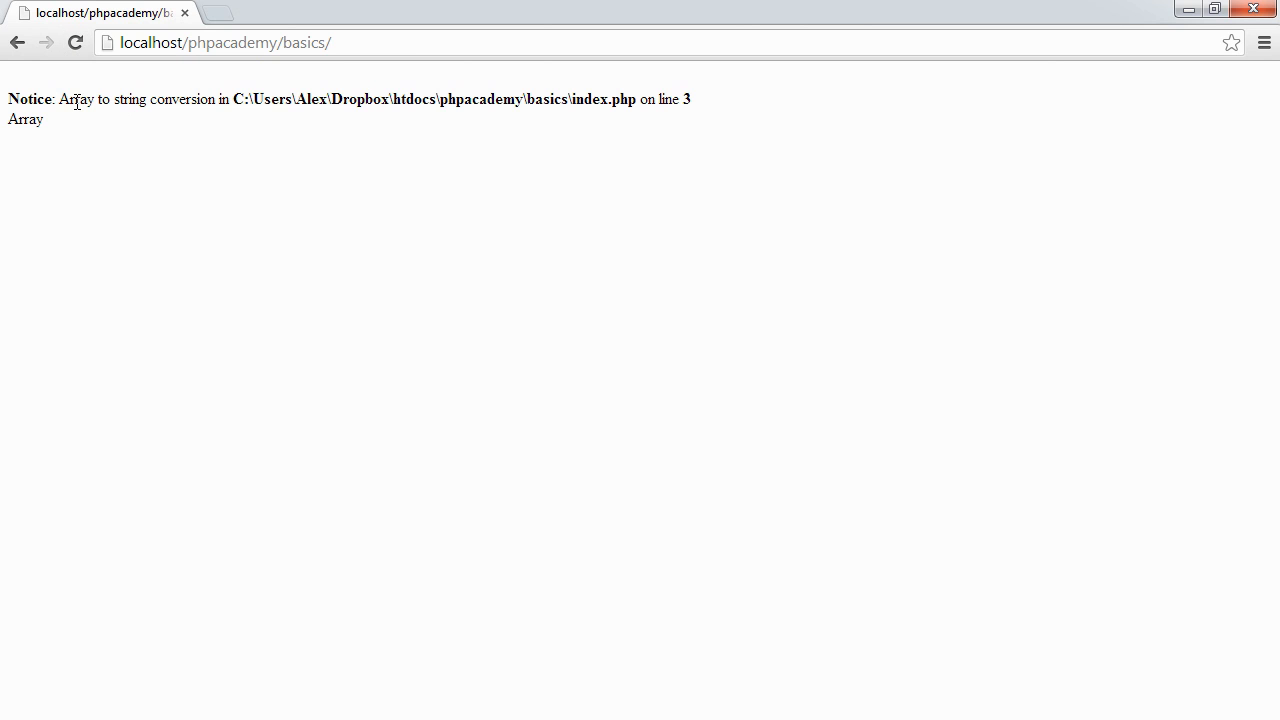
pyautogui.moveTo(100, 132)
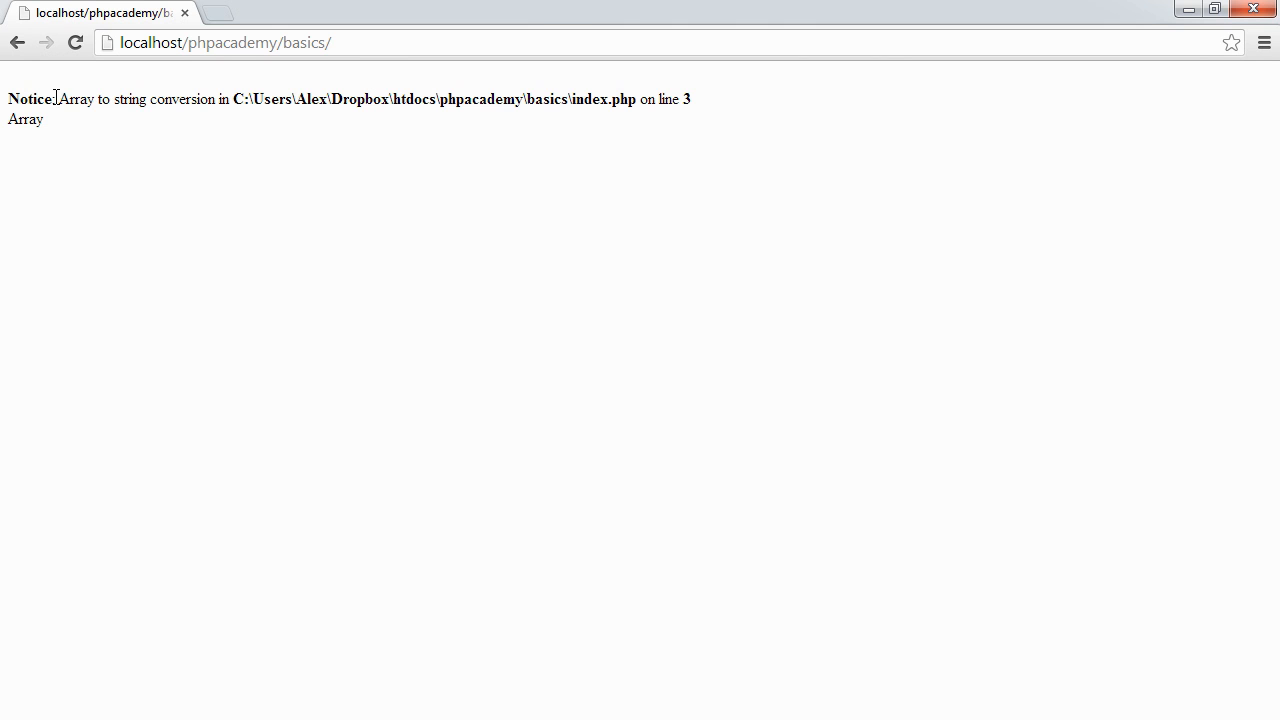
pyautogui.moveTo(56, 100); pyautogui.dragTo(200, 100)
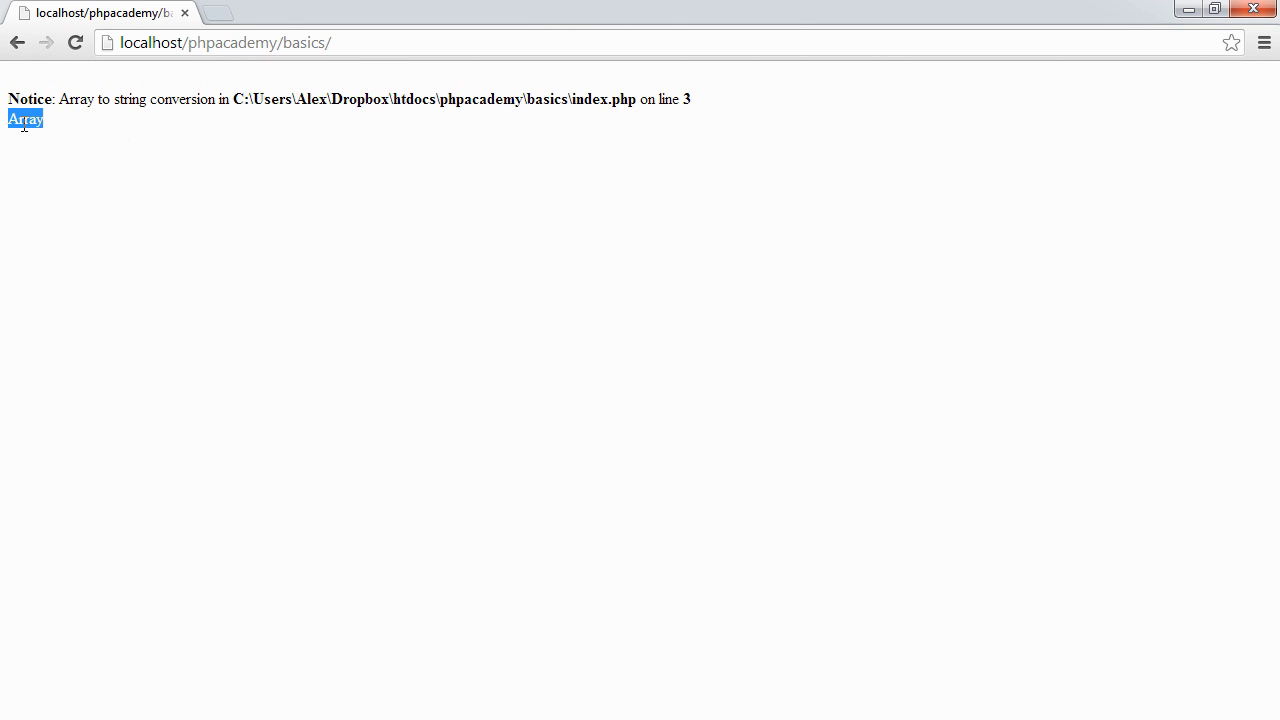
pyautogui.moveTo(80, 128)
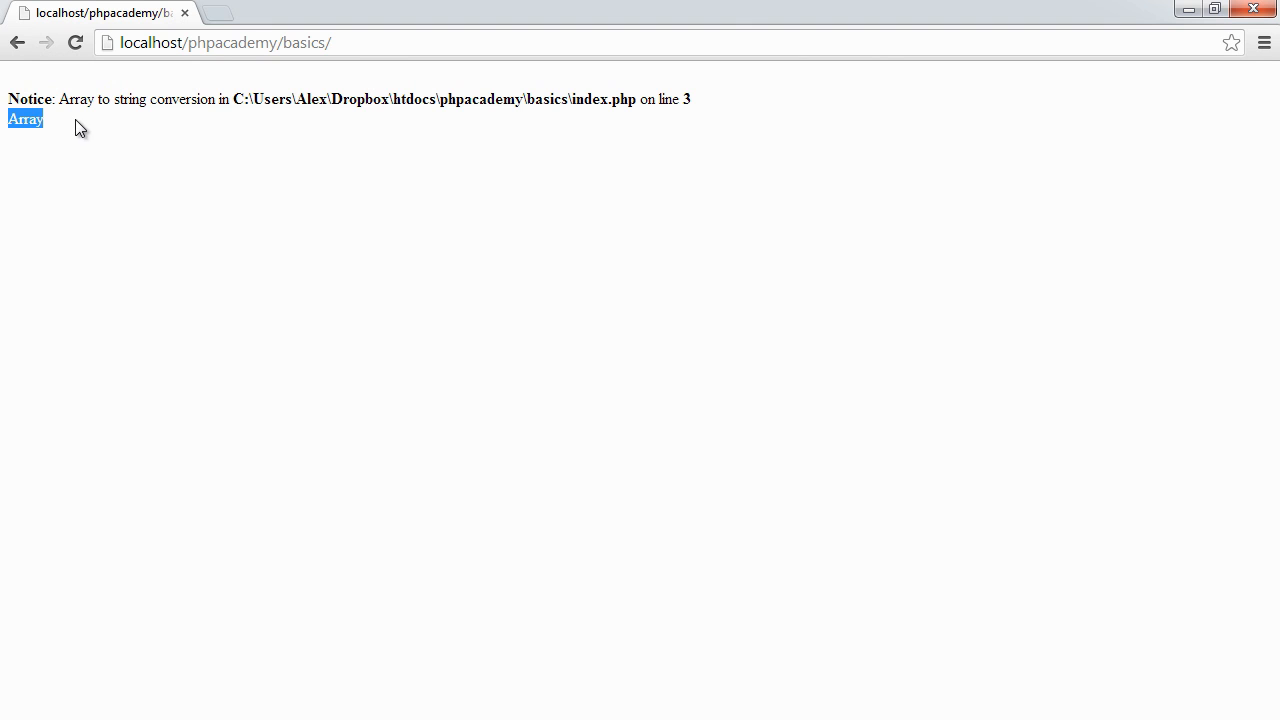
pyautogui.moveTo(56, 132)
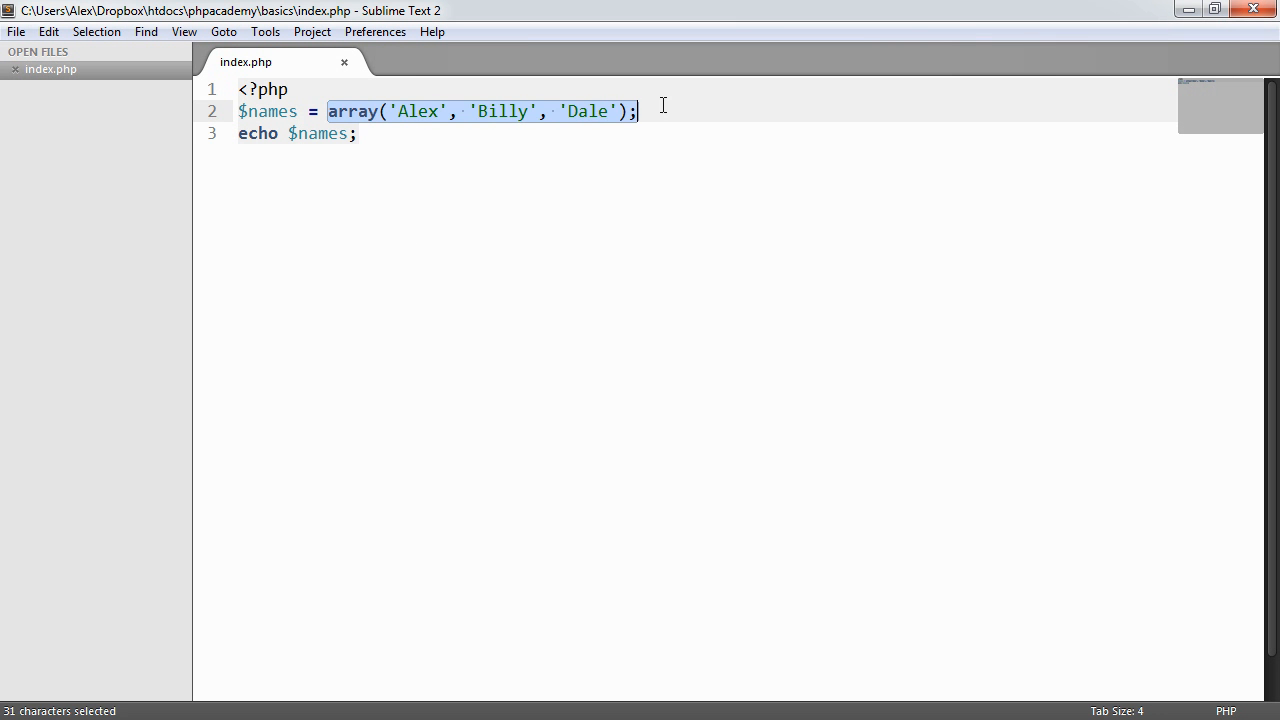
pyautogui.click(356, 132)
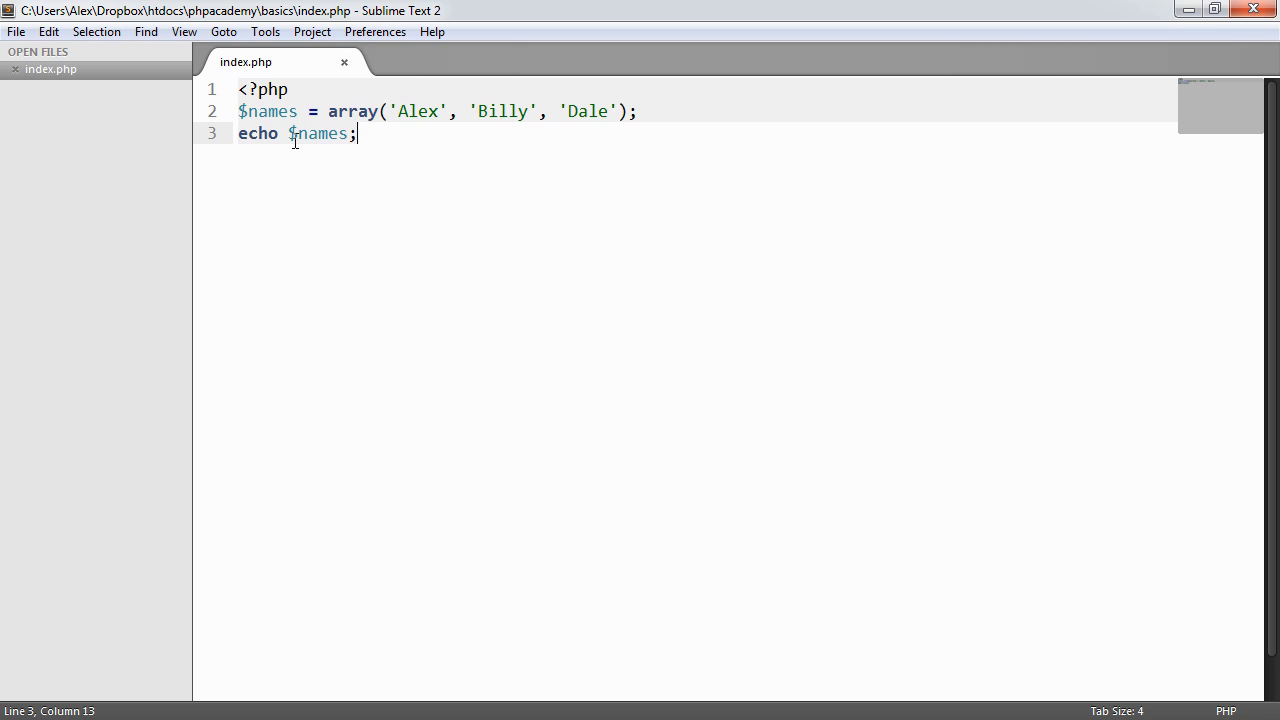
pyautogui.press('ctrl+s')
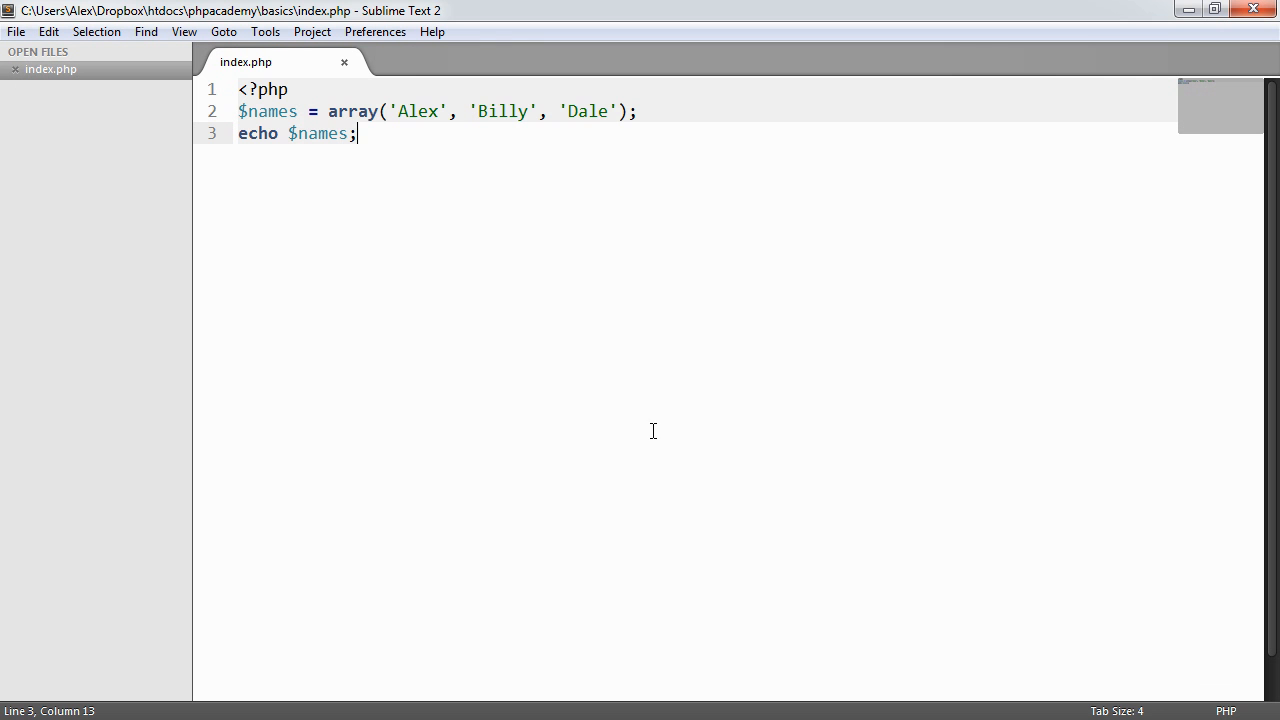
# Step: Replace the echo line with print_r($names); and view the indexed names in Chrome
pyautogui.tripleClick(298, 132)
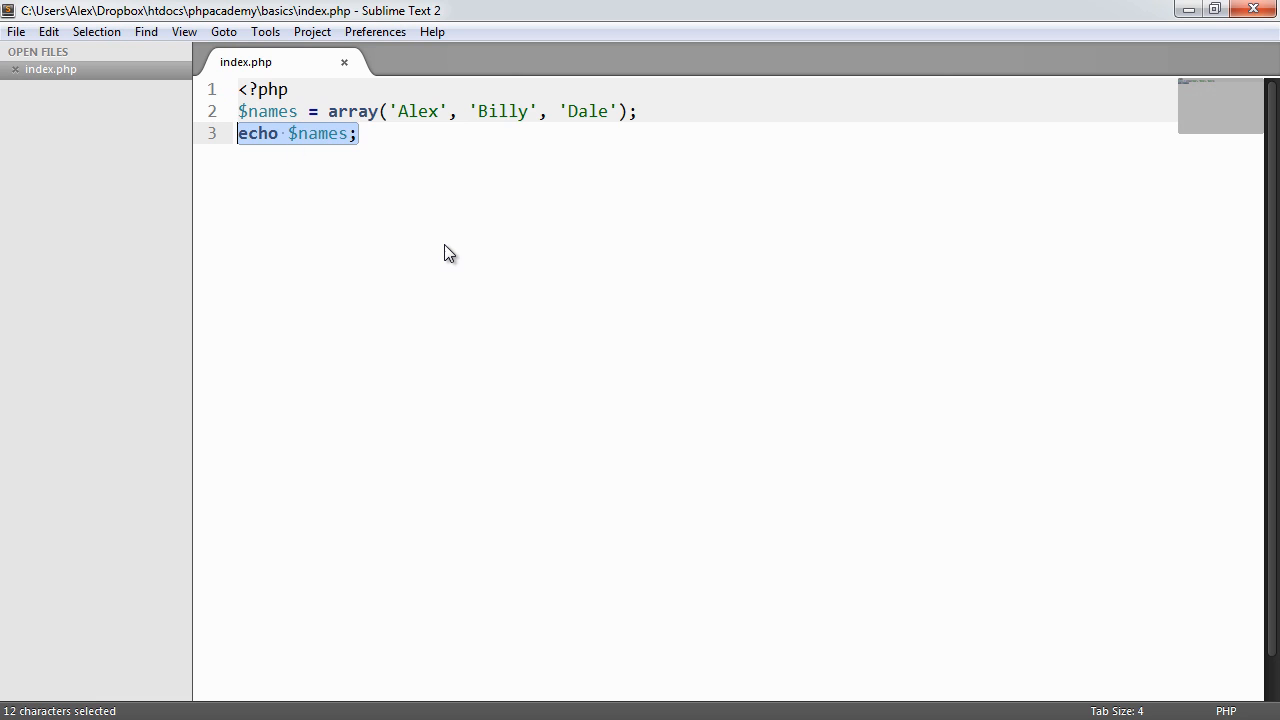
pyautogui.press('Delete')
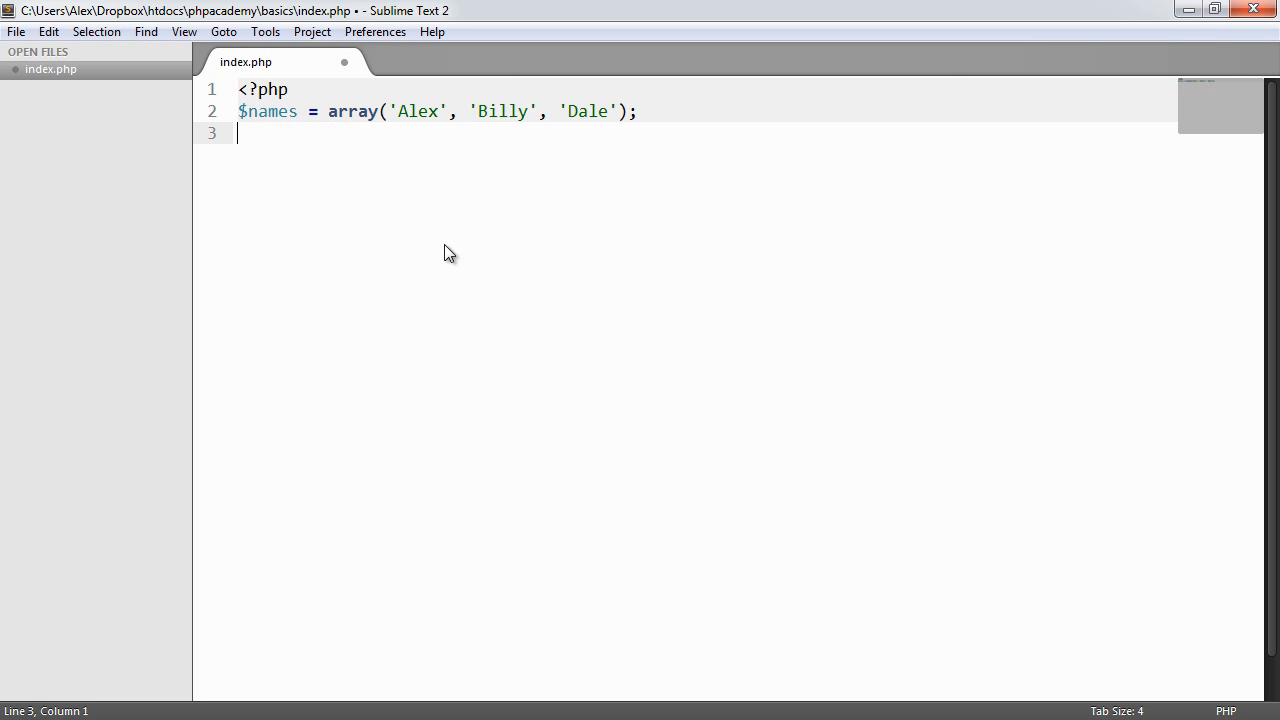
pyautogui.write('print_r()')
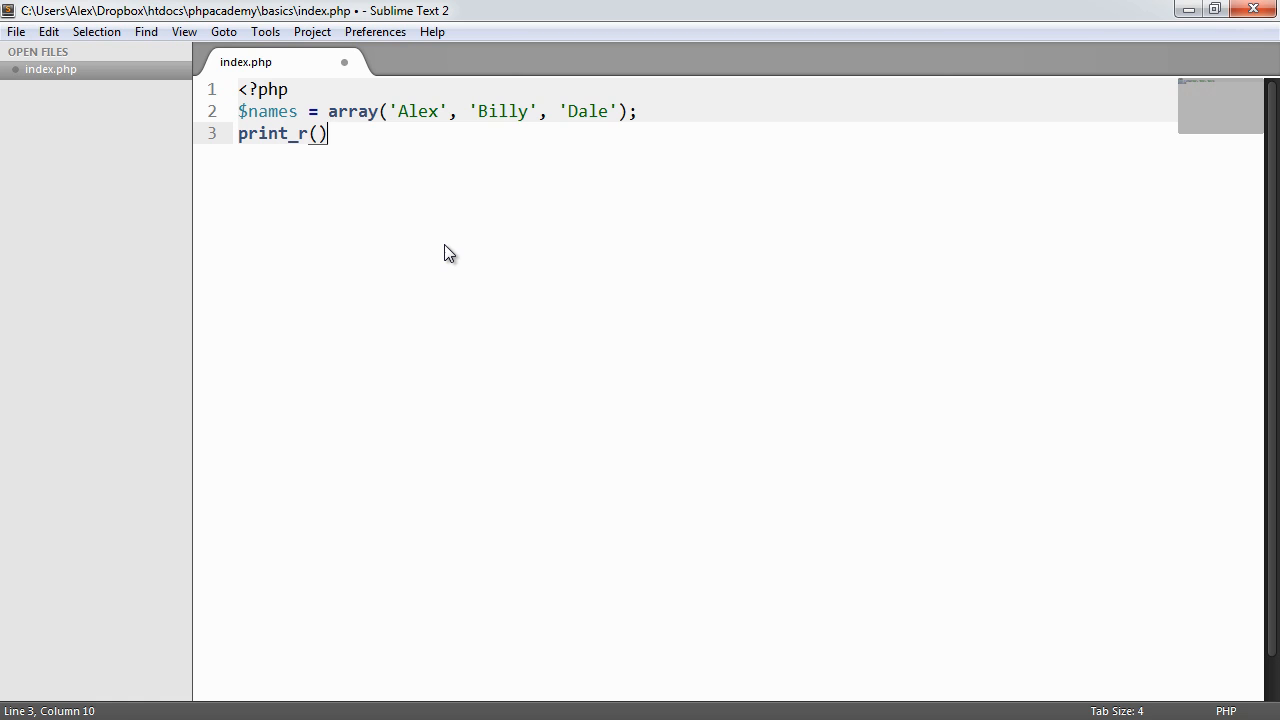
pyautogui.write('$name')
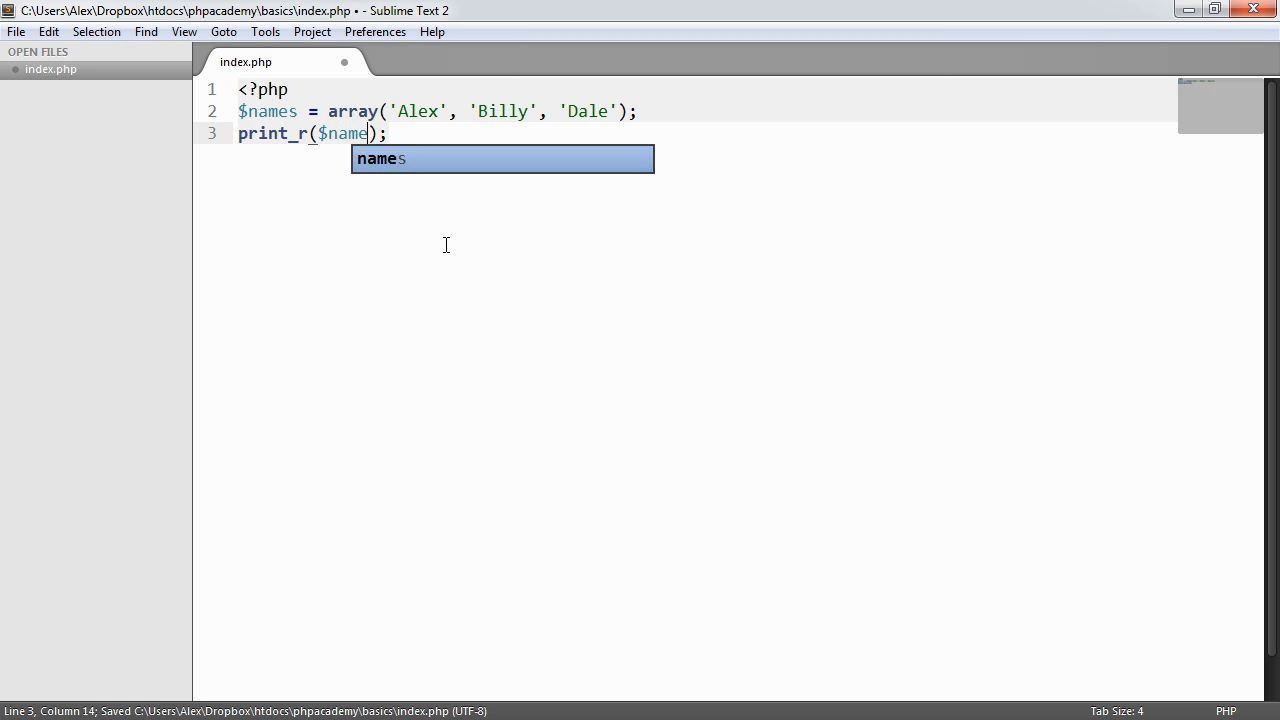
pyautogui.press('Tab')
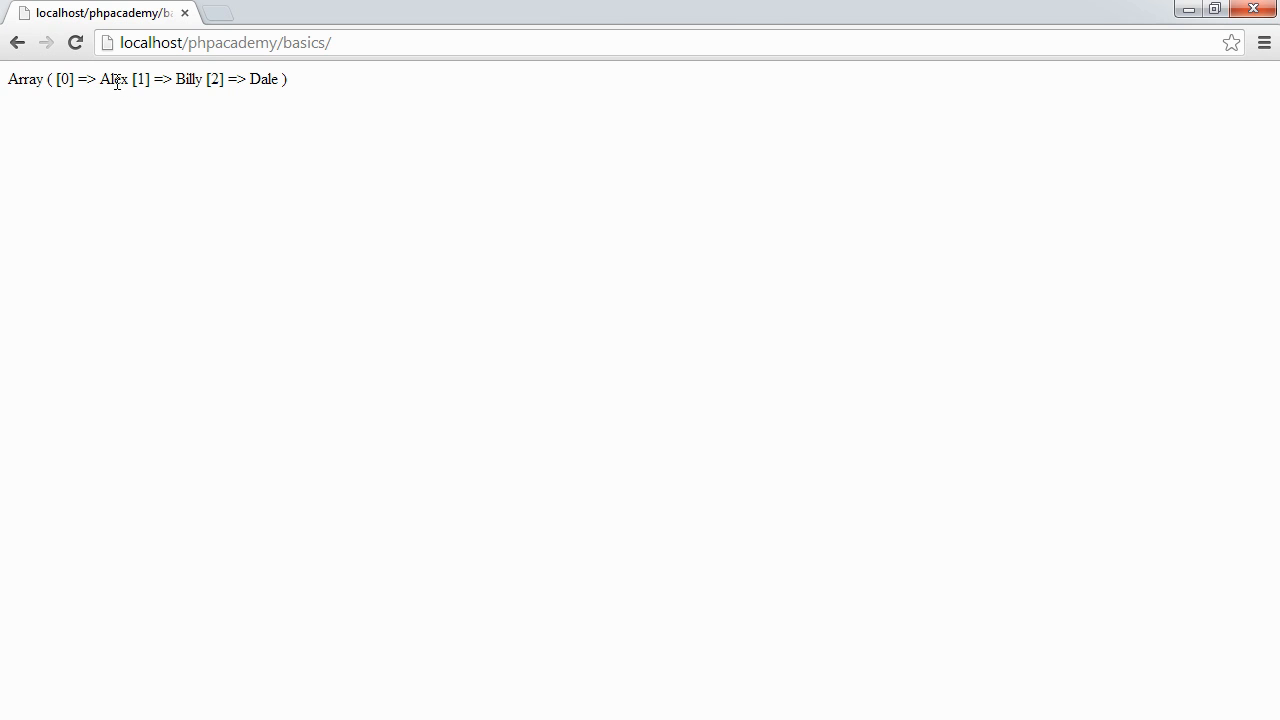
pyautogui.doubleClick(64, 80)
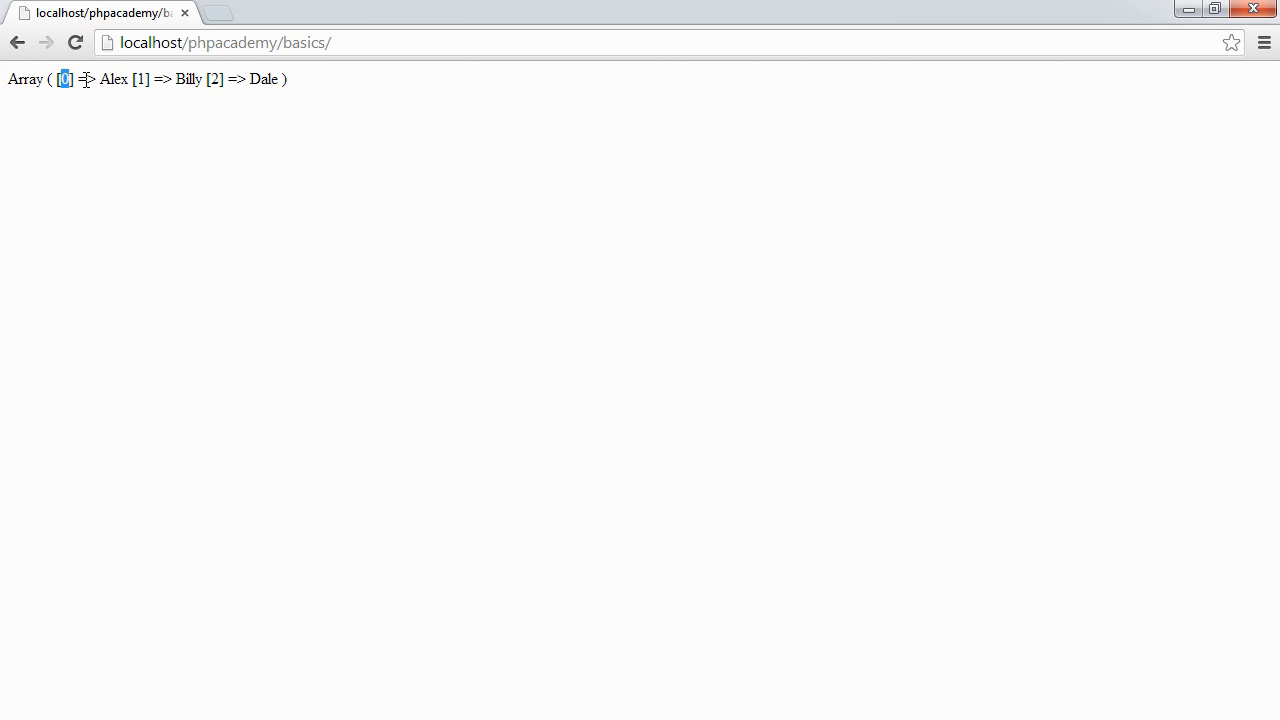
pyautogui.moveTo(112, 116)
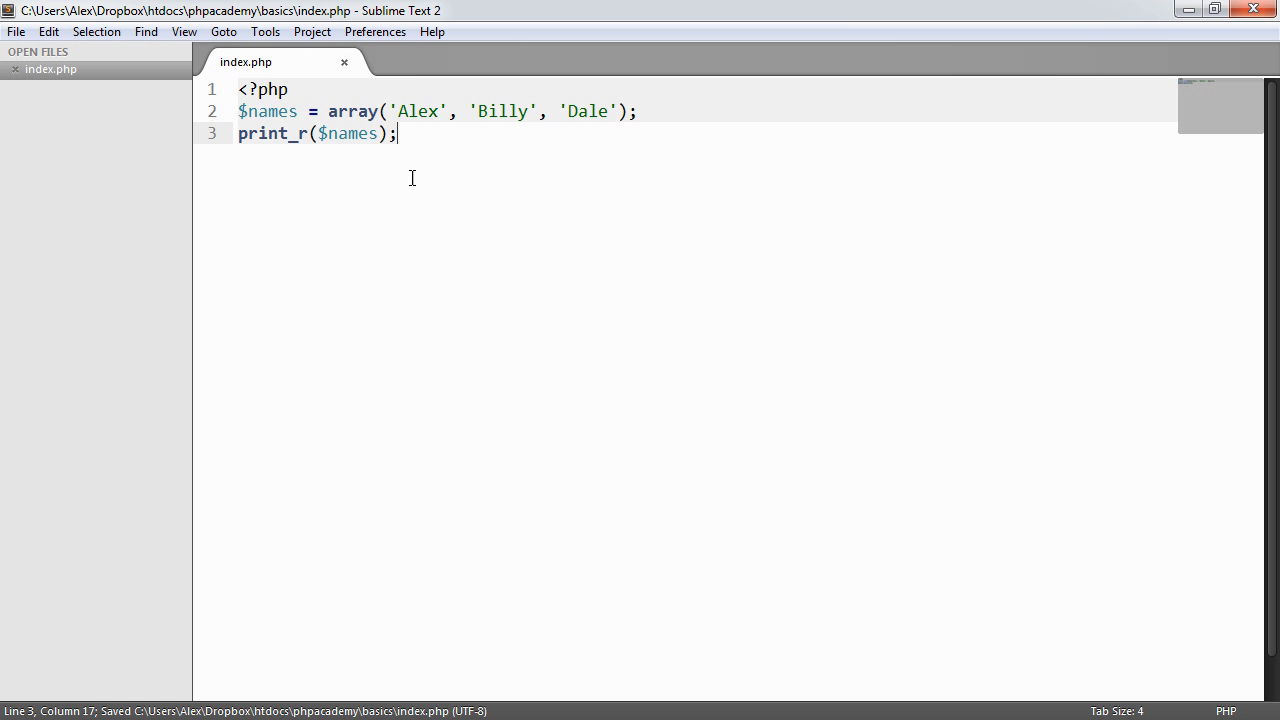
# Step: Change line 3 to echo '<pre>', print_r($names, true), '</pre>';
pyautogui.write('e')
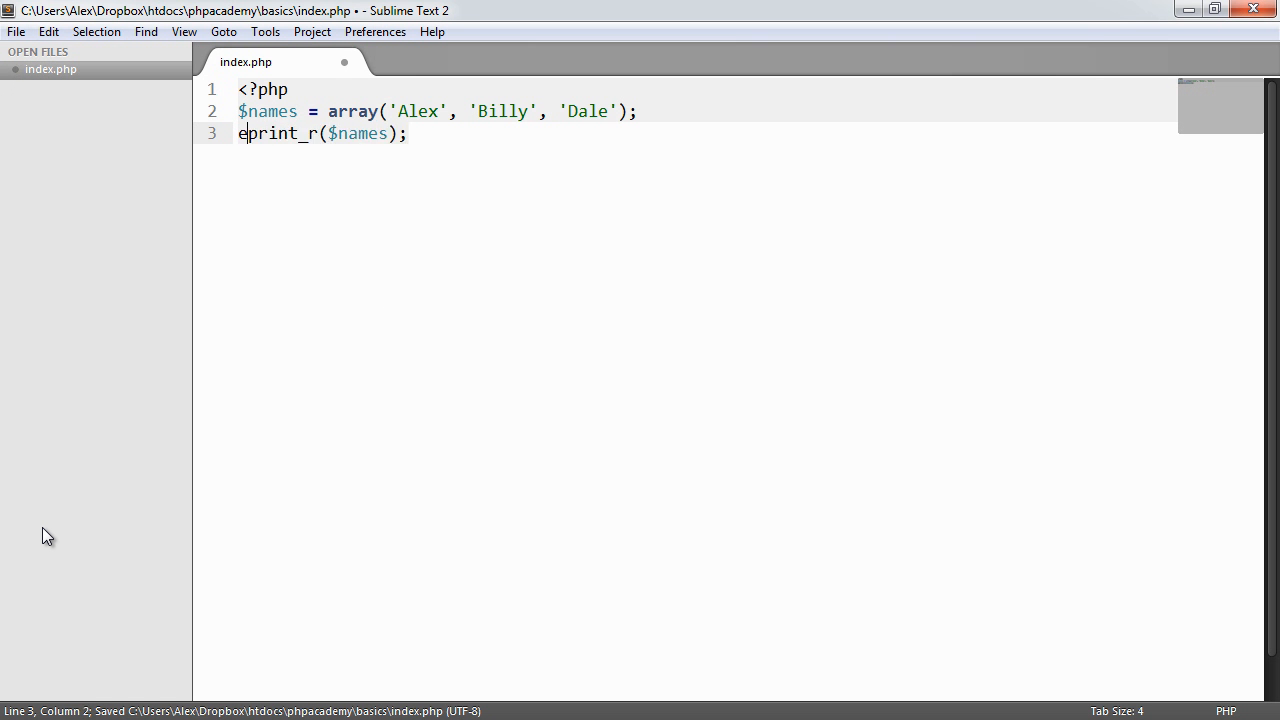
pyautogui.write("cho '',")
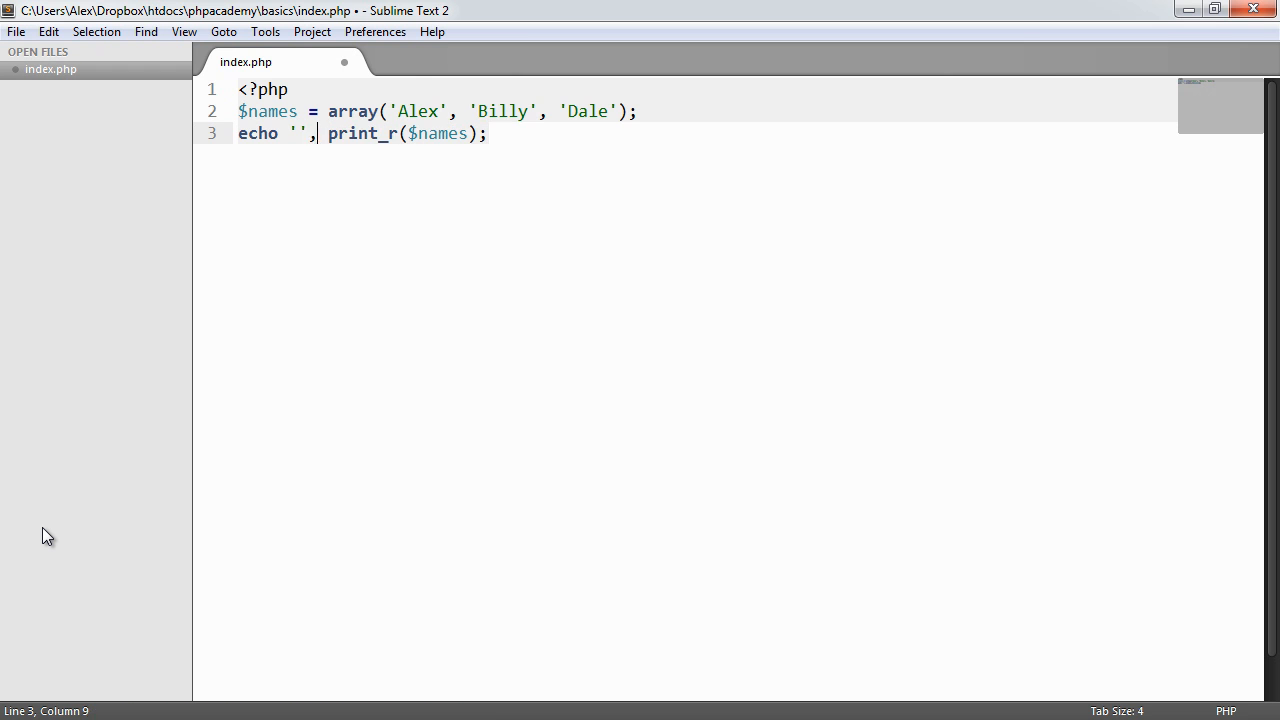
pyautogui.write('<pre>')
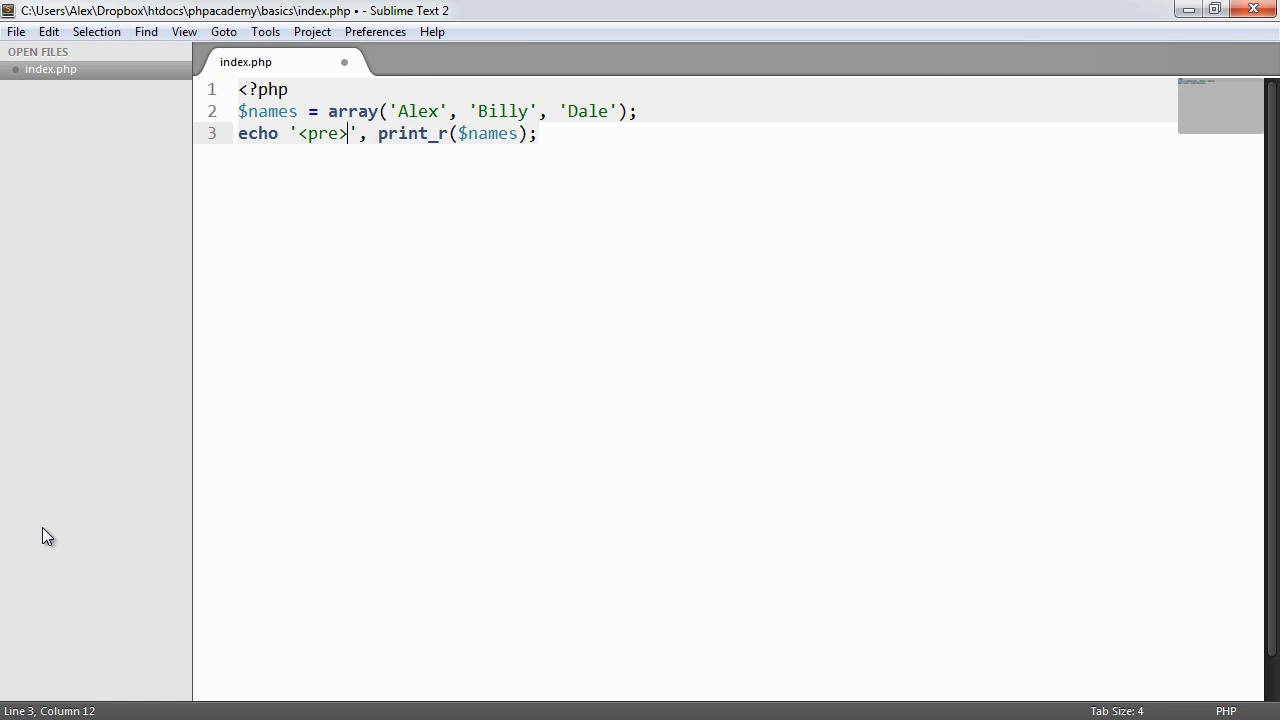
pyautogui.write(", '")
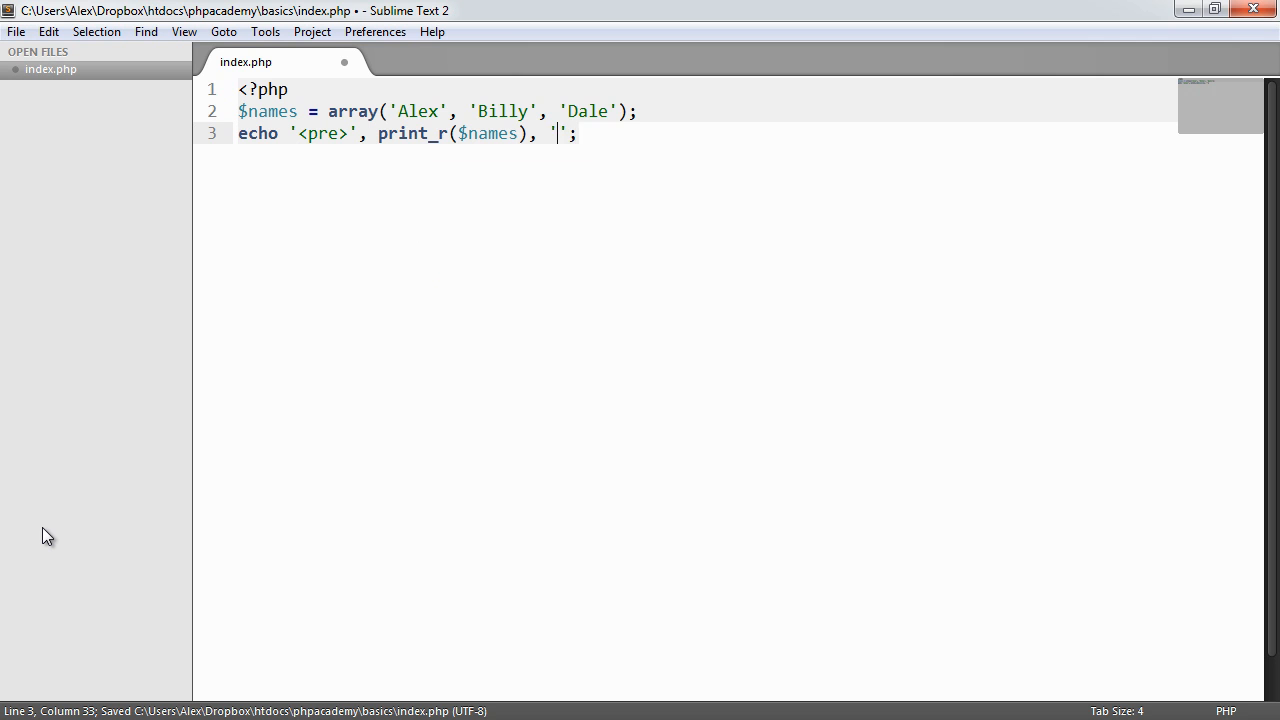
pyautogui.write('</pre>')
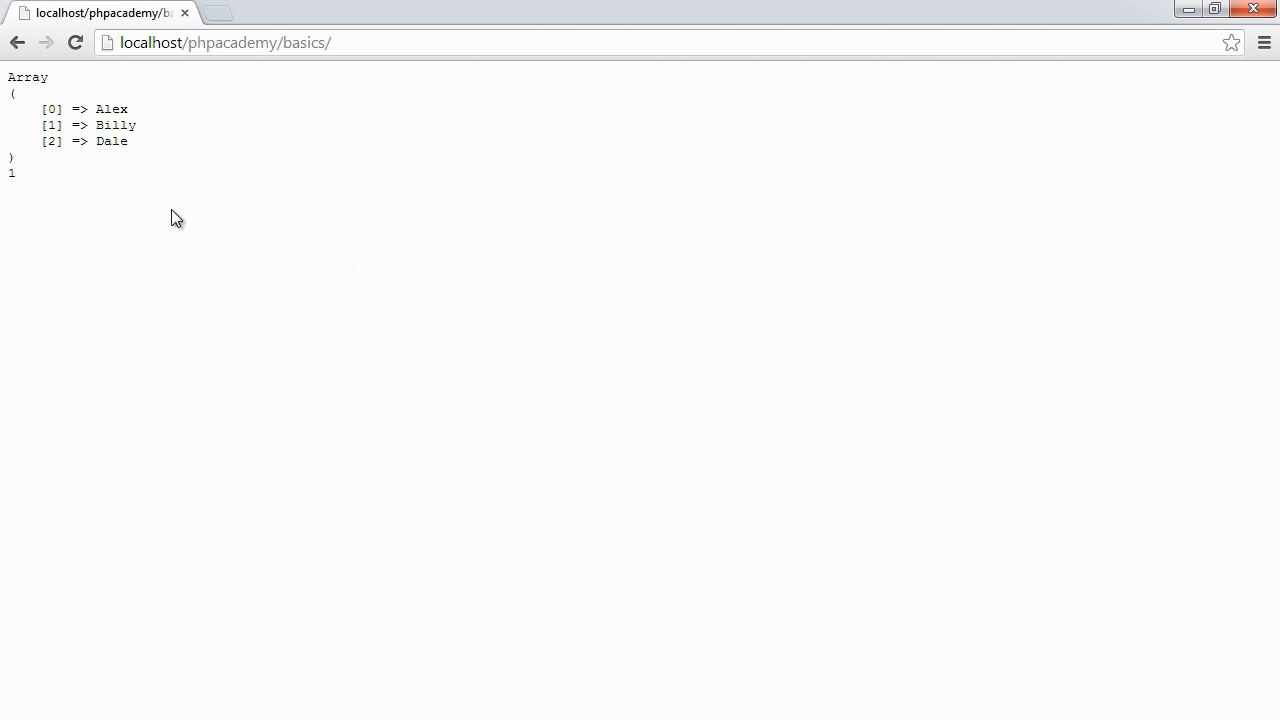
pyautogui.moveTo(76, 162)
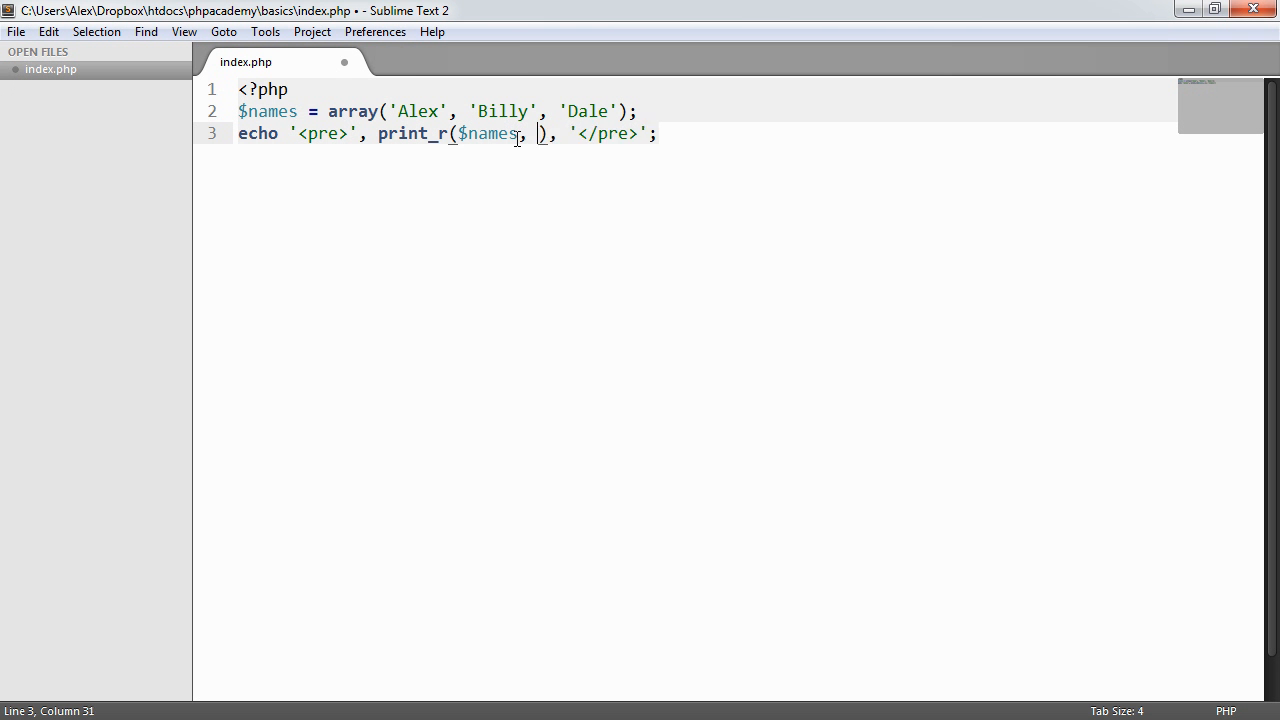
pyautogui.write('true')
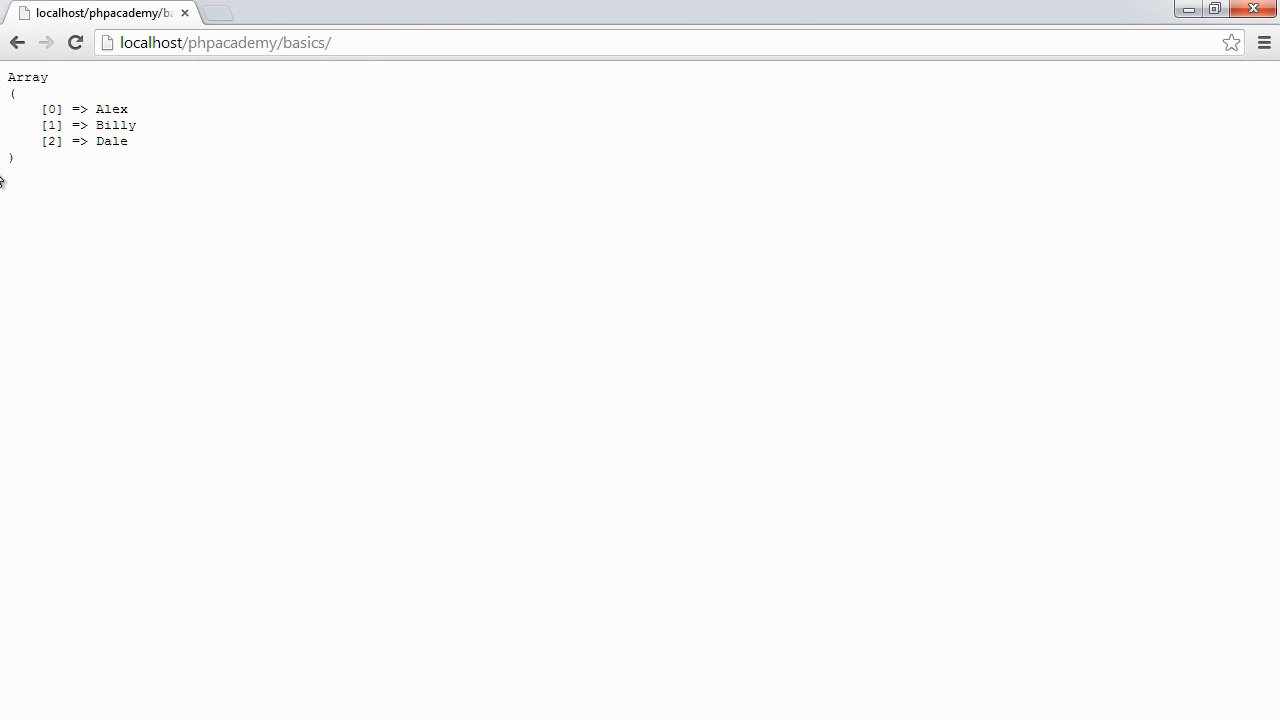
pyautogui.moveTo(64, 104)
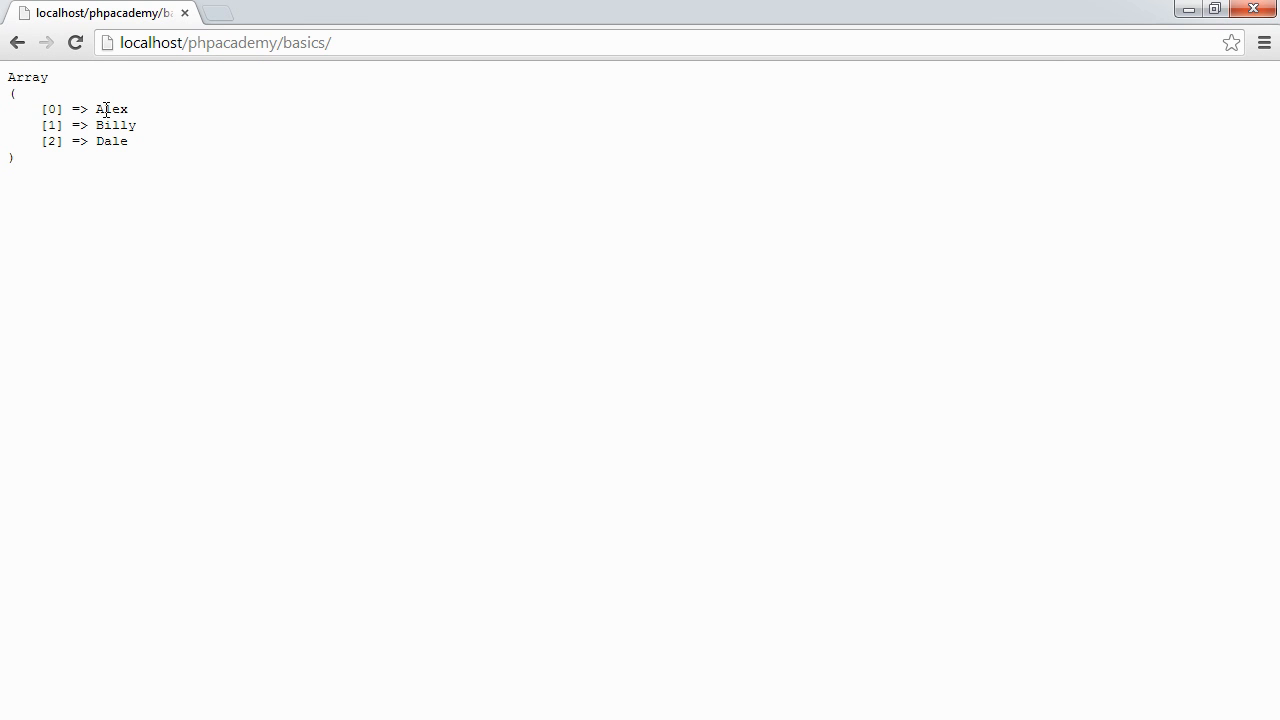
pyautogui.moveTo(108, 108)
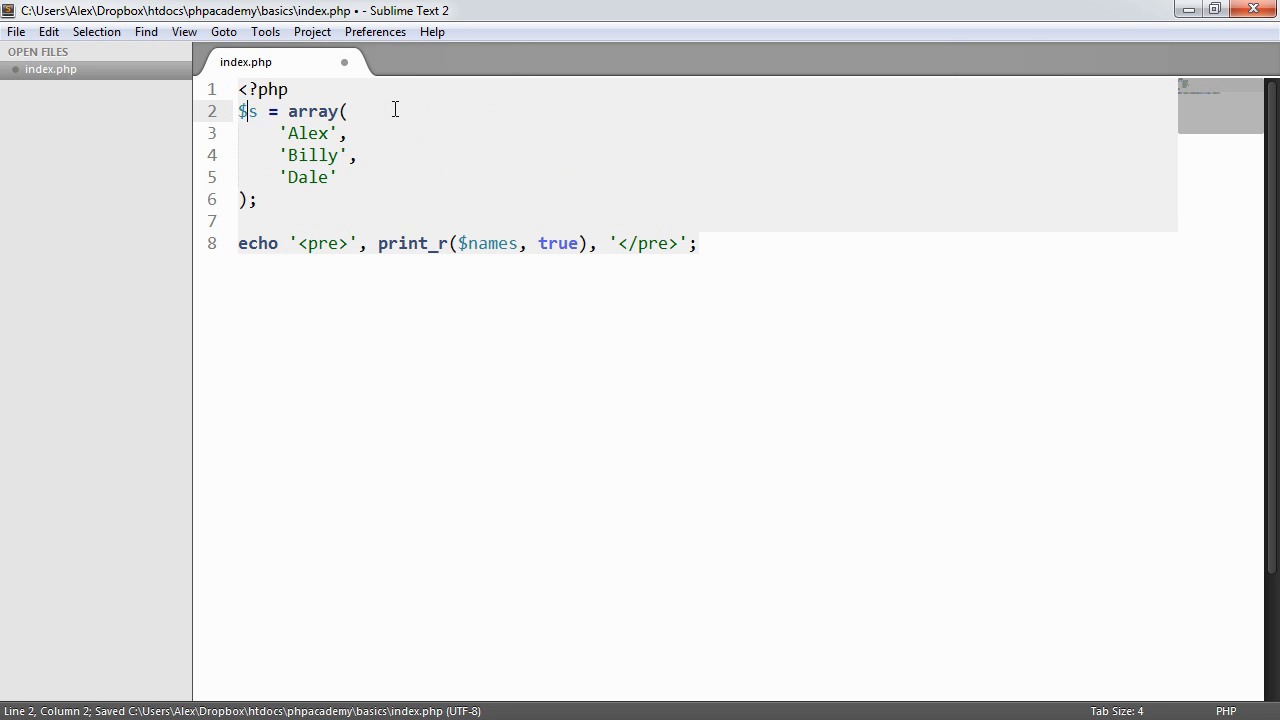
# Step: Rename the array to $person with 'name' => 'Alex' and an 'age' key
pyautogui.write('person')
pyautogui.click(708, 132)
pyautogui.write("'")
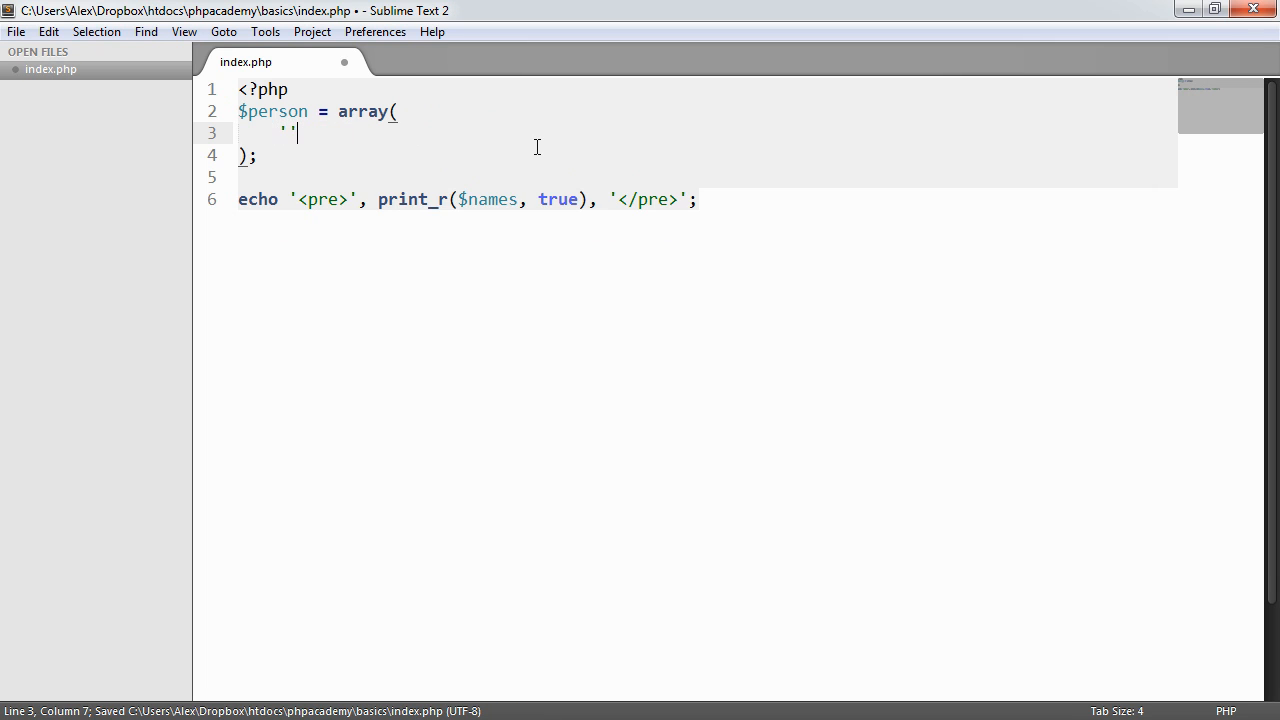
pyautogui.write('name')
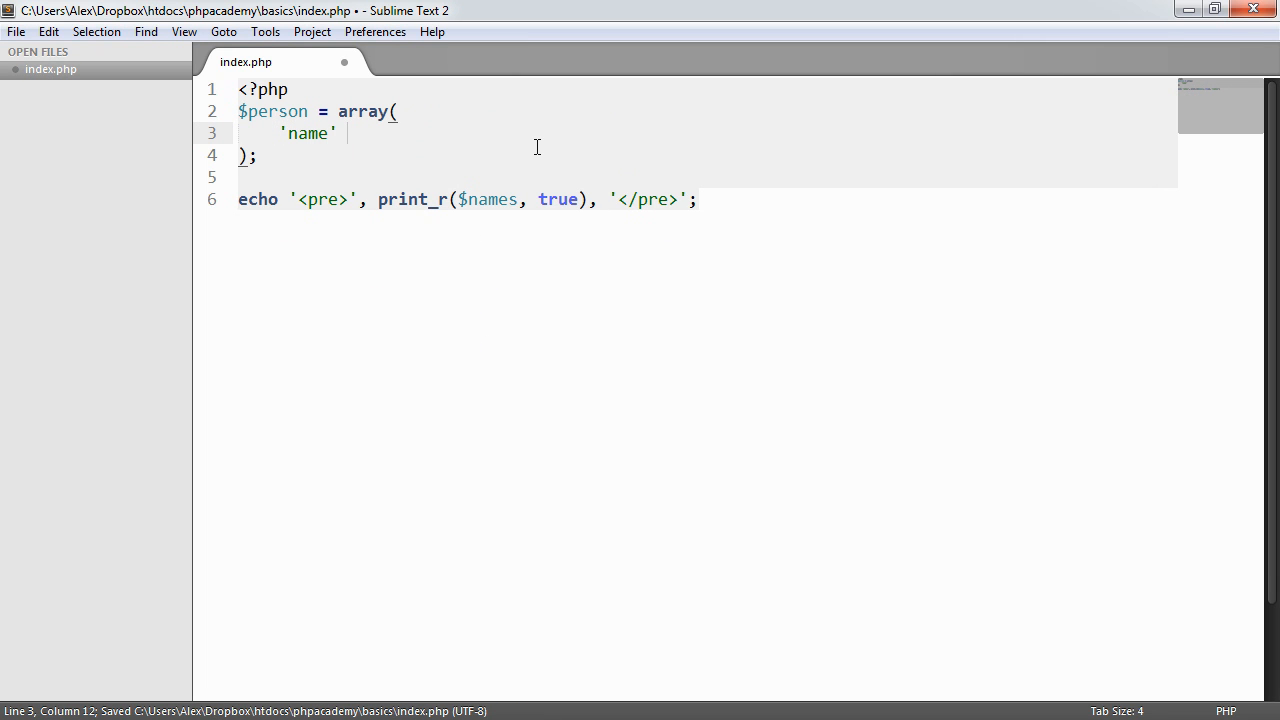
pyautogui.write("=> ''")
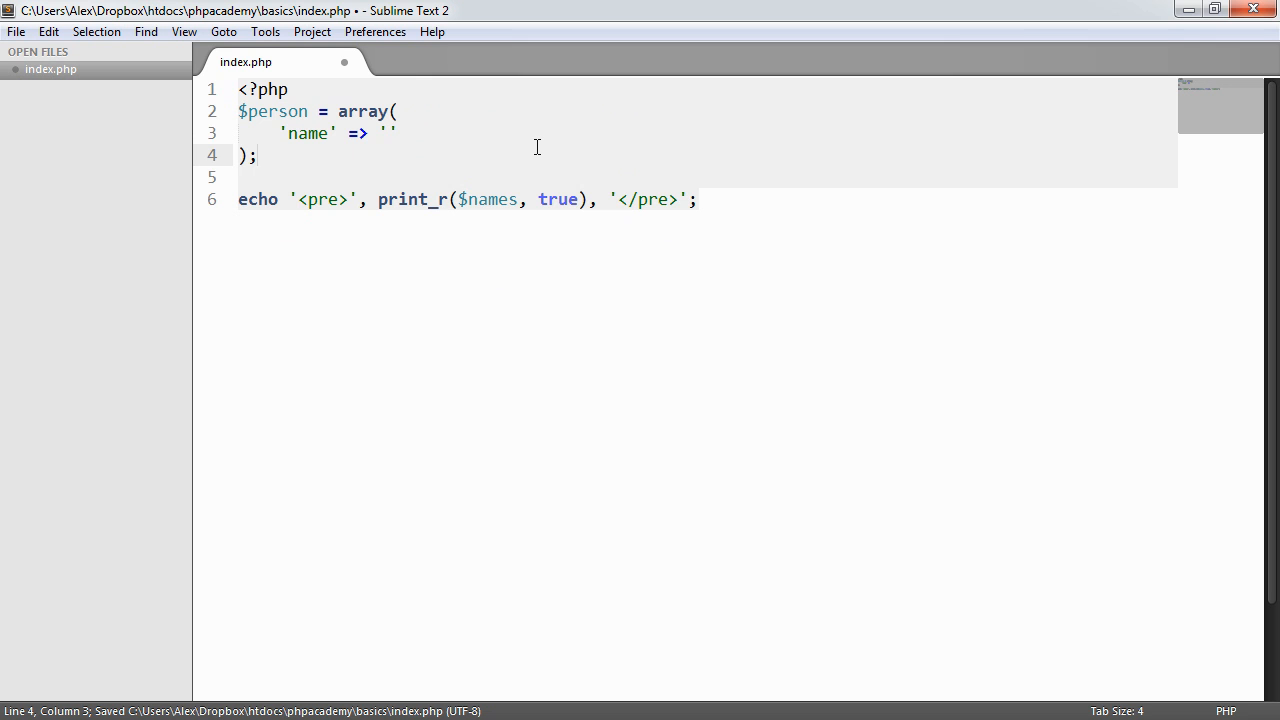
pyautogui.write('Alex')
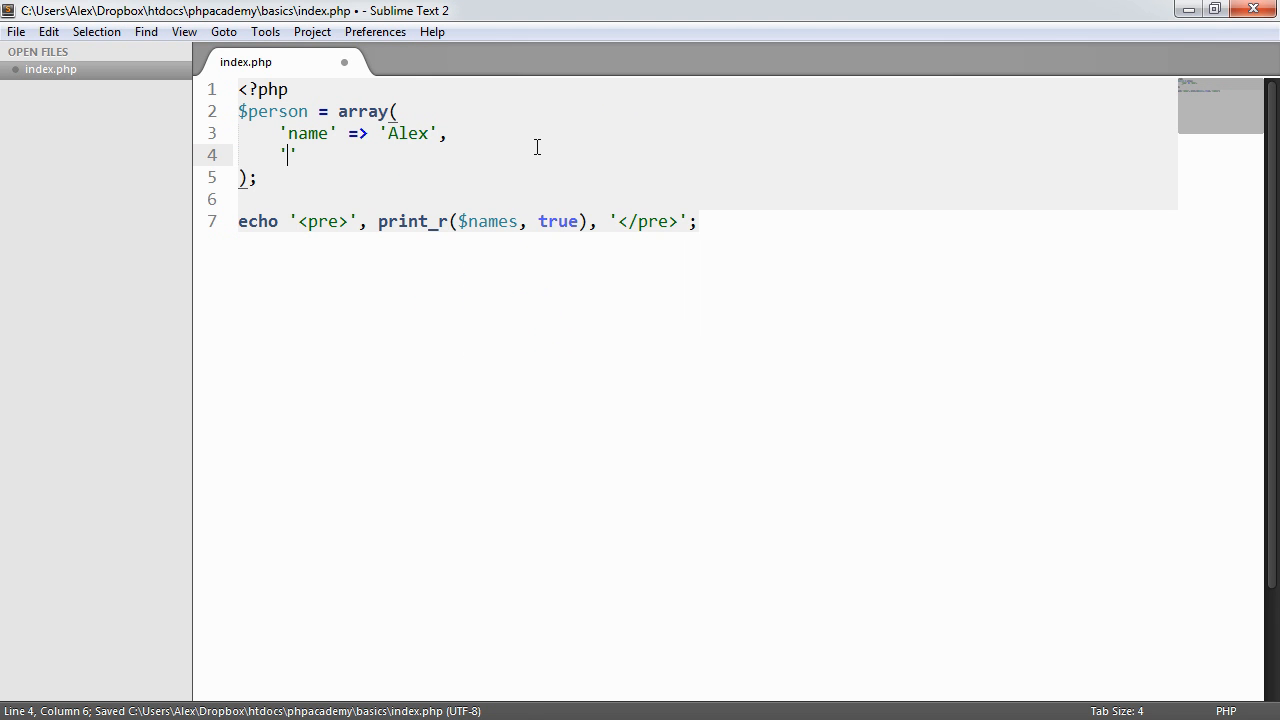
pyautogui.write("age' => 24,")
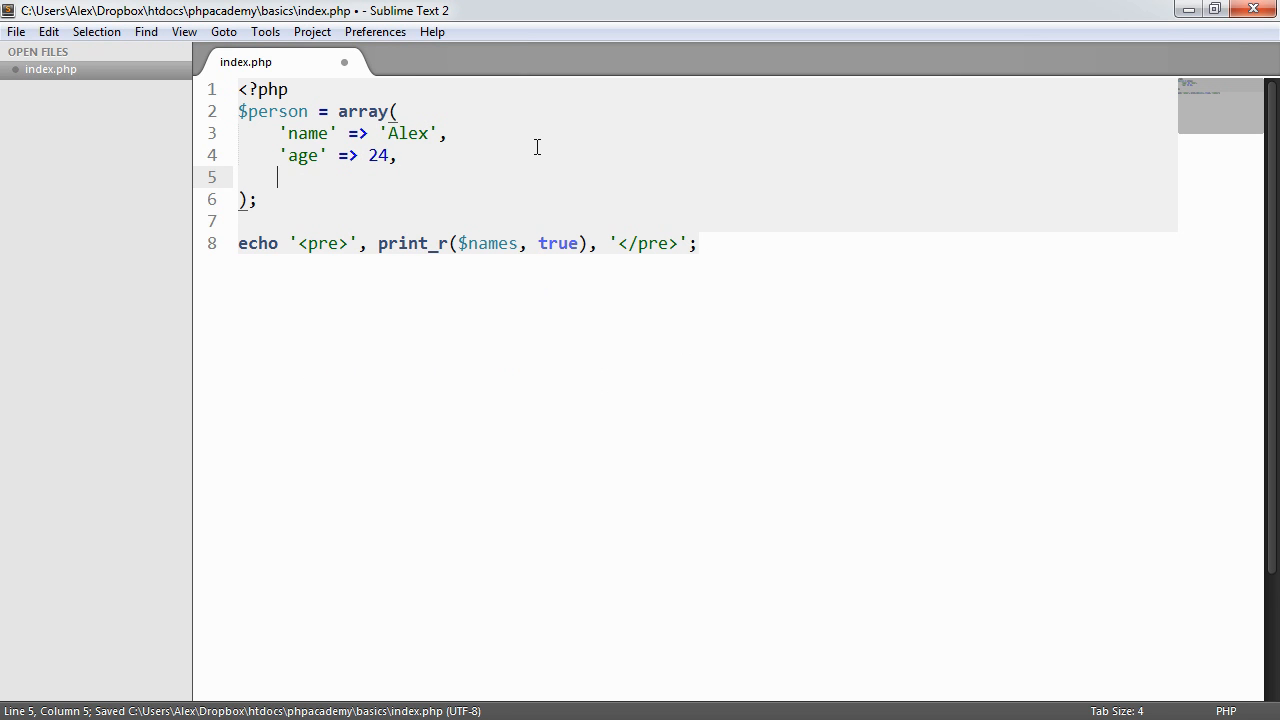
# Step: Add the 'location' => 'London' key and point print_r at $person
pyautogui.write("'location'")
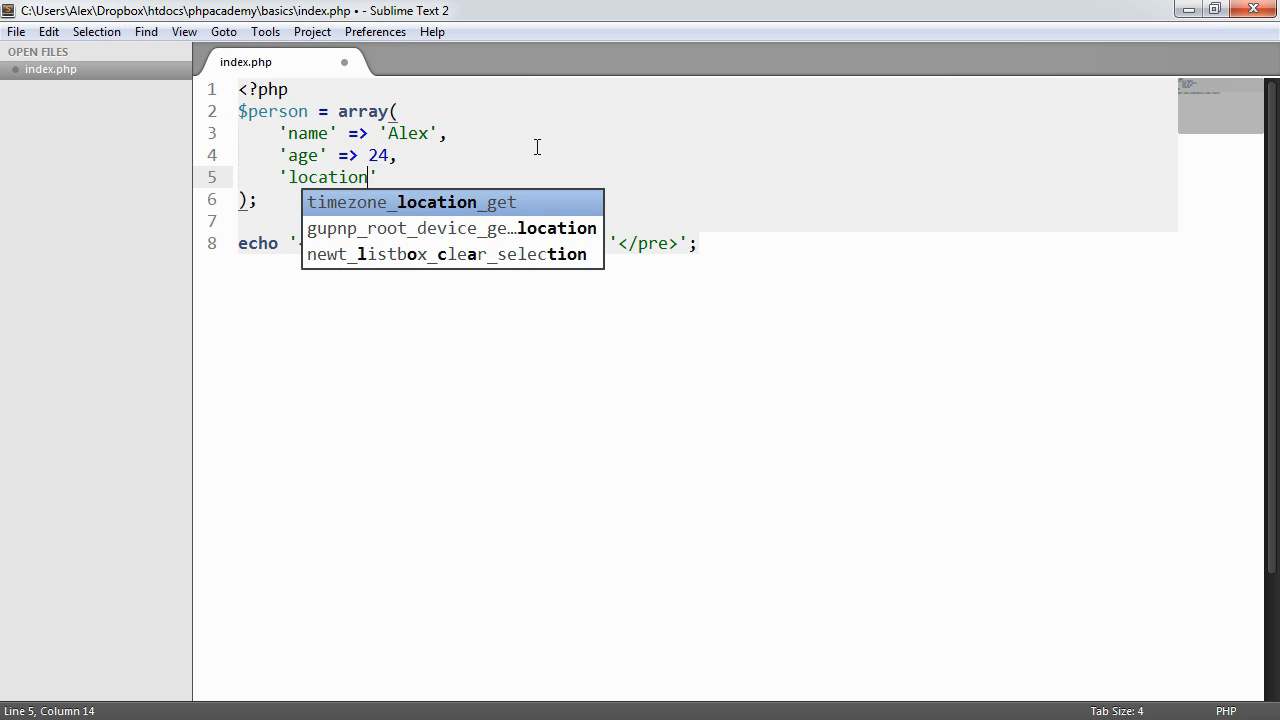
pyautogui.write('=>')
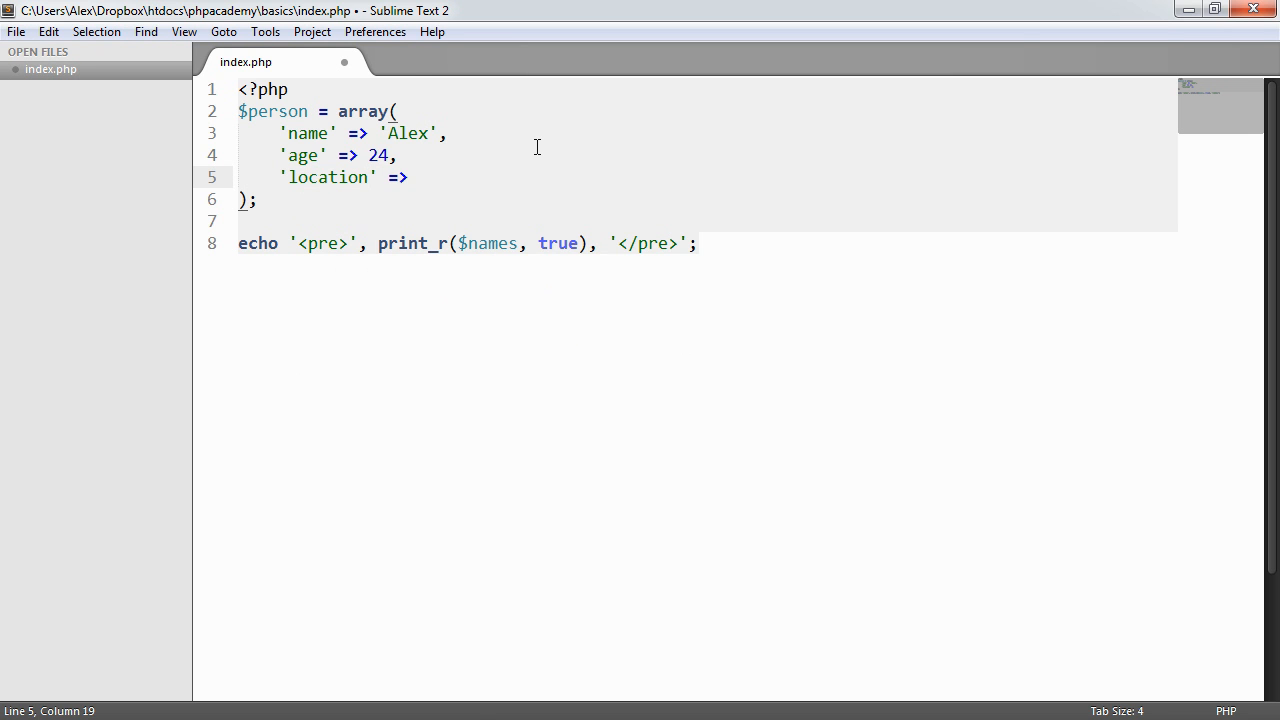
pyautogui.write("'London'")
pyautogui.click(468, 242)
pyautogui.write('perso')
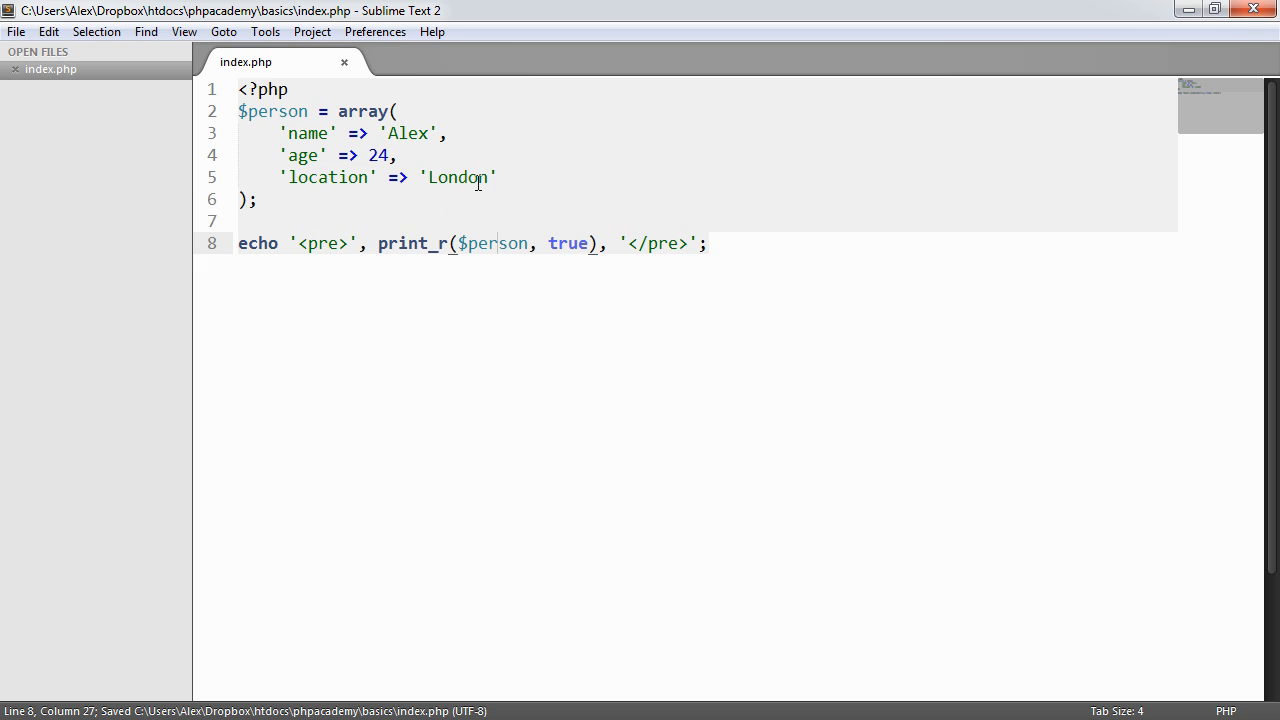
pyautogui.click(496, 176)
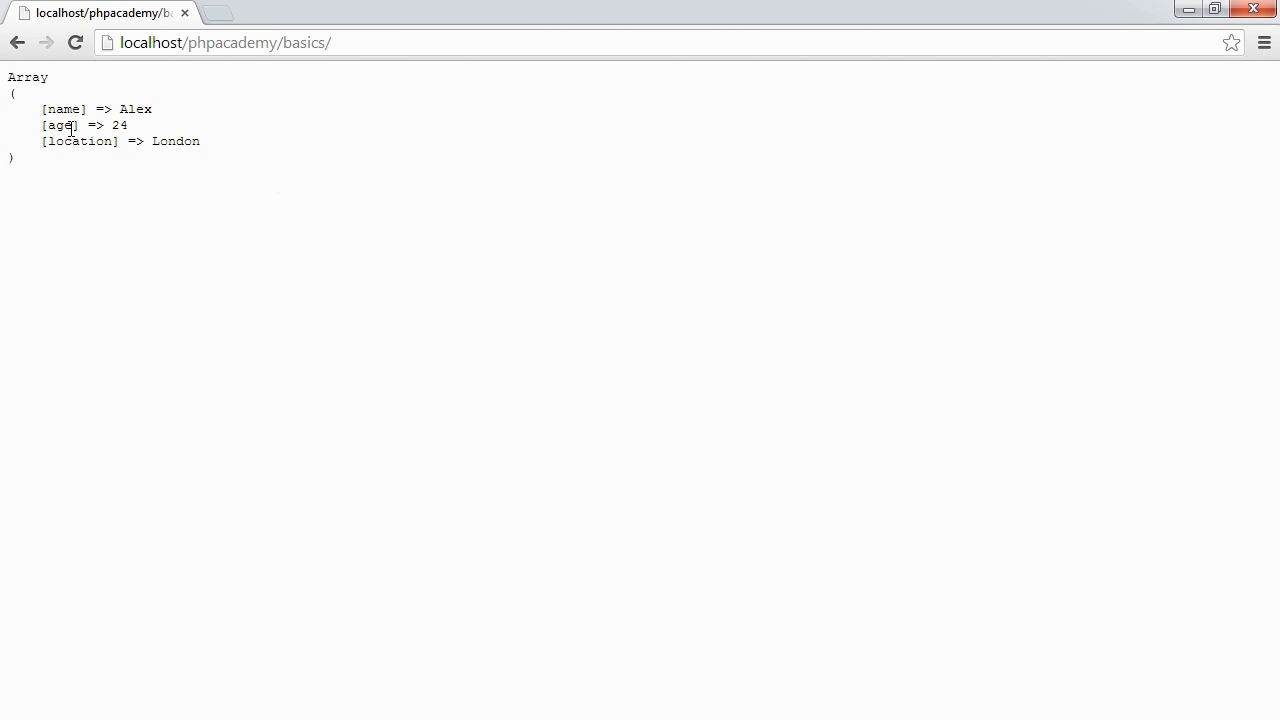
# Step: Highlight the age and name keys in the printed person array in Chrome
pyautogui.doubleClick(136, 108)
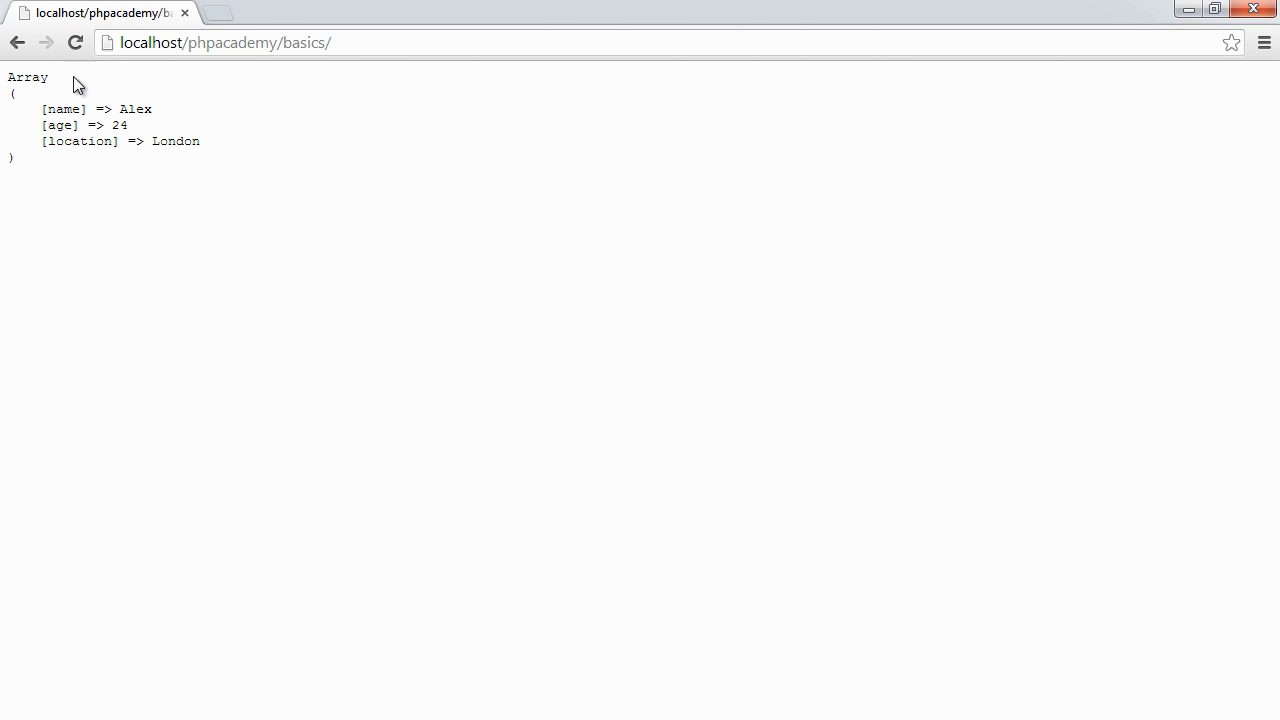
pyautogui.moveTo(70, 112)
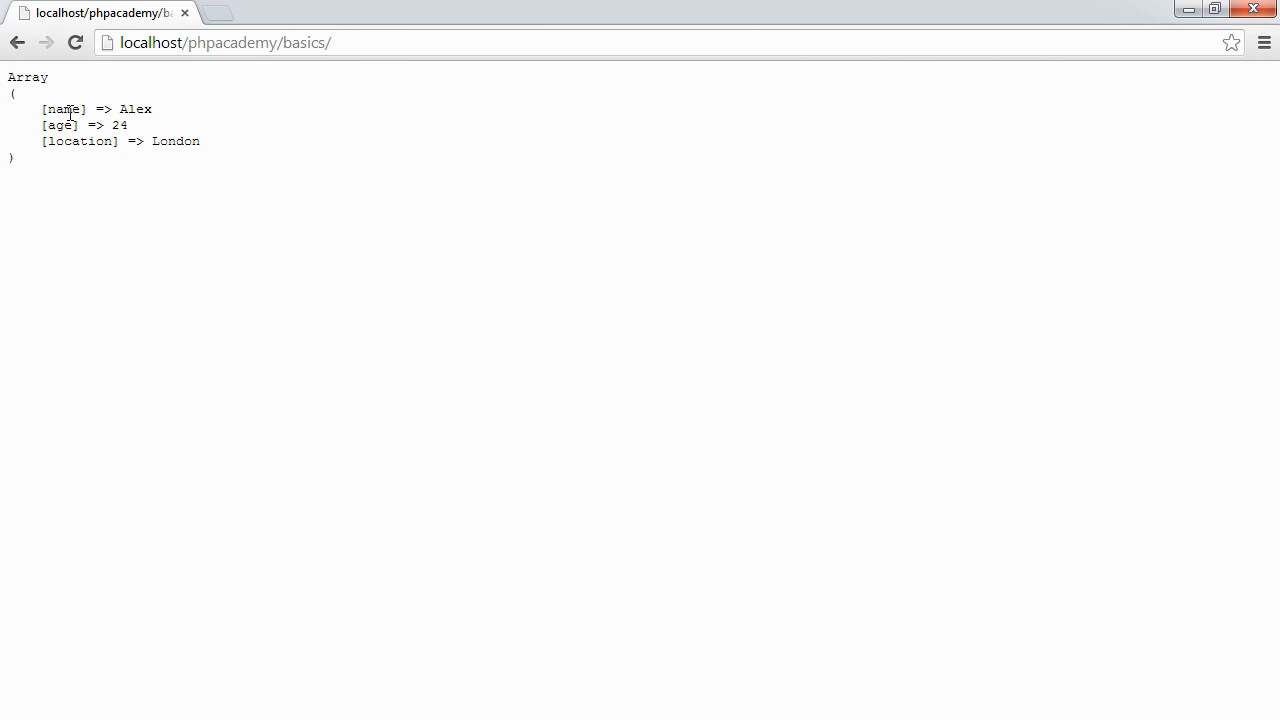
pyautogui.doubleClick(80, 140)
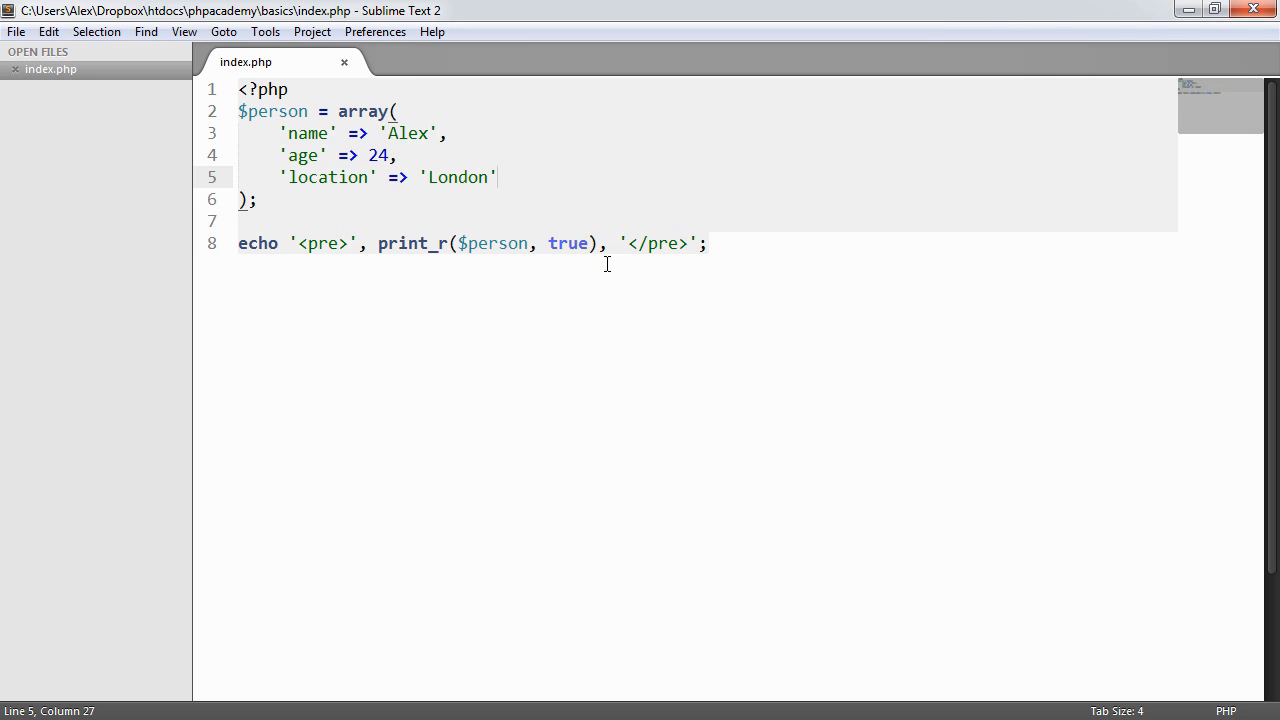
# Step: Add an echo $names[0]; line and change its index to 1
pyautogui.press('ctrl+s')
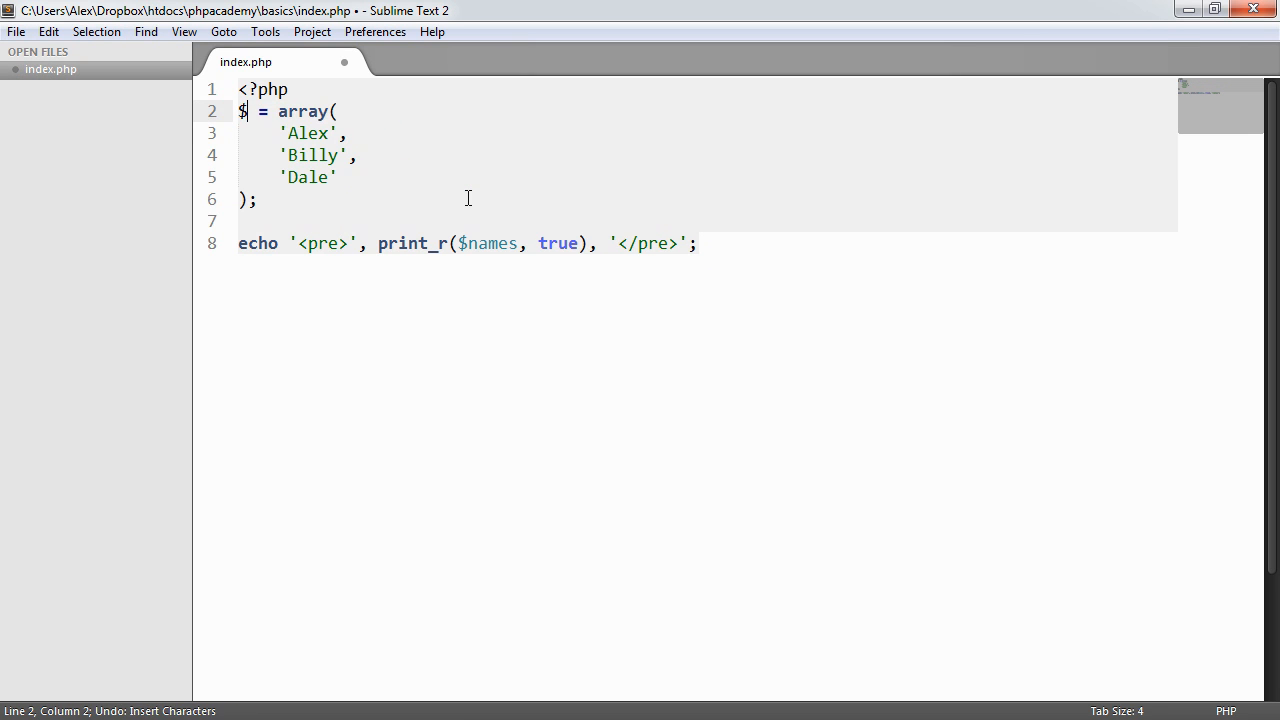
pyautogui.write('person')
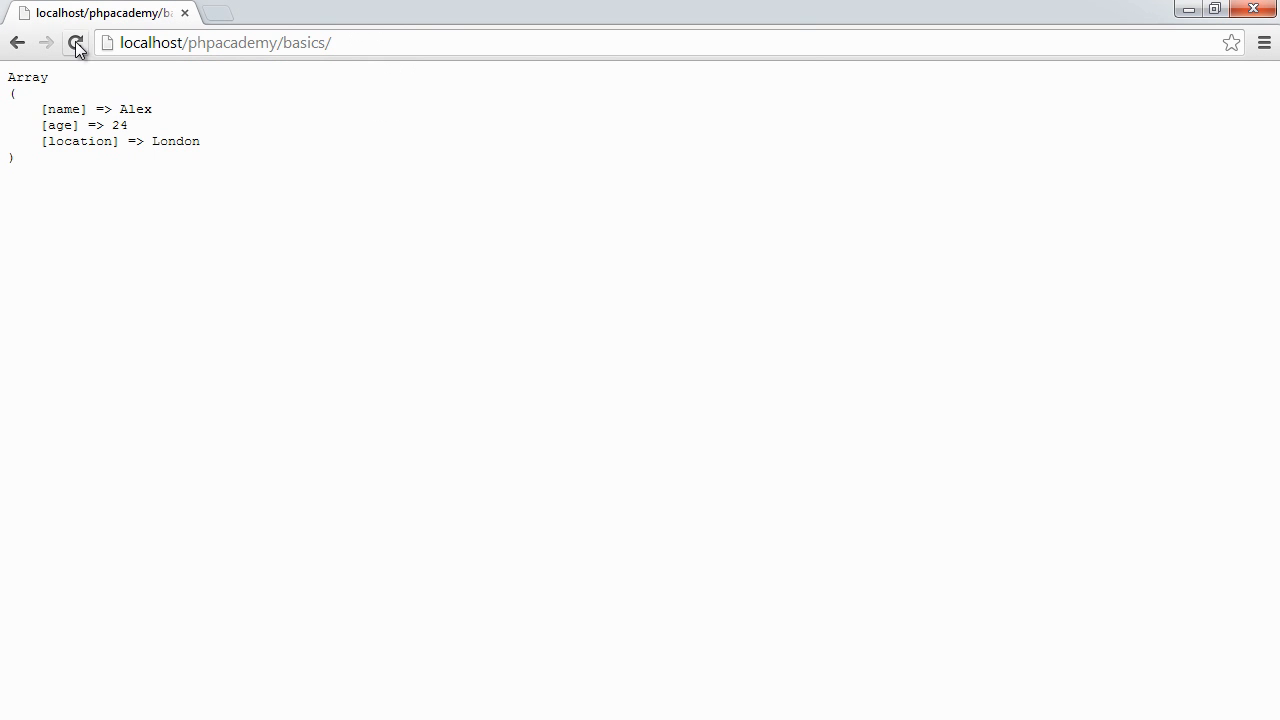
pyautogui.click(76, 44)
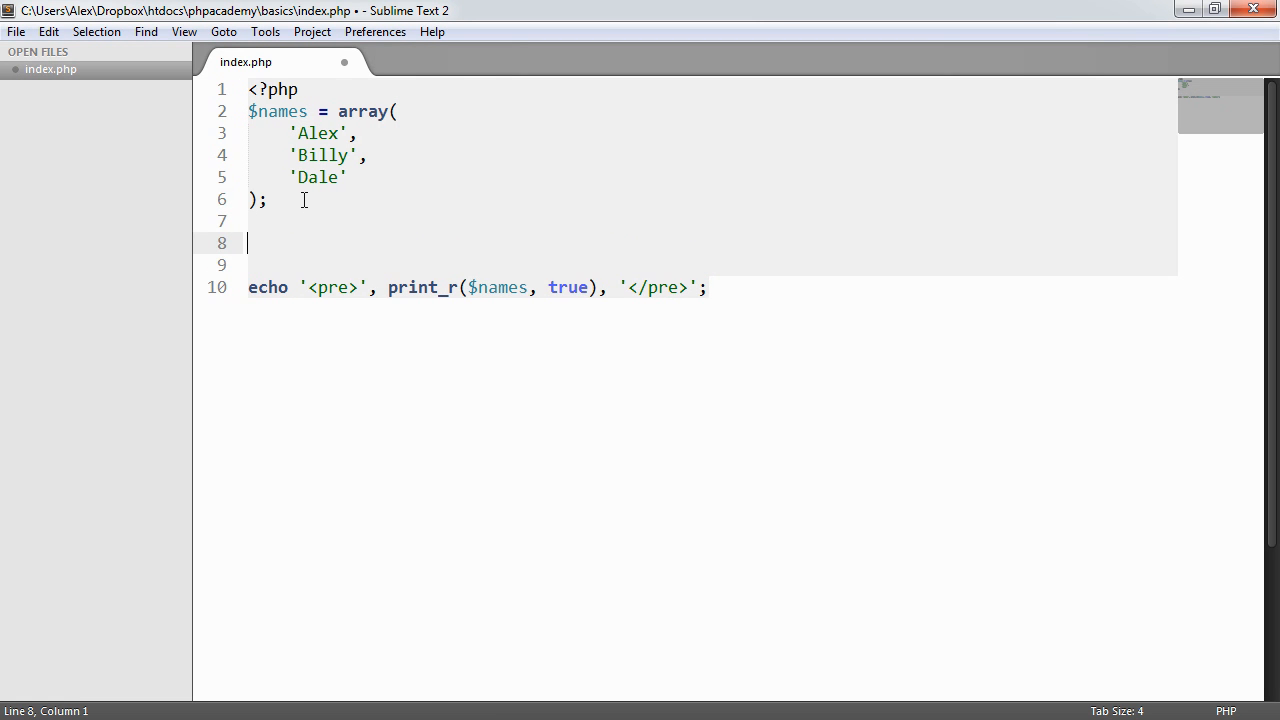
pyautogui.write('echo $names[')
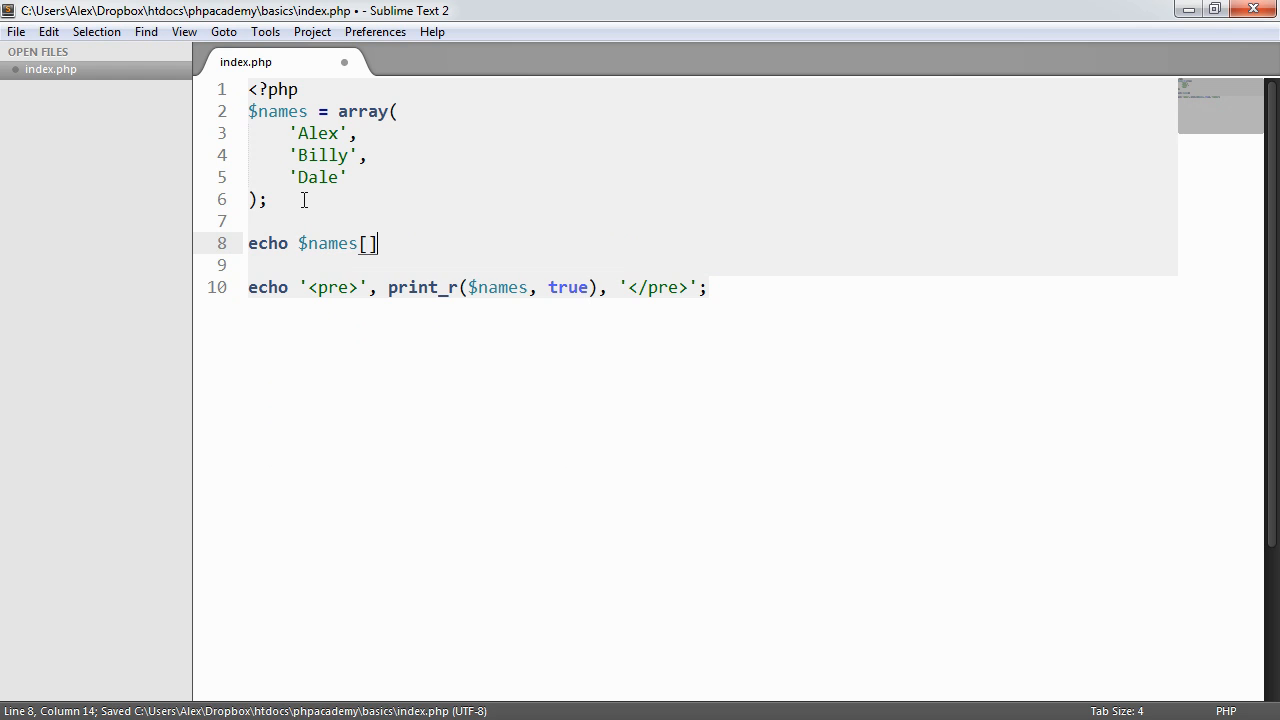
pyautogui.write('0;')
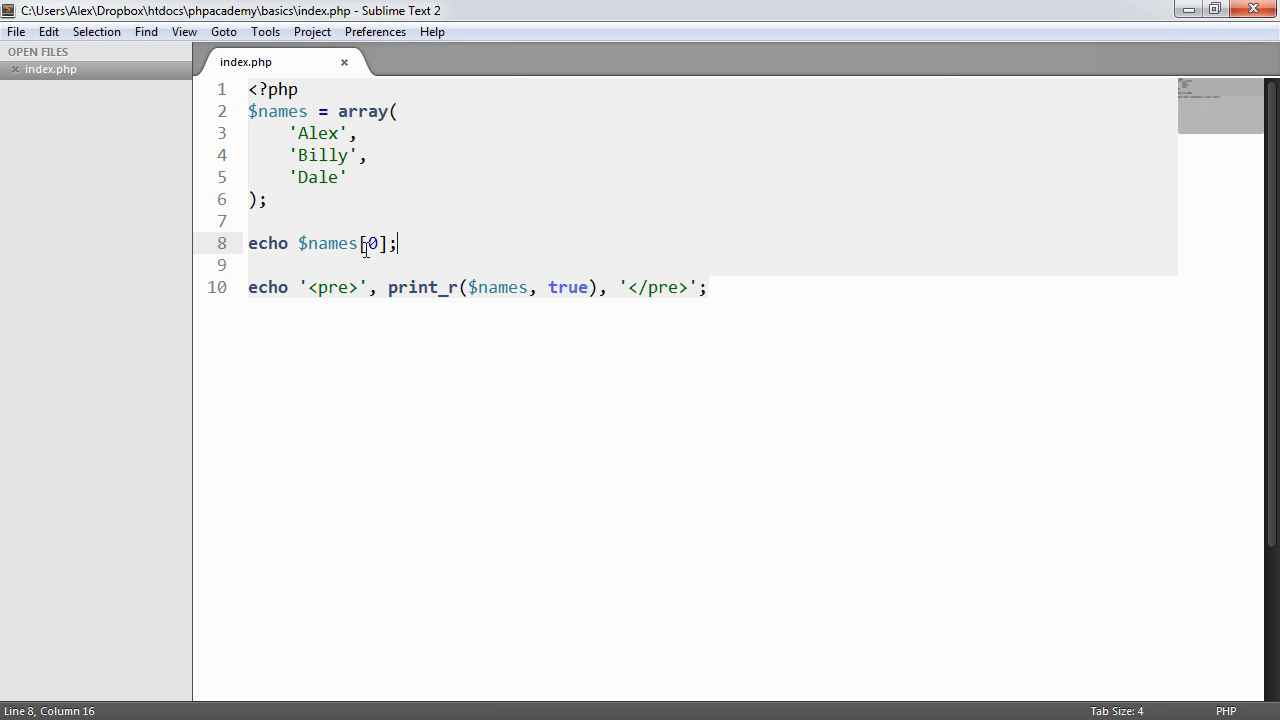
pyautogui.doubleClick(372, 244)
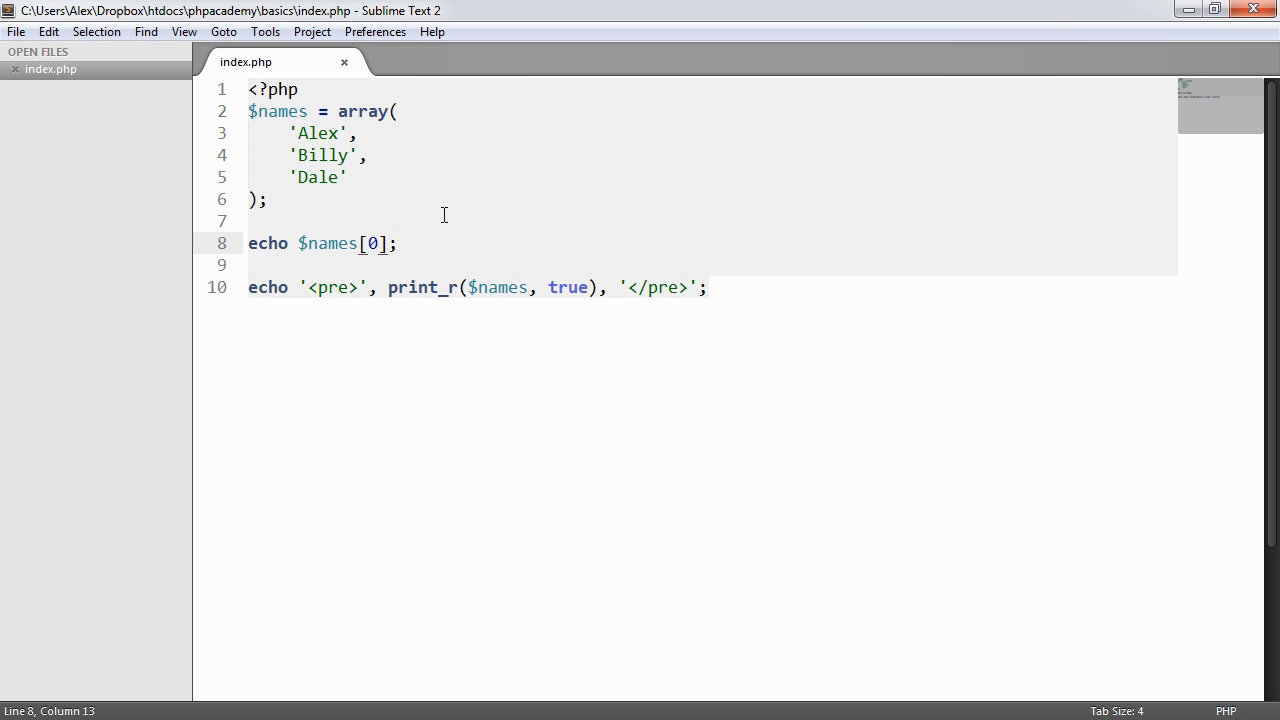
pyautogui.write('1')
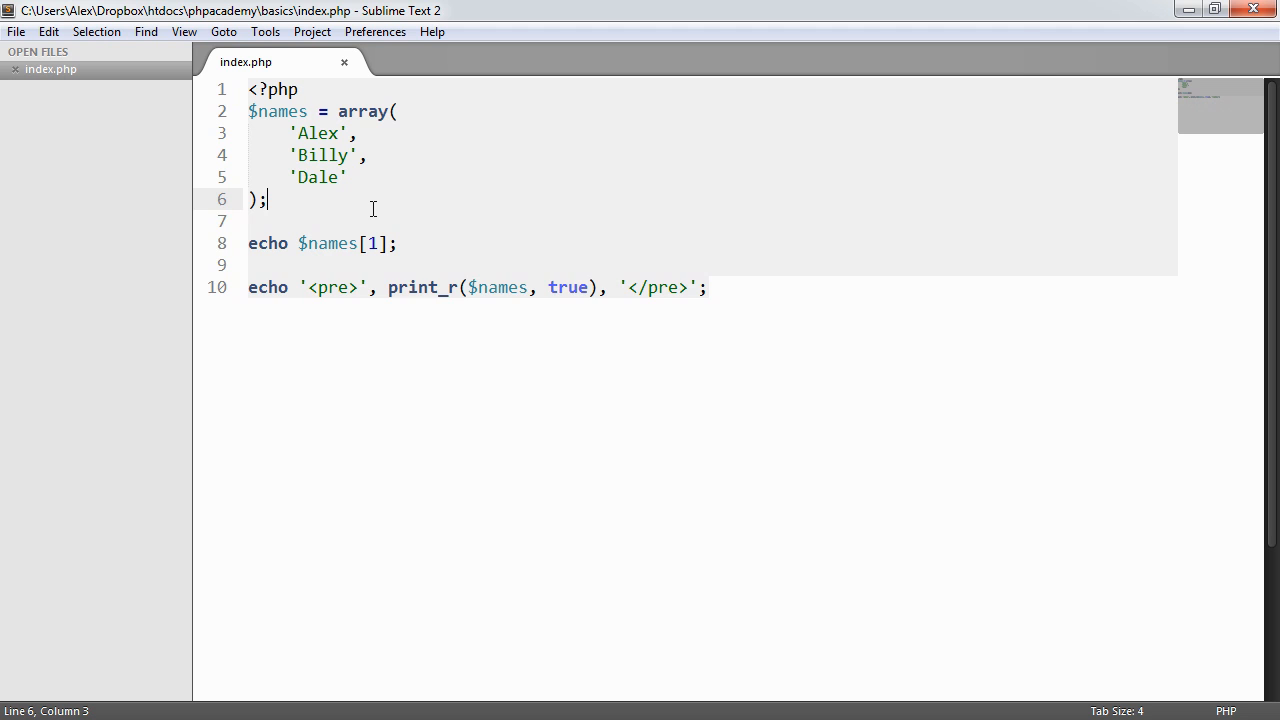
# Step: Introduce $pos = 2; and index the echo as $names[$pos], then save
pyautogui.write('$pos')
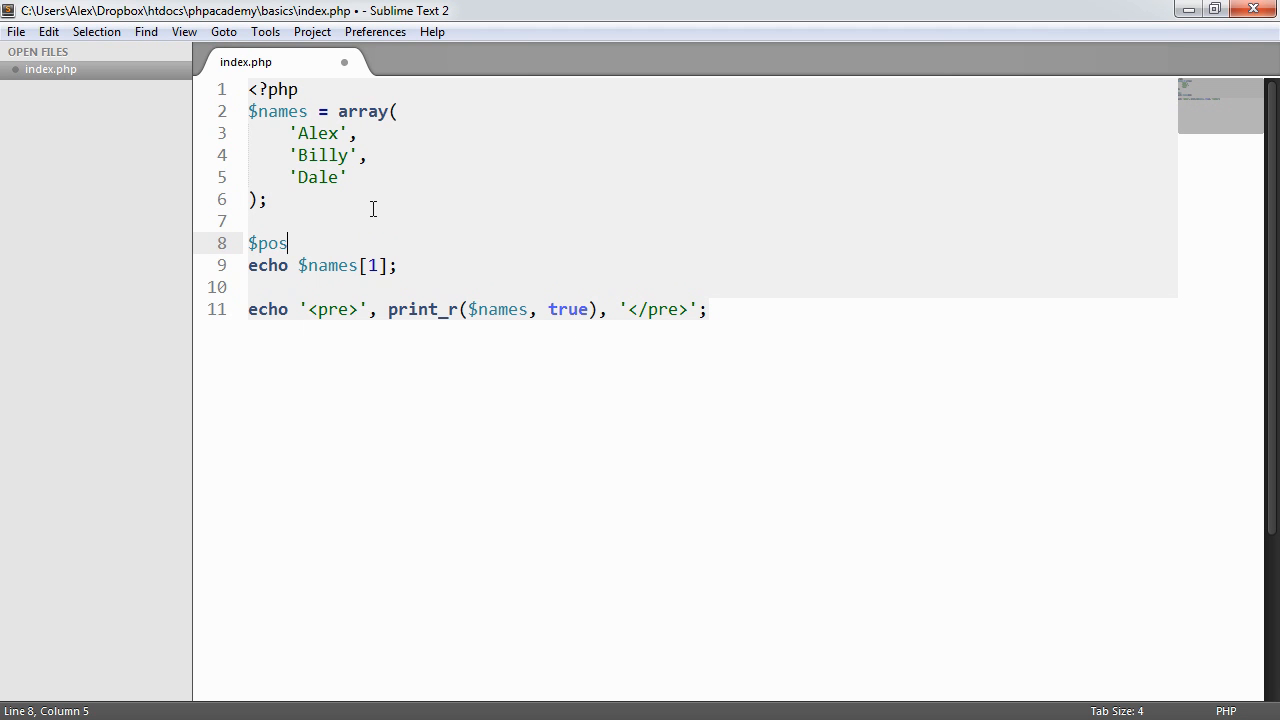
pyautogui.write('= 2;')
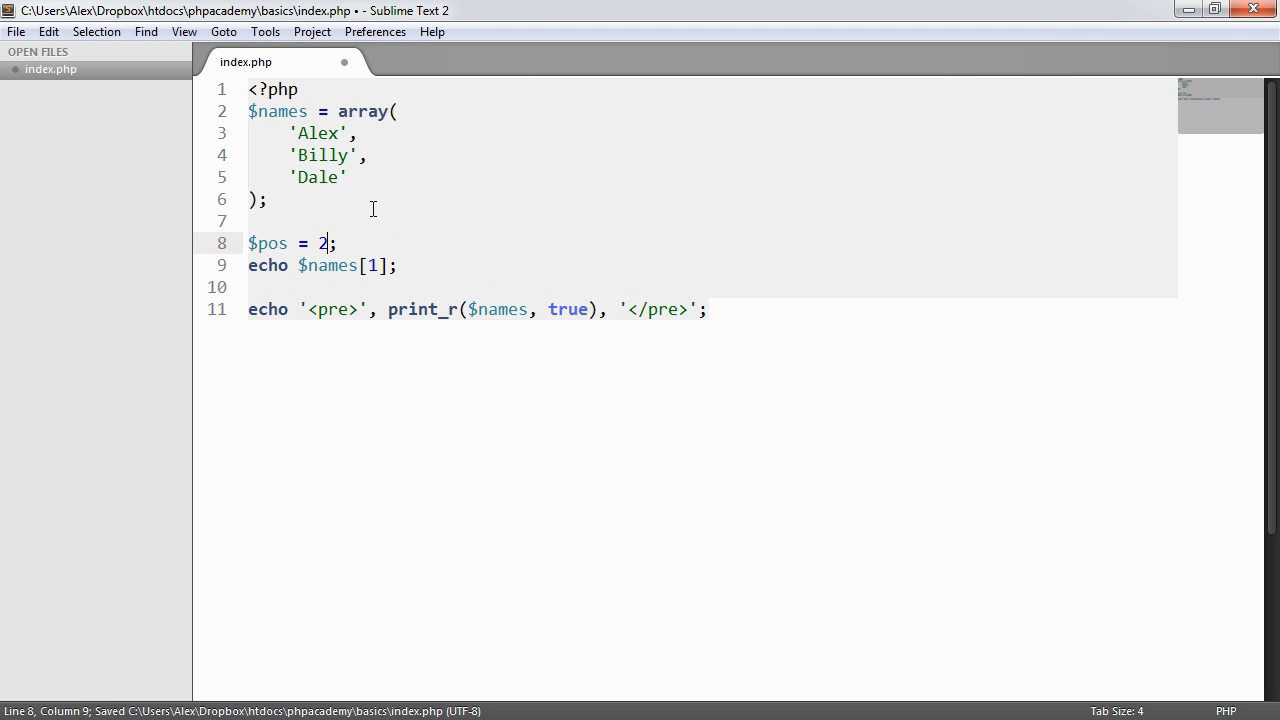
pyautogui.write('$pos')
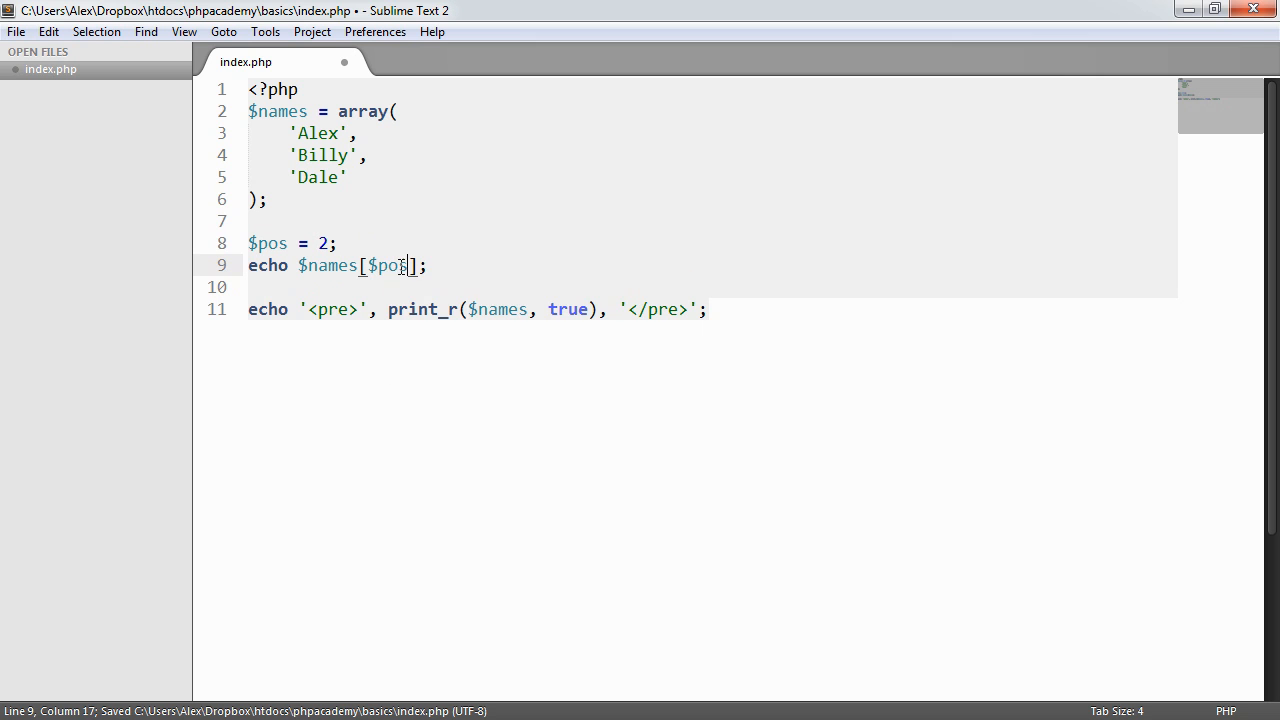
pyautogui.press('alt+tab')
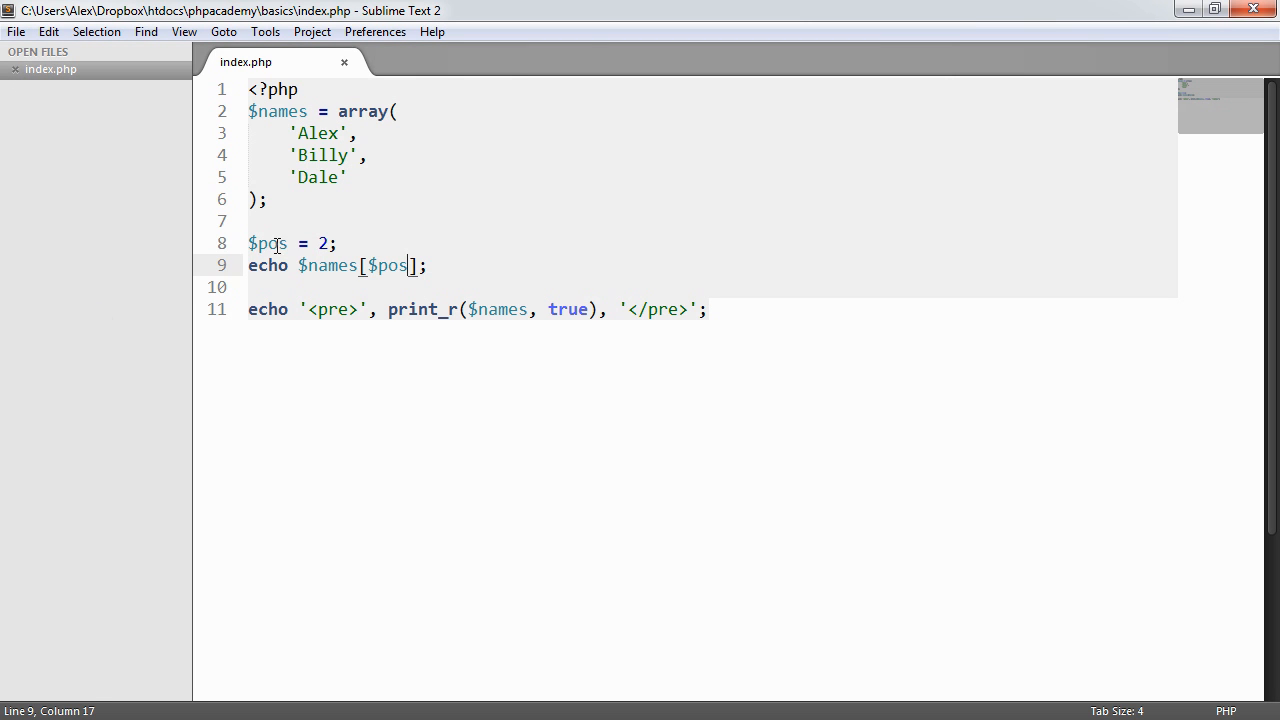
pyautogui.click(336, 244)
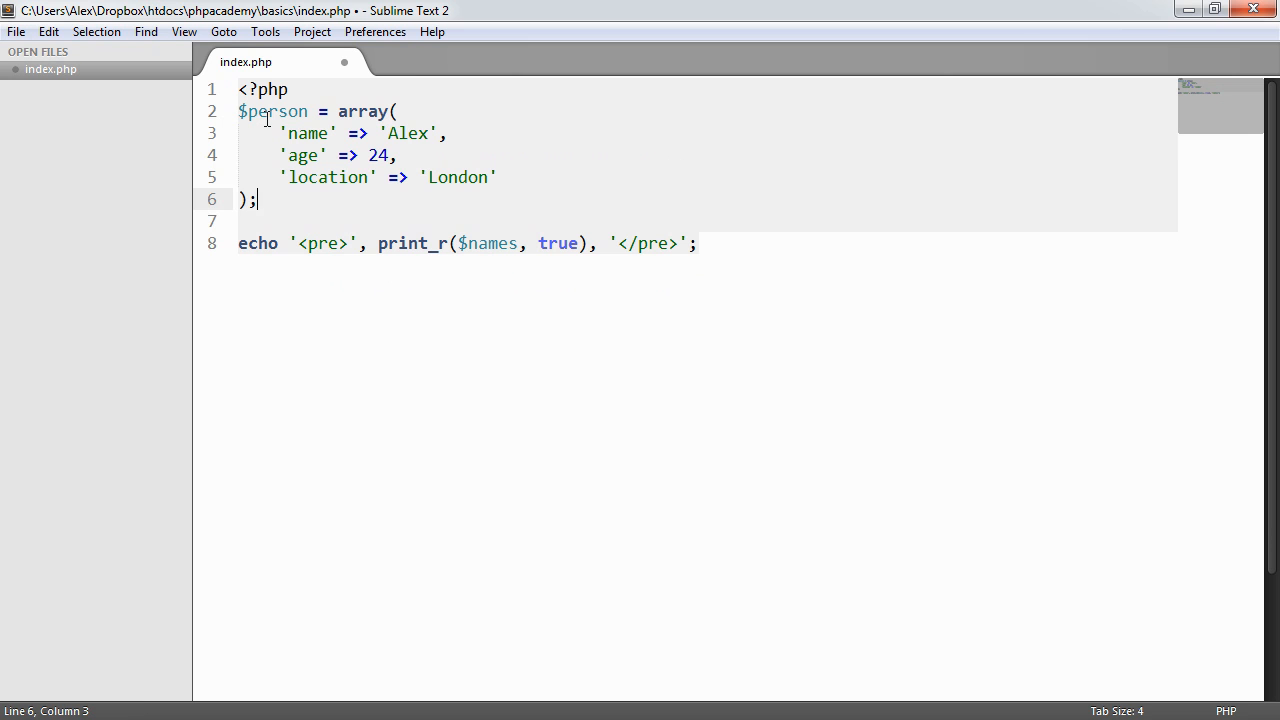
# Step: Add echo '<pre>', print_r($person ... and an echo $person[0]; line, then save
pyautogui.press('ctrl+s')
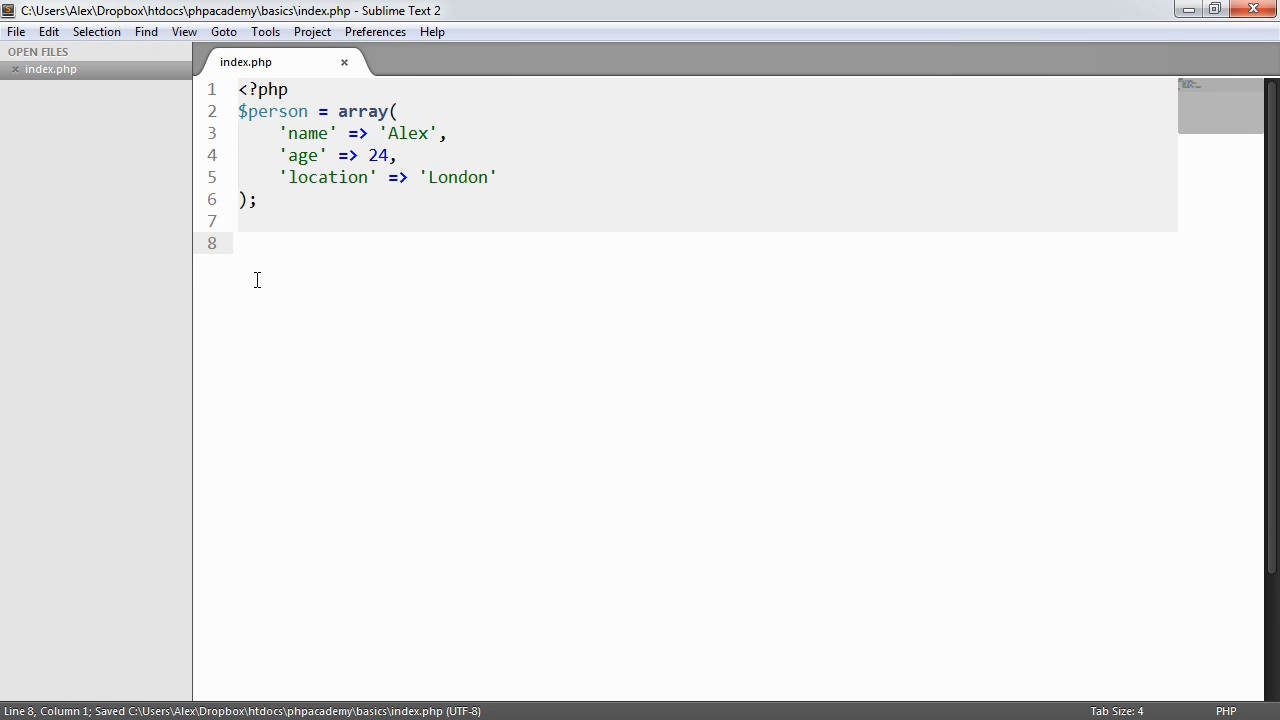
pyautogui.write("echo '<pre>', print_r($person, true), '</pre>';")
pyautogui.write('echo $person[];')
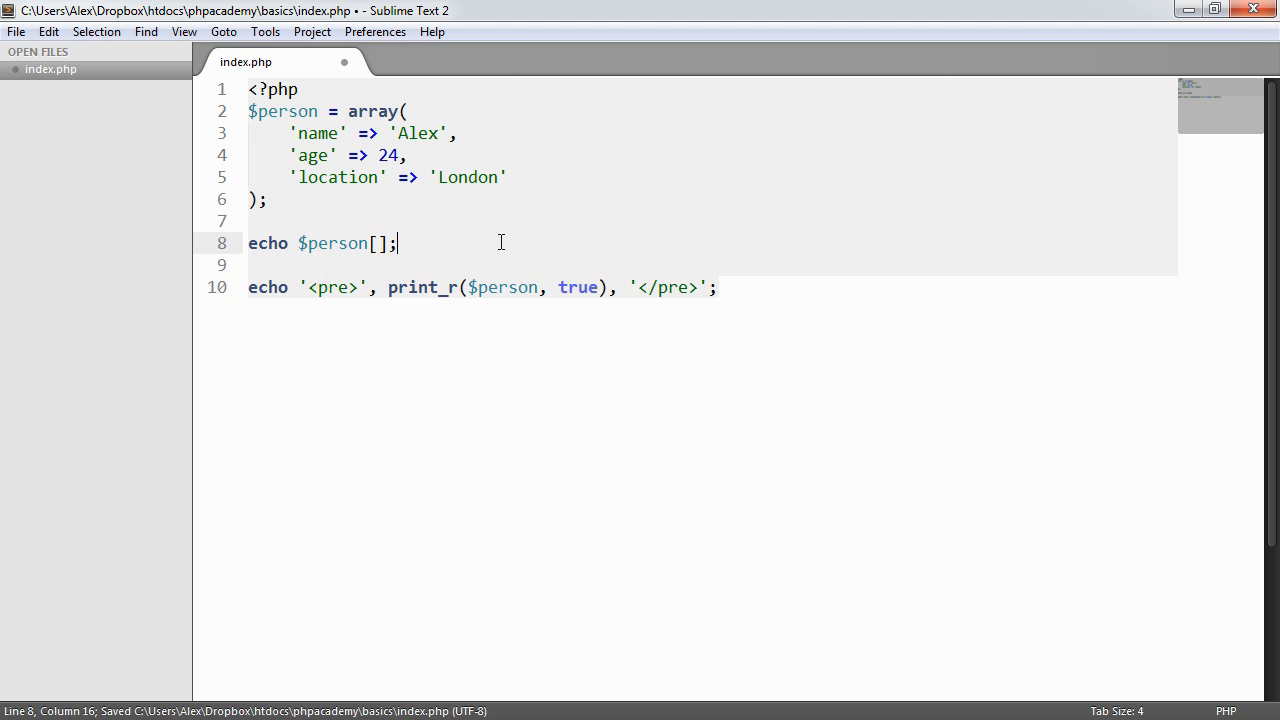
pyautogui.write('0')
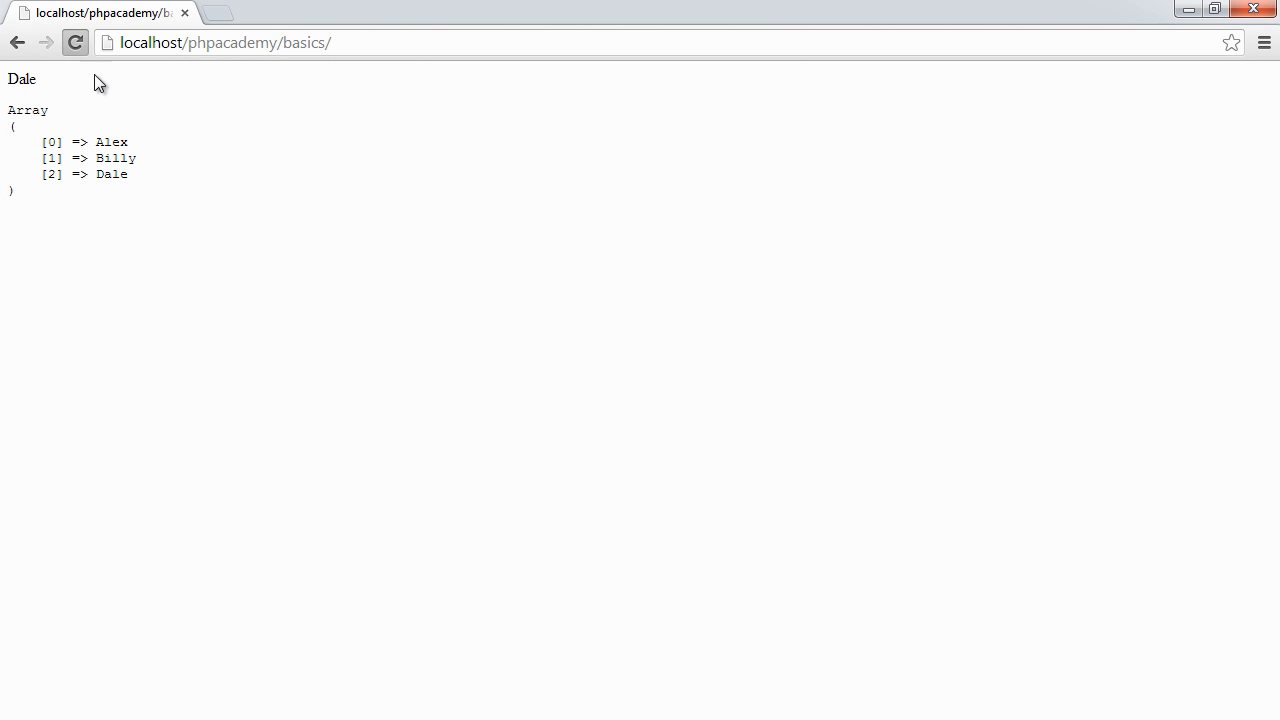
# Step: Reload the page to show the 'Undefined offset: 0' notice above the person array
pyautogui.click(76, 42)
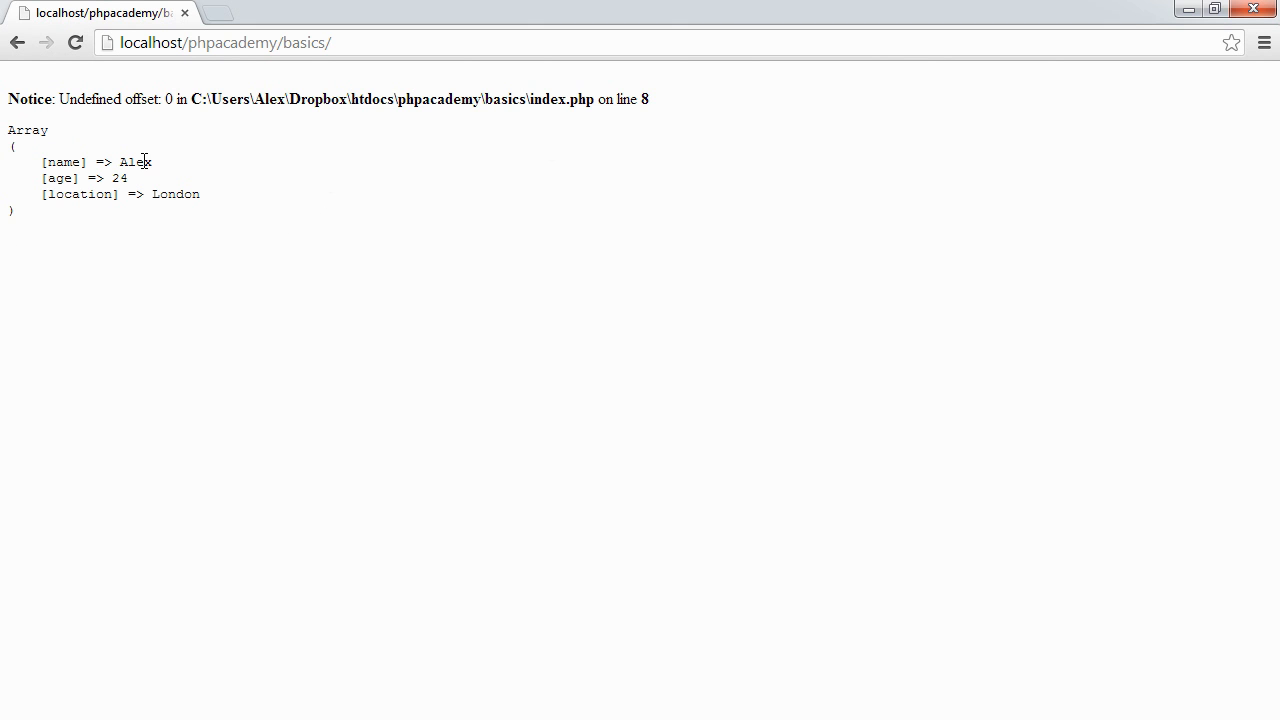
pyautogui.moveTo(56, 216)
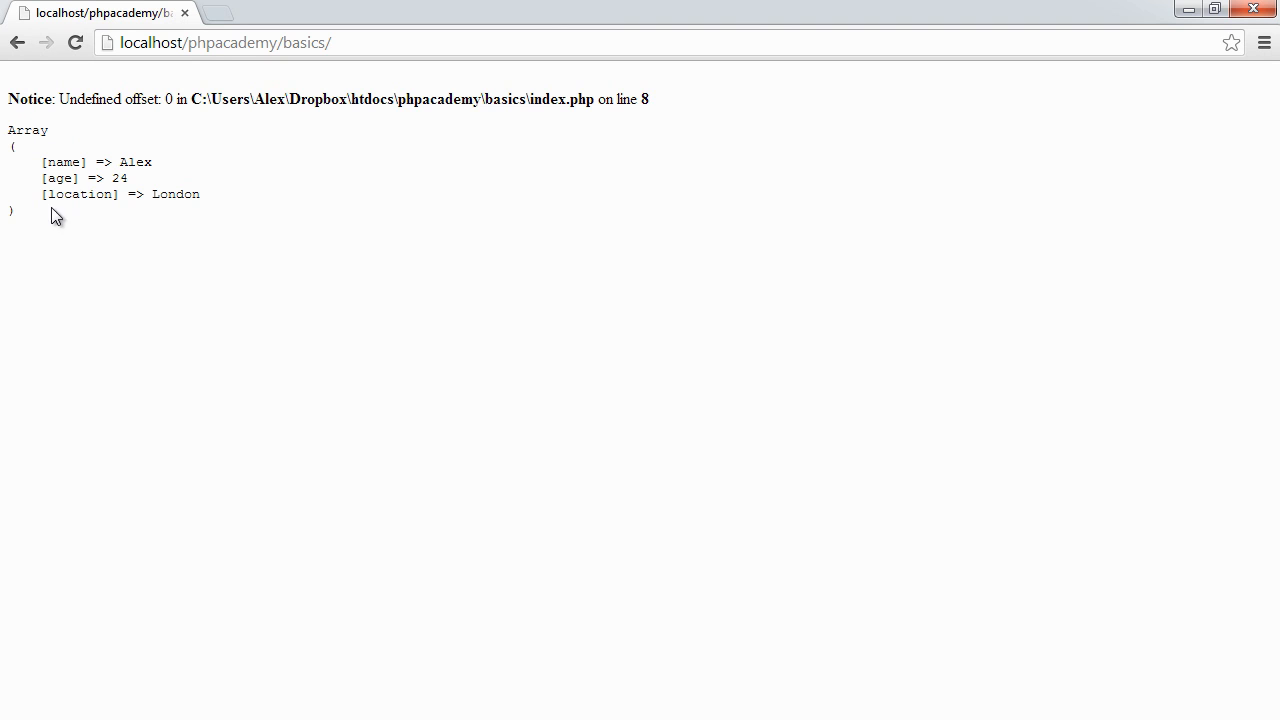
pyautogui.moveTo(100, 224)
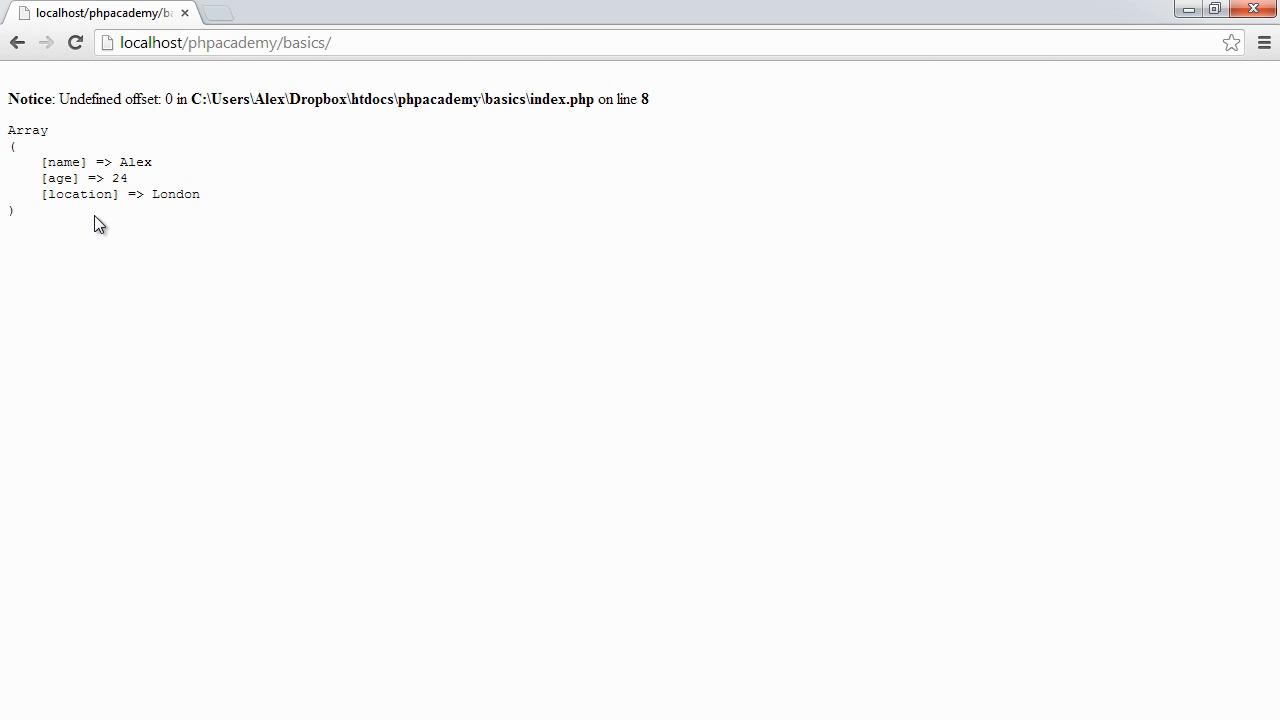
pyautogui.moveTo(176, 114)
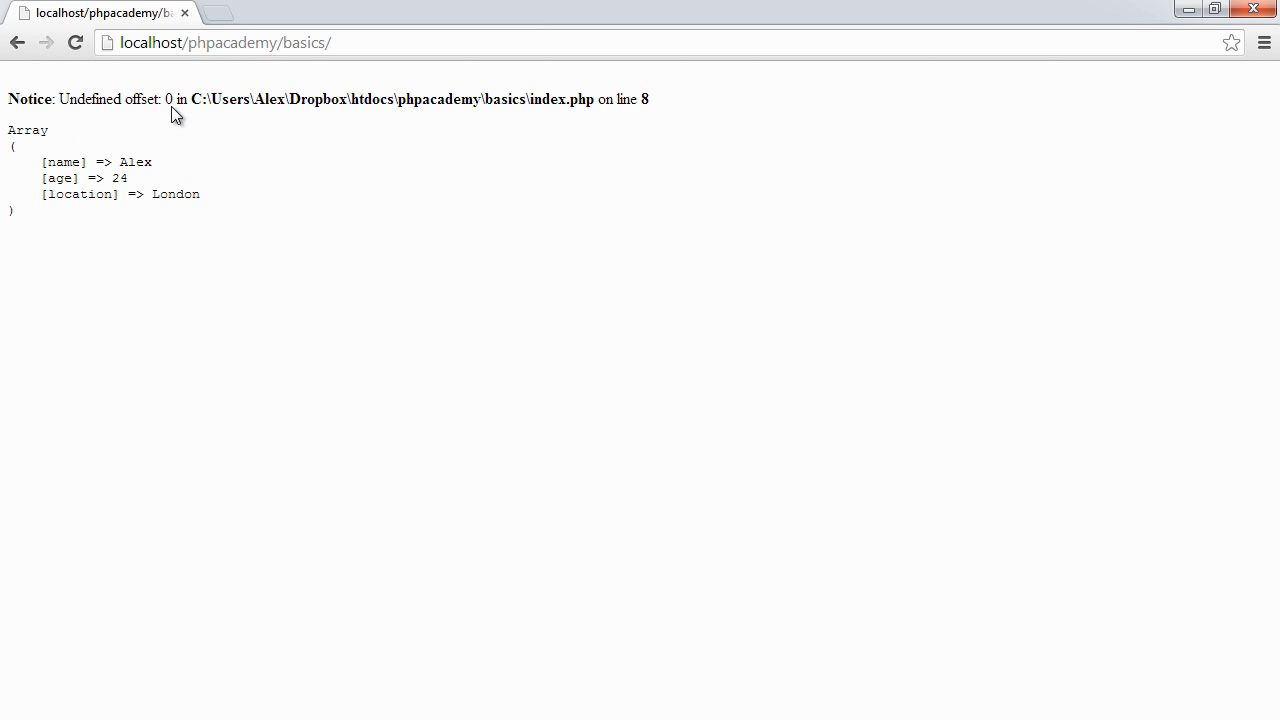
pyautogui.moveTo(178, 156)
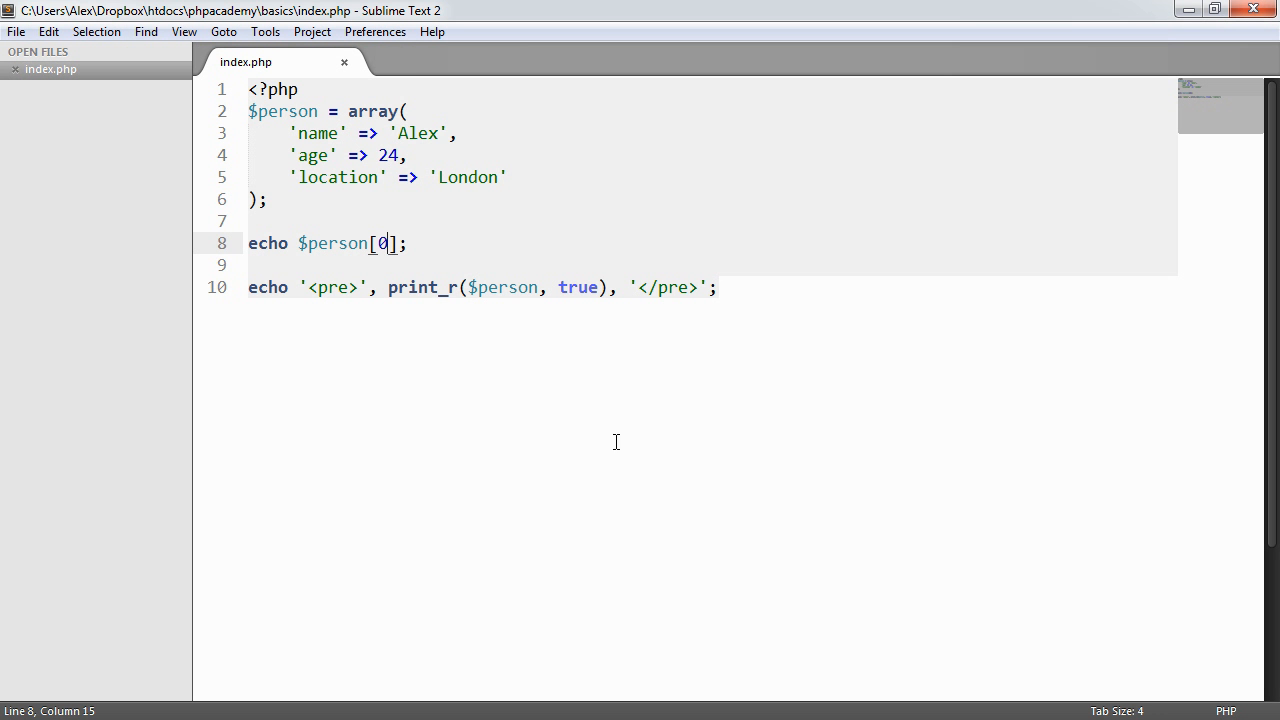
# Step: Write a double-quoted echo sentence "My name is x and I am y years old and I live in" with placeholders
pyautogui.press('ctrl+s')
pyautogui.write("'nam'")
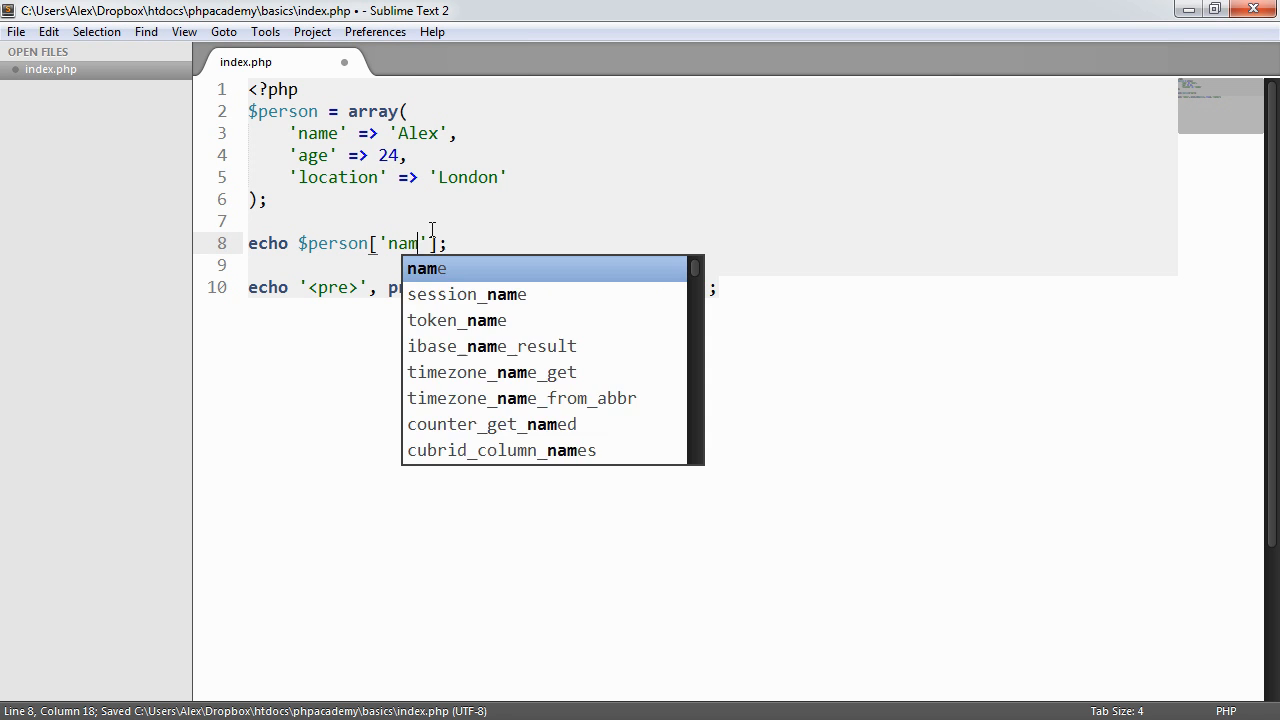
pyautogui.press('tab')
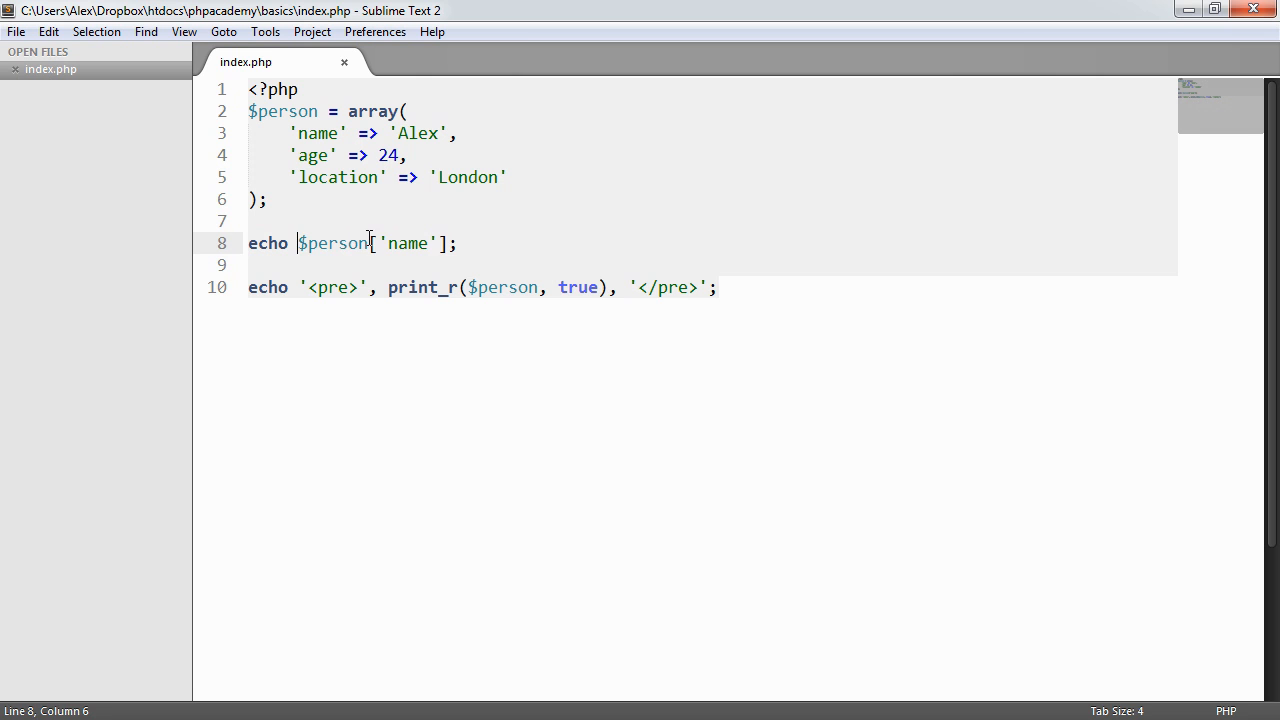
pyautogui.write('"";')
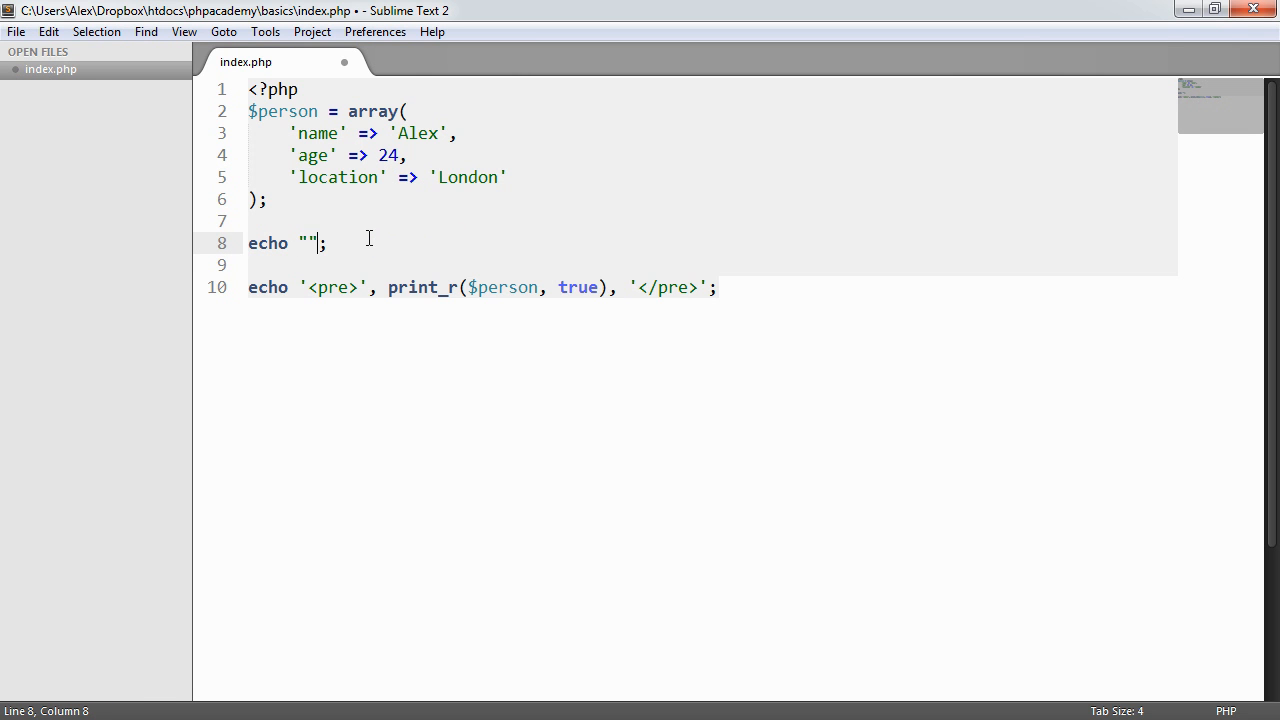
pyautogui.write('My name is x')
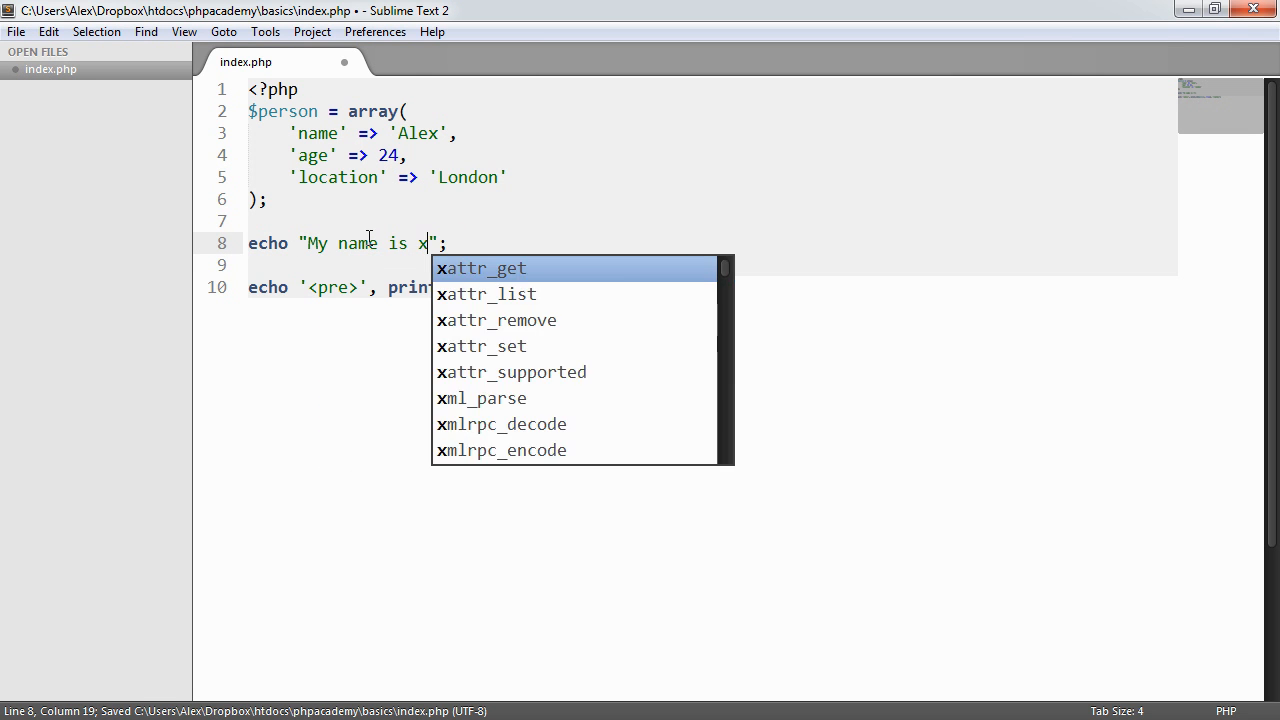
pyautogui.write('and')
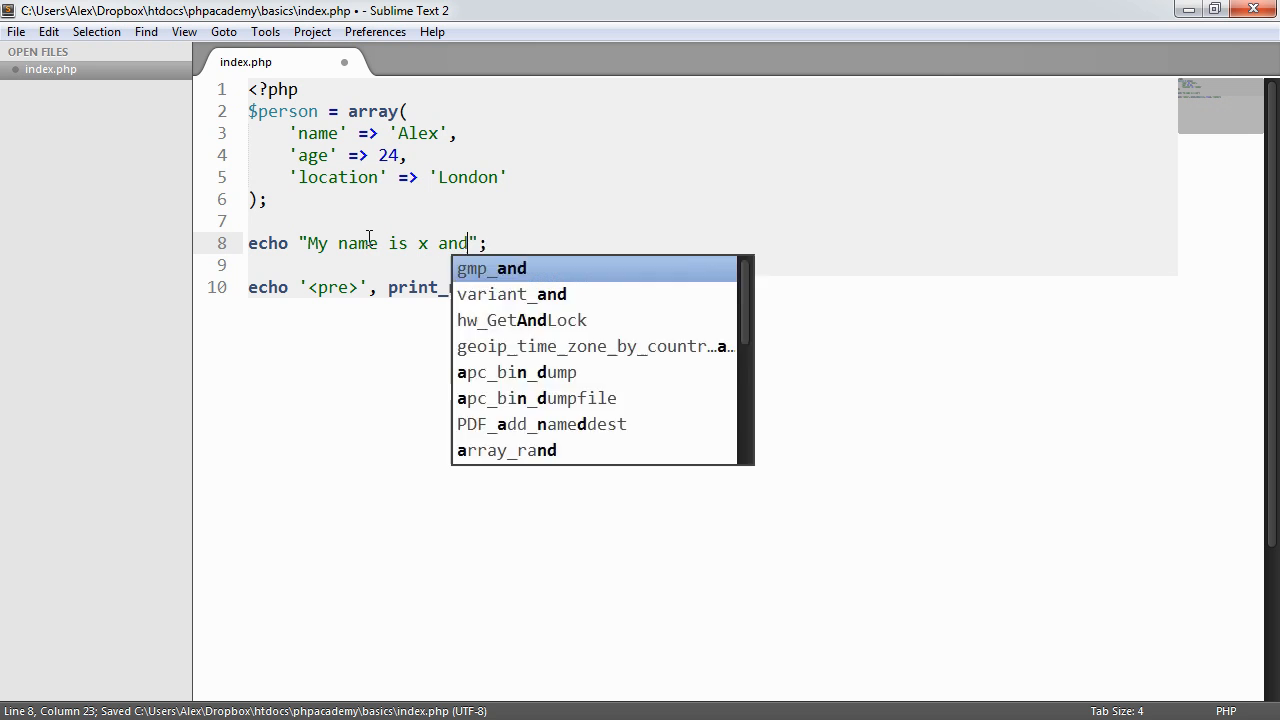
pyautogui.write('I am y')
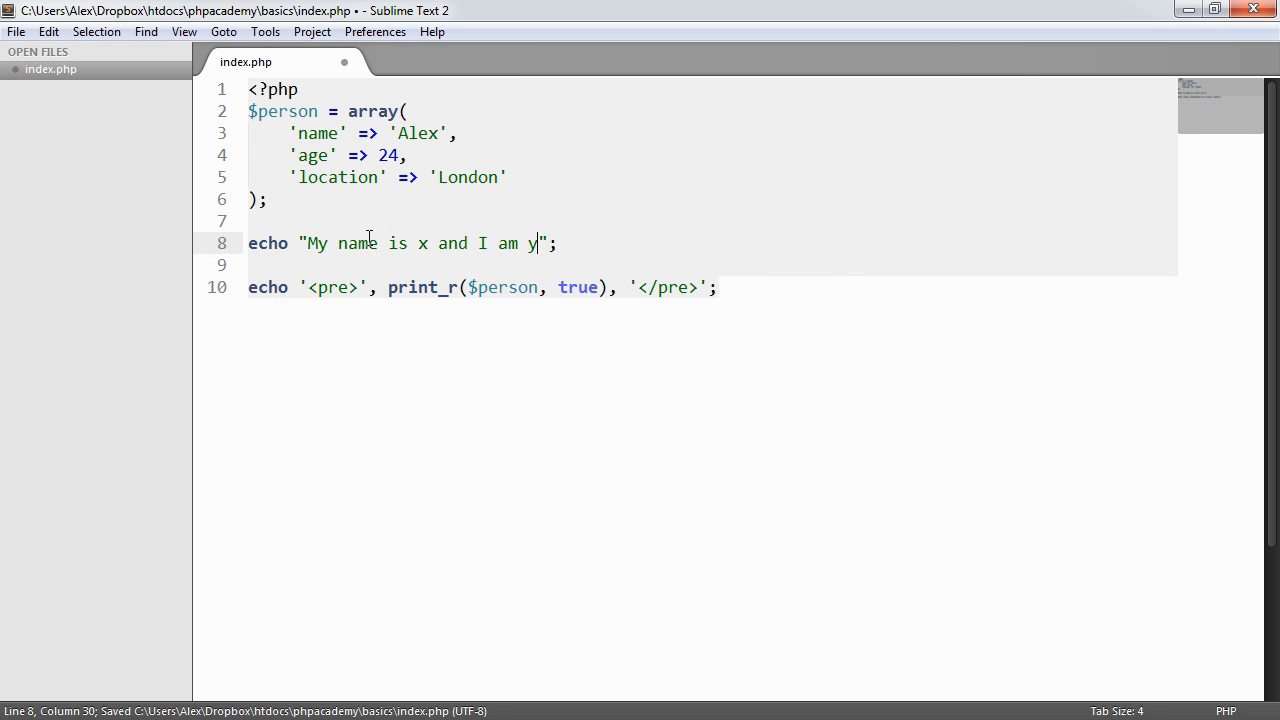
pyautogui.write('years old and')
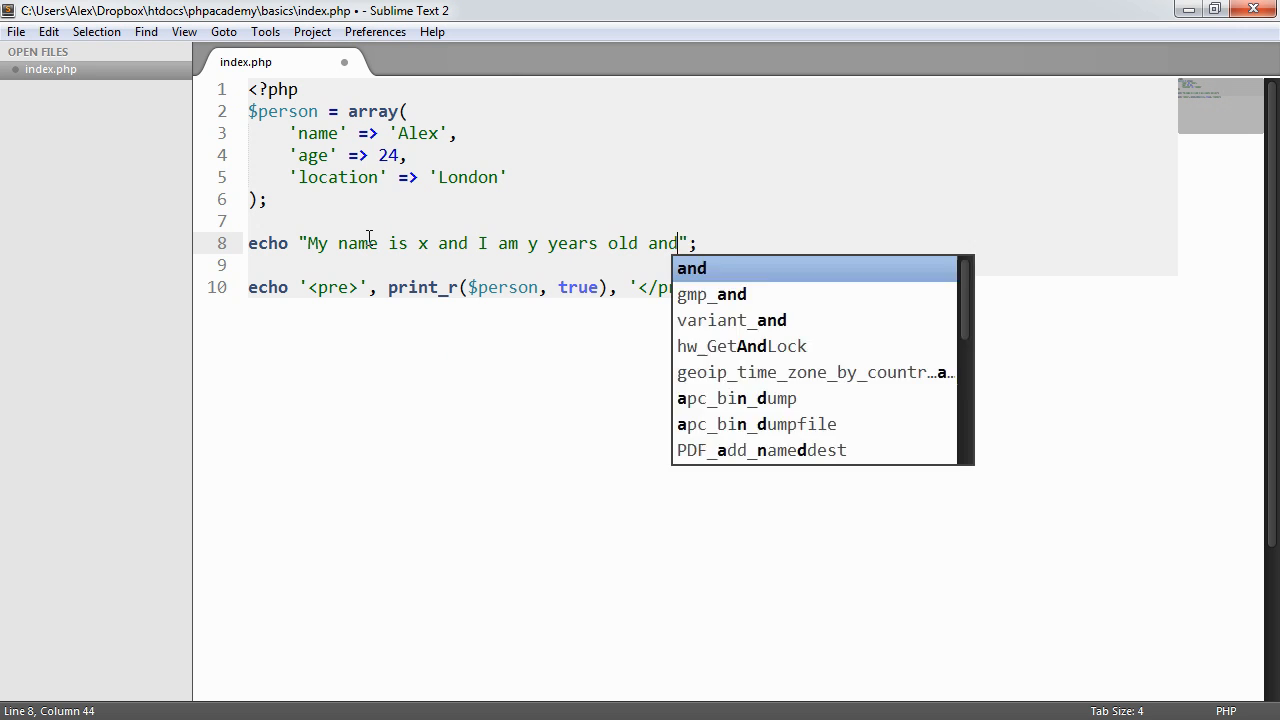
pyautogui.write('I live in z')
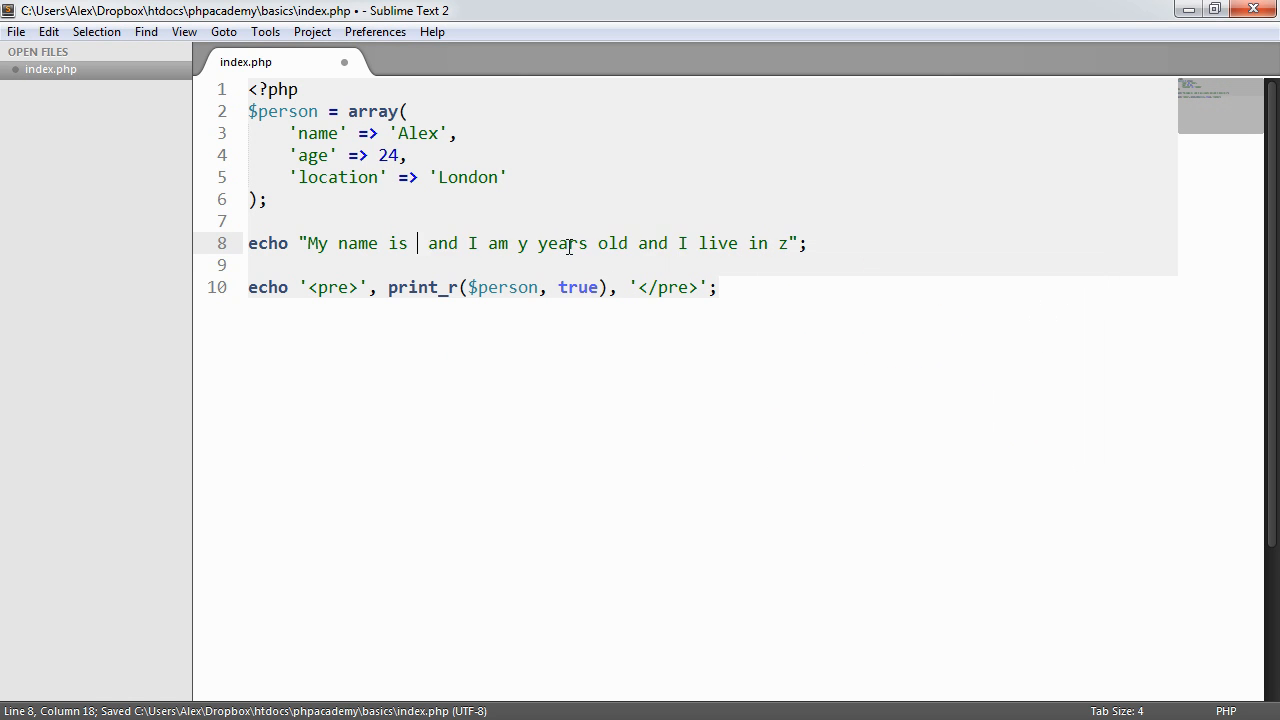
# Step: Replace the placeholders with {$person['name']}, {$person['age']} and a started {$person location lookup
pyautogui.write('{$person[')
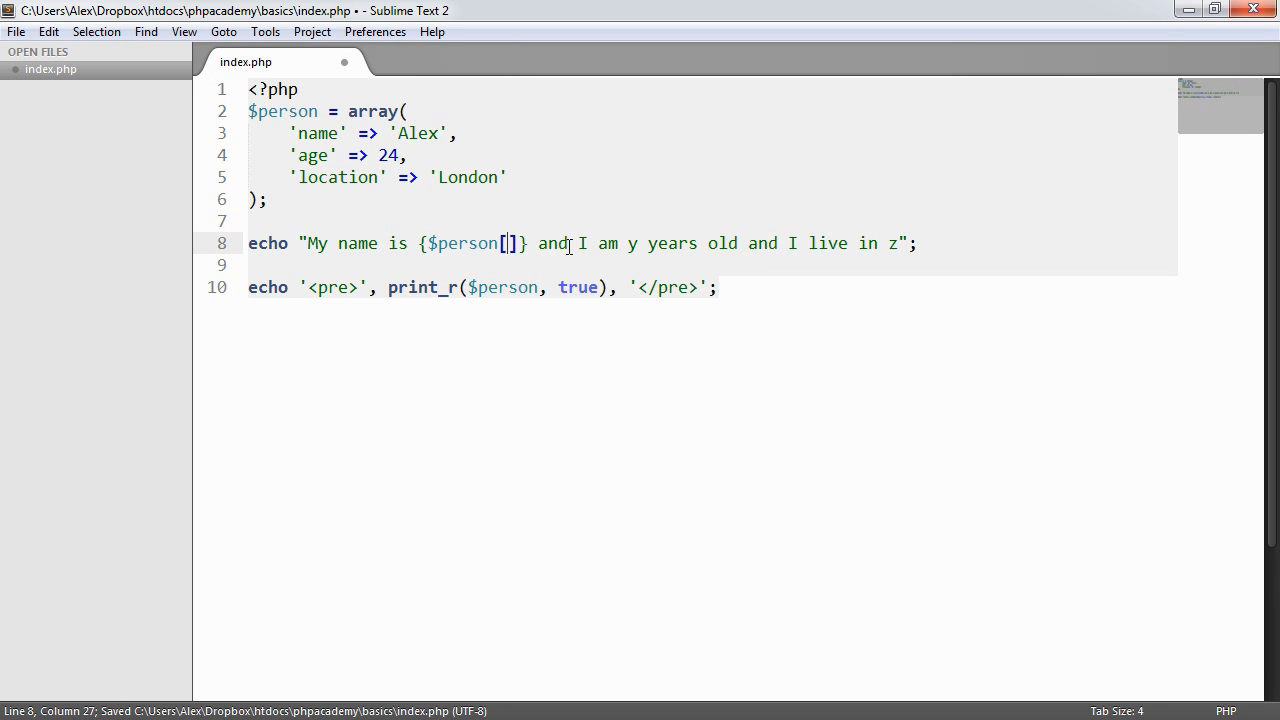
pyautogui.write("'name'")
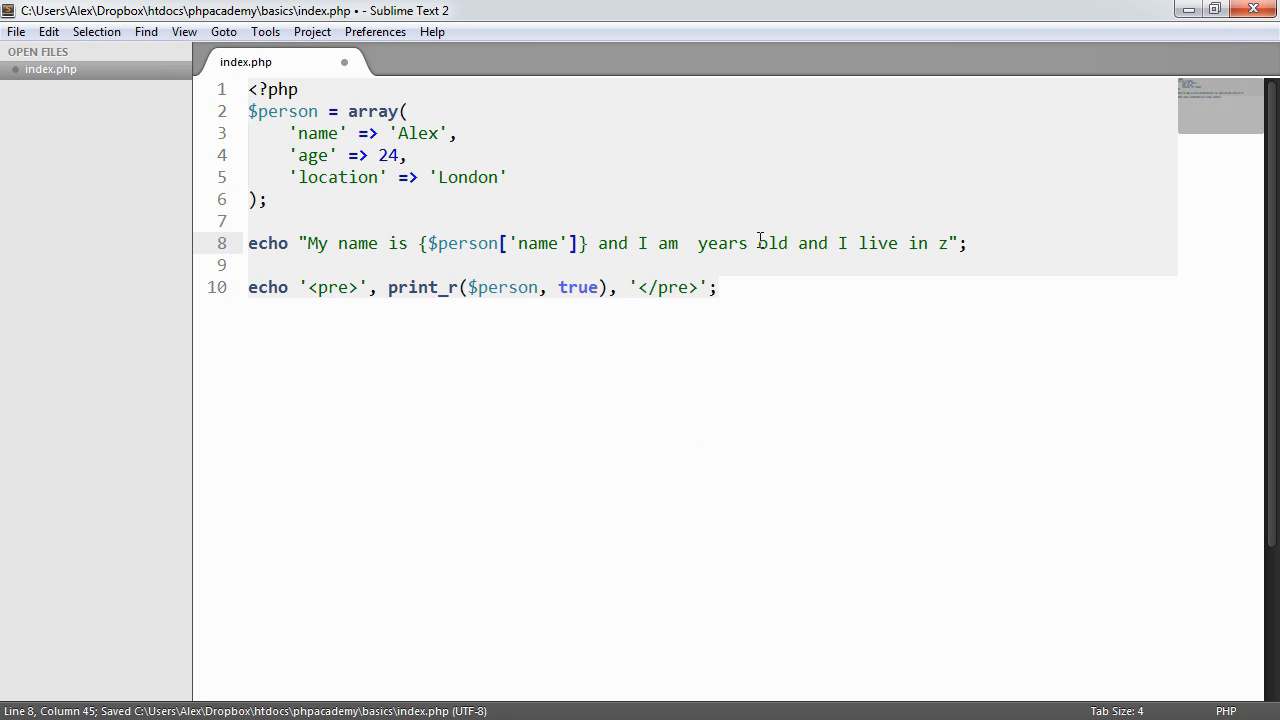
pyautogui.write('{$person}')
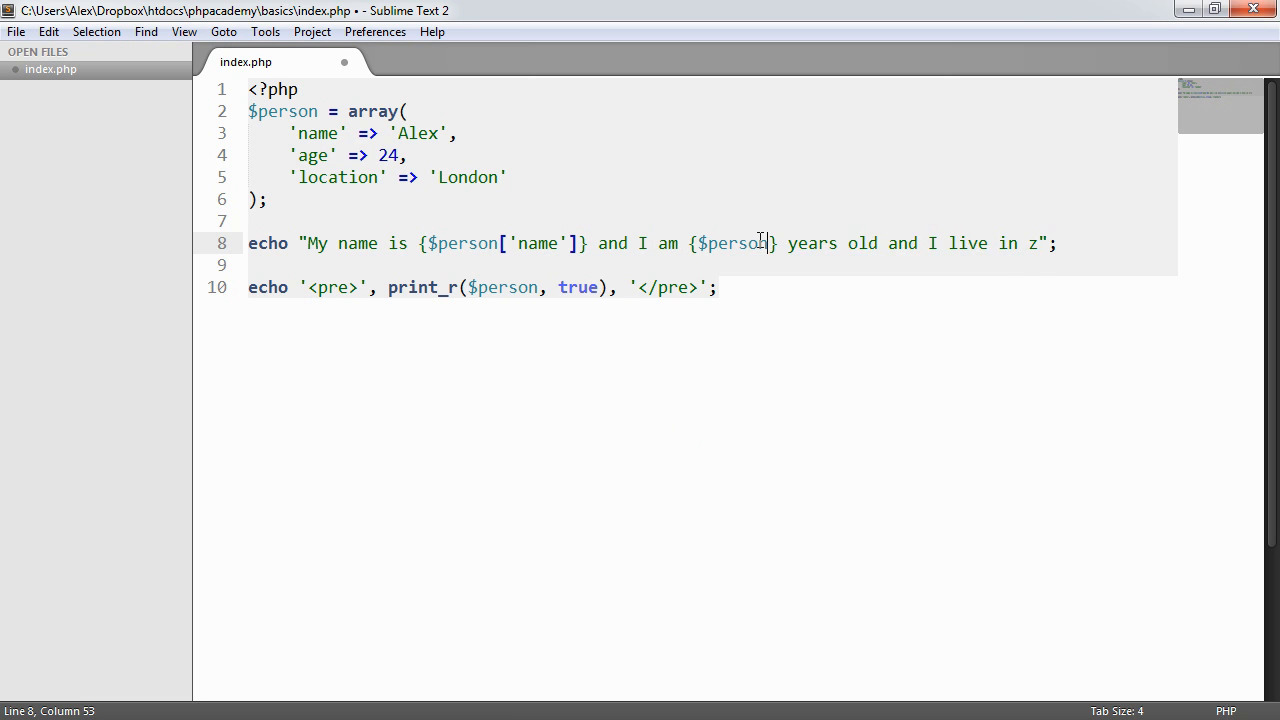
pyautogui.write("['a']")
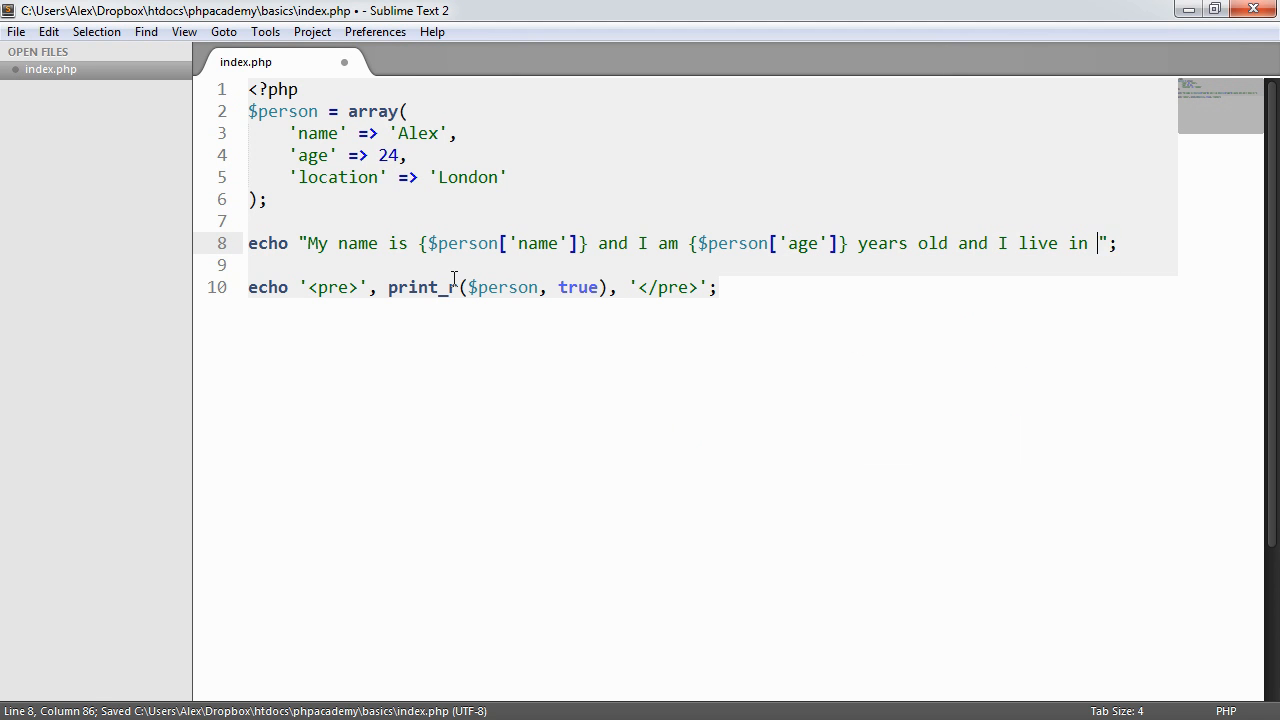
pyautogui.write('{$person')
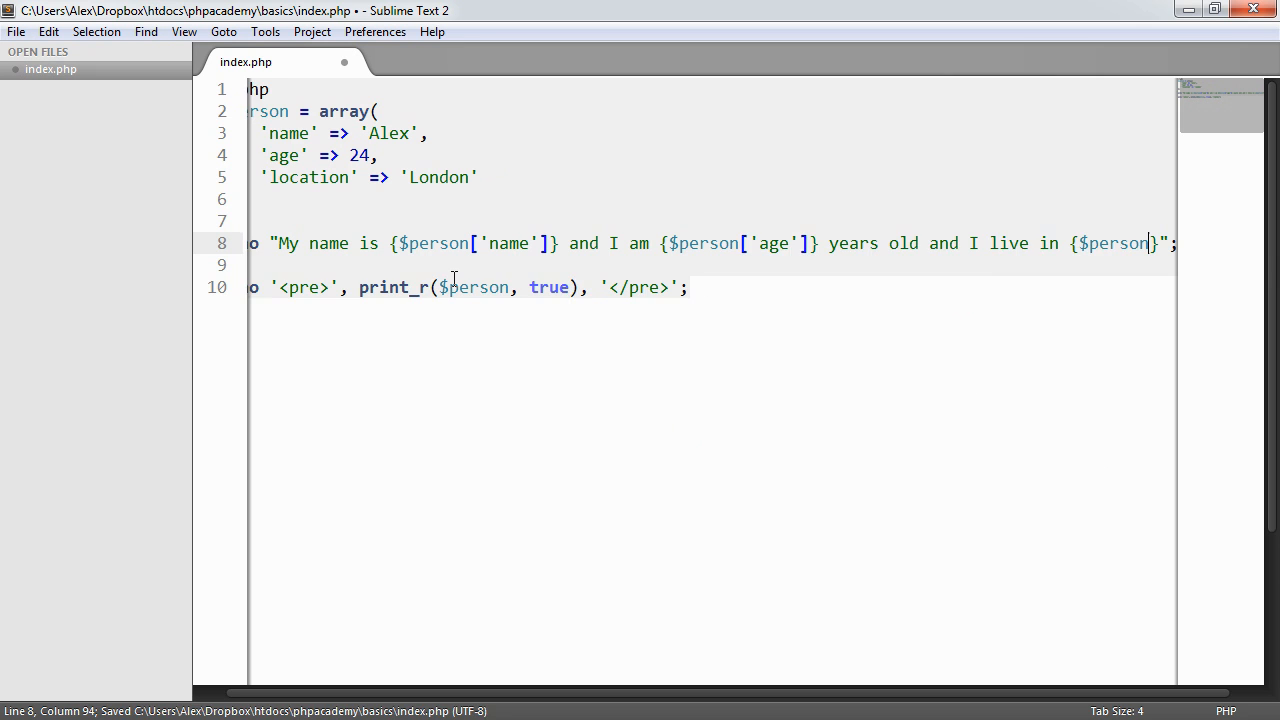